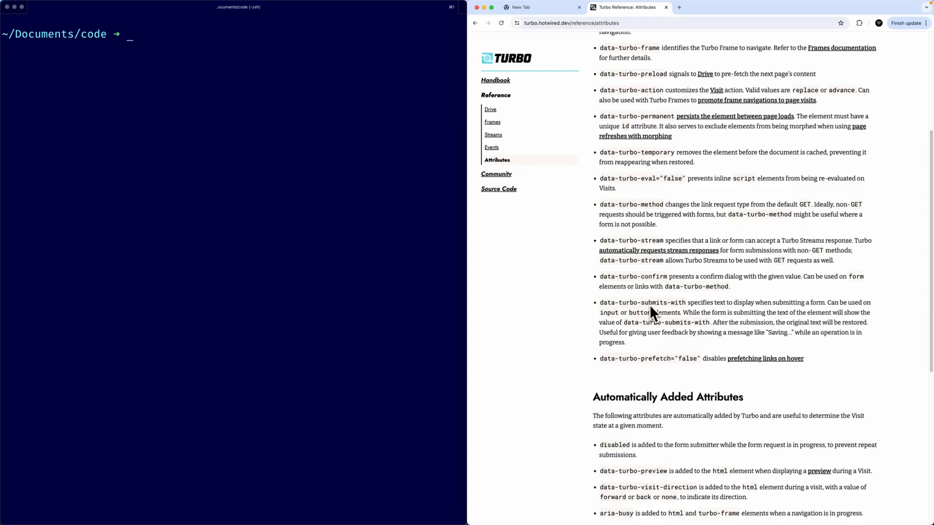
mouse_move(637, 313)
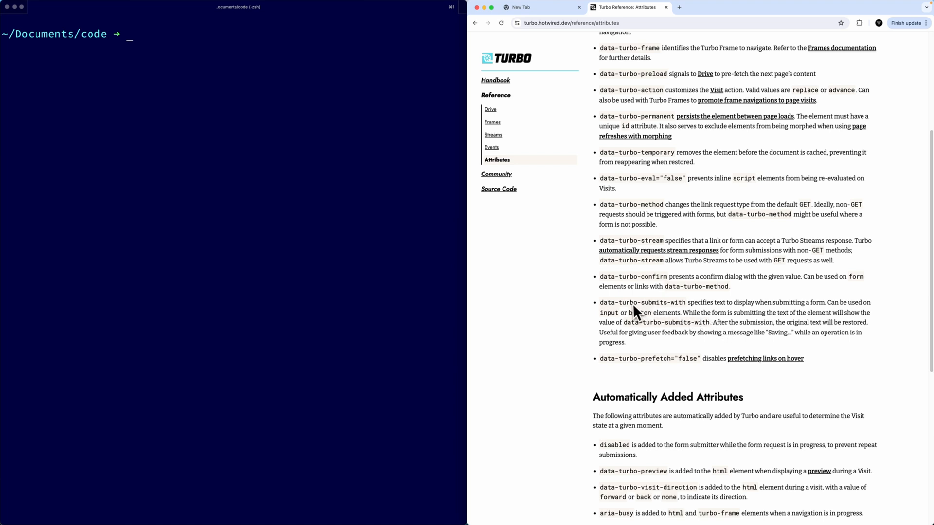
mouse_move(682, 321)
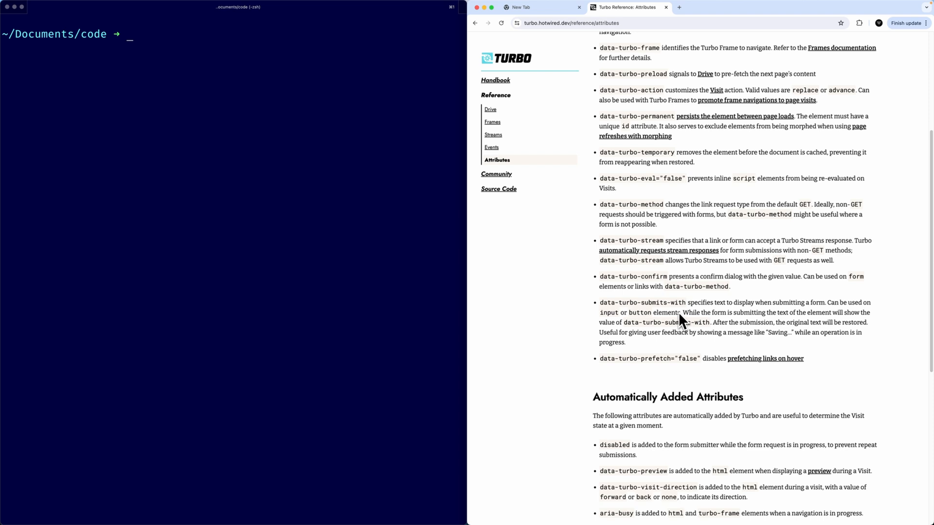
mouse_move(477, 48)
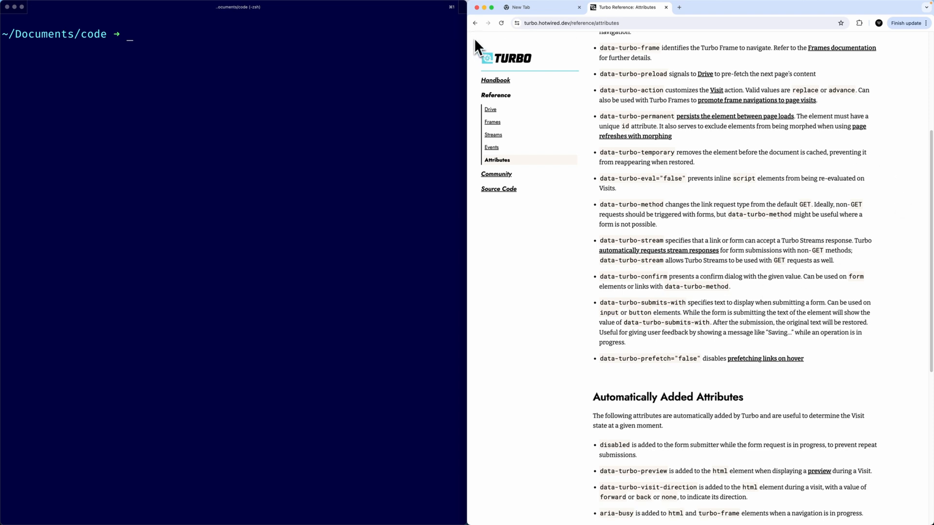
mouse_move(778, 145)
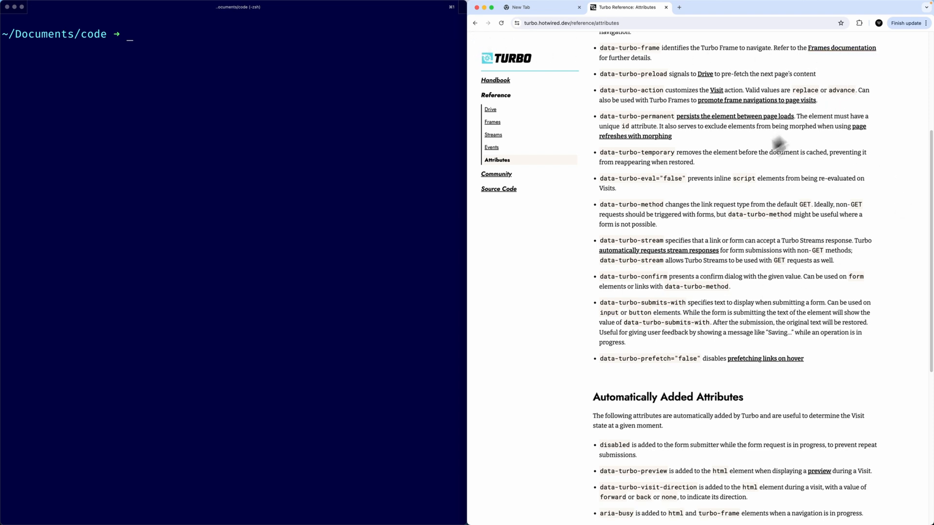
mouse_move(683, 305)
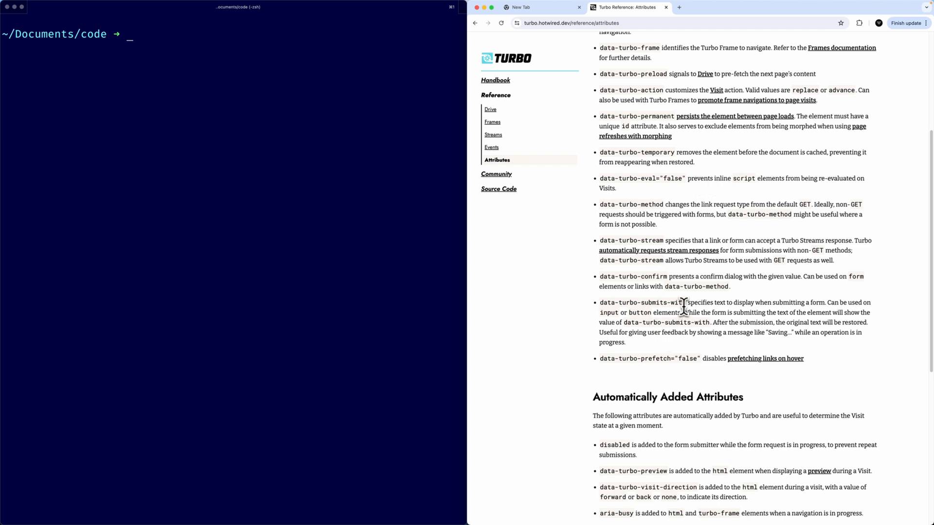
mouse_move(655, 330)
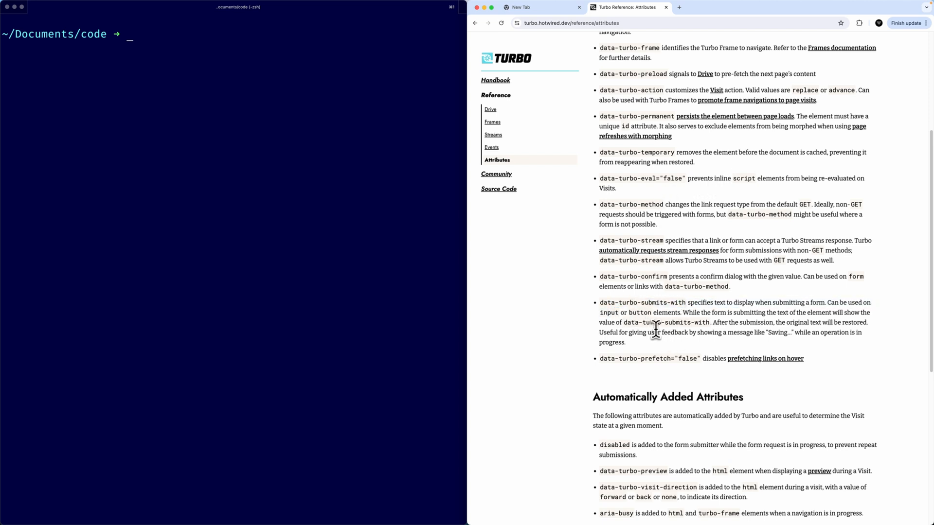
mouse_move(354, 258)
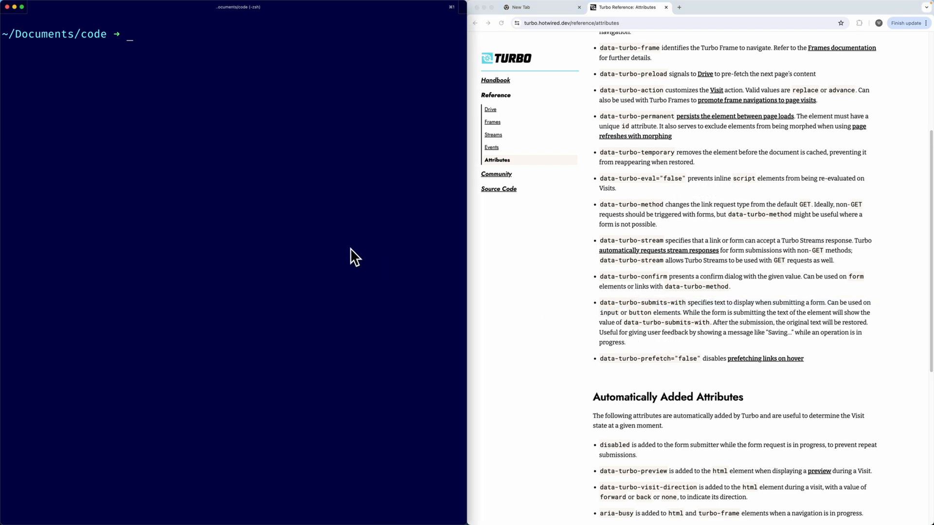
Generate the turbo_loading_buttons Rails app with rails new and change into its folder.
text(rai)
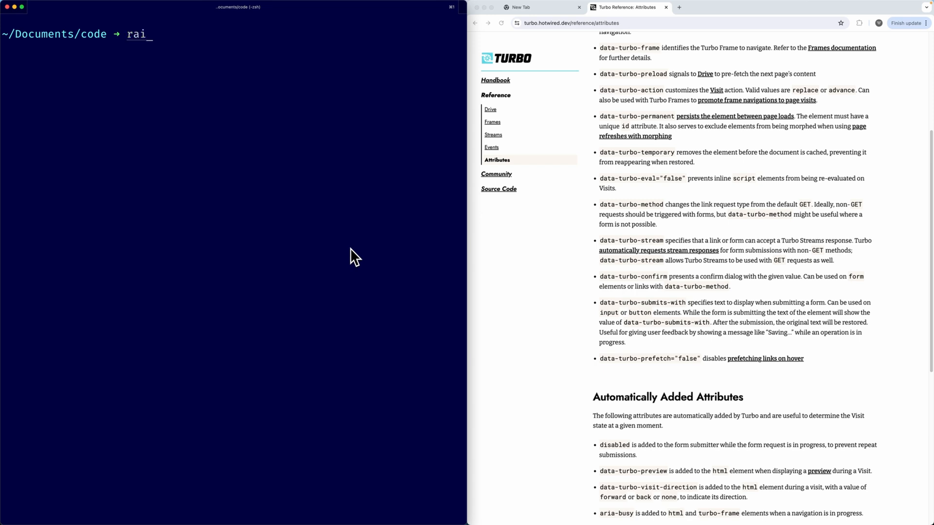
text(ls new turb)
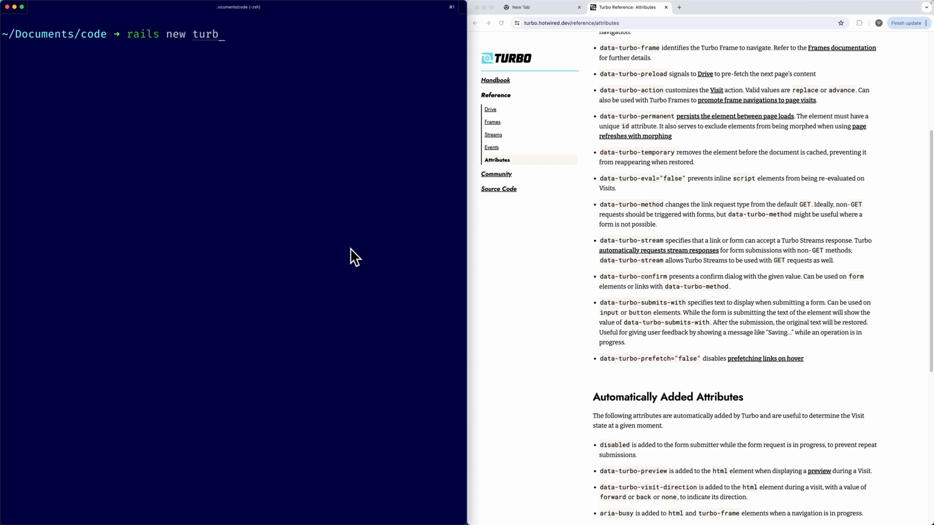
text(o_)
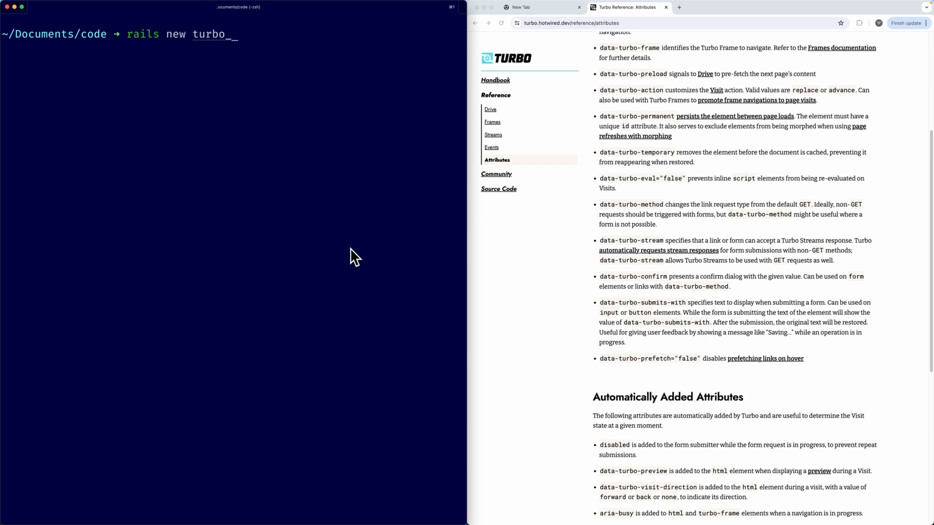
text(loadl)
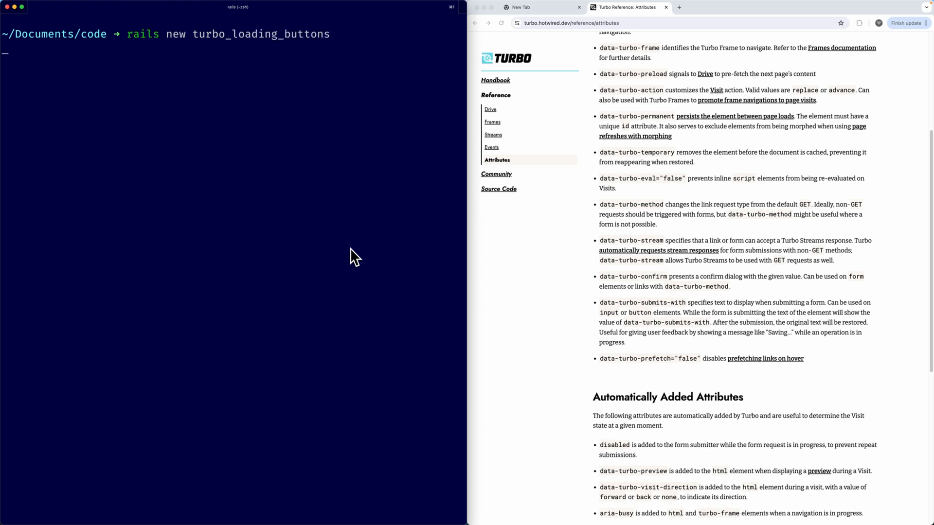
key(Return)
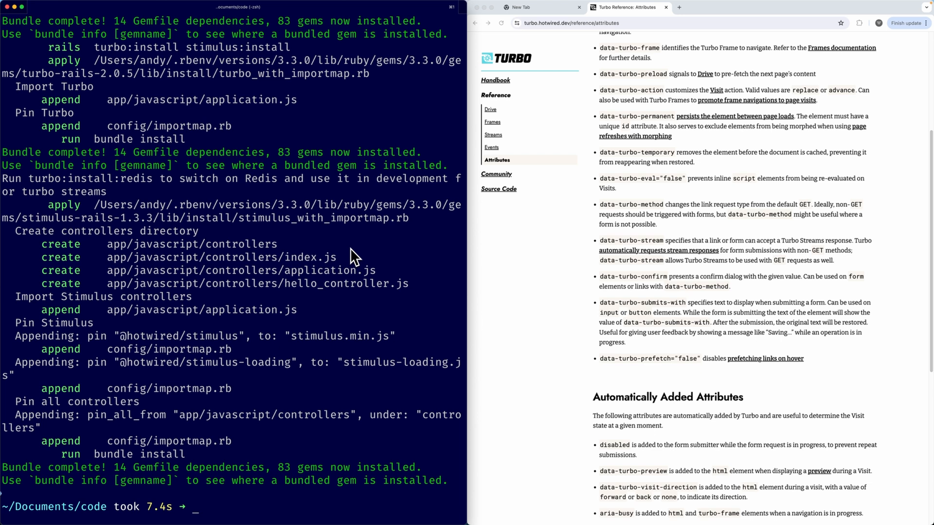
text(cd turbo)
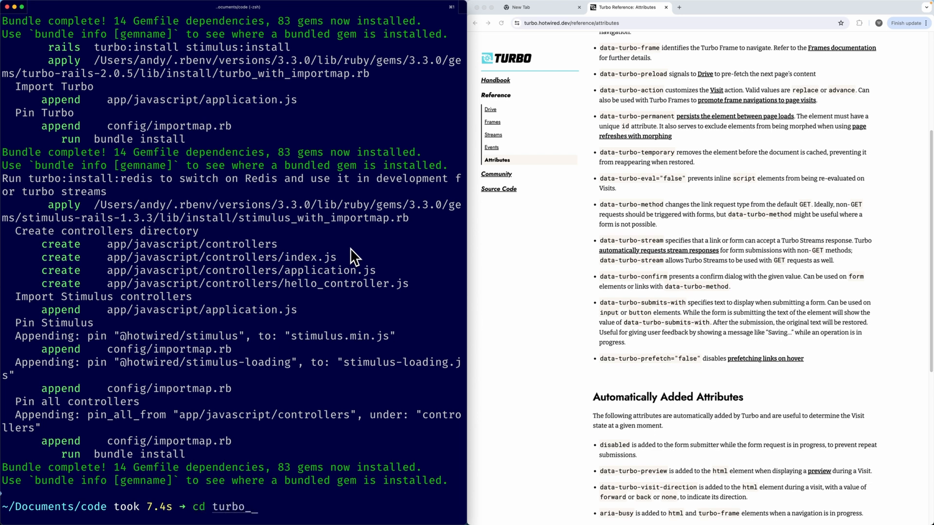
text(loading_bu)
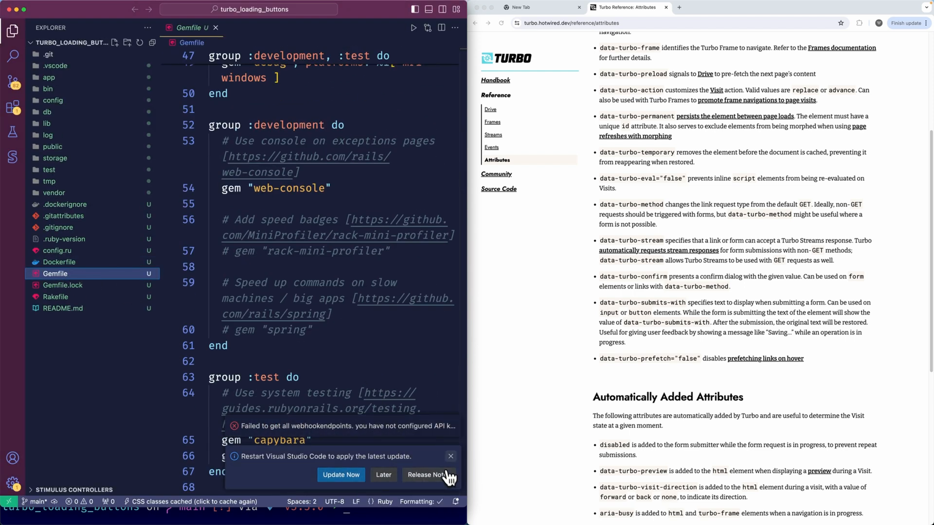
Dismiss the update notice and append gem "railsui", github: "getrailsui/railsui" to the Gemfile.
click(450, 456)
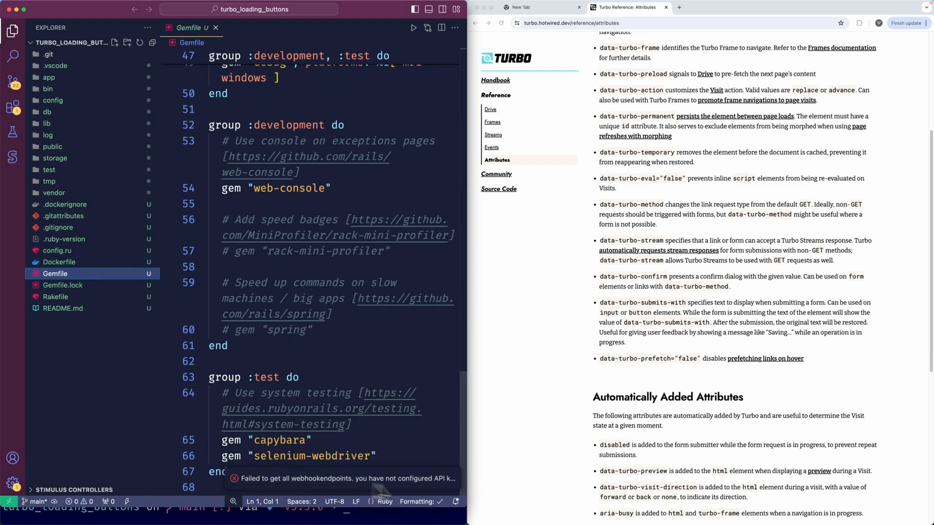
text(g)
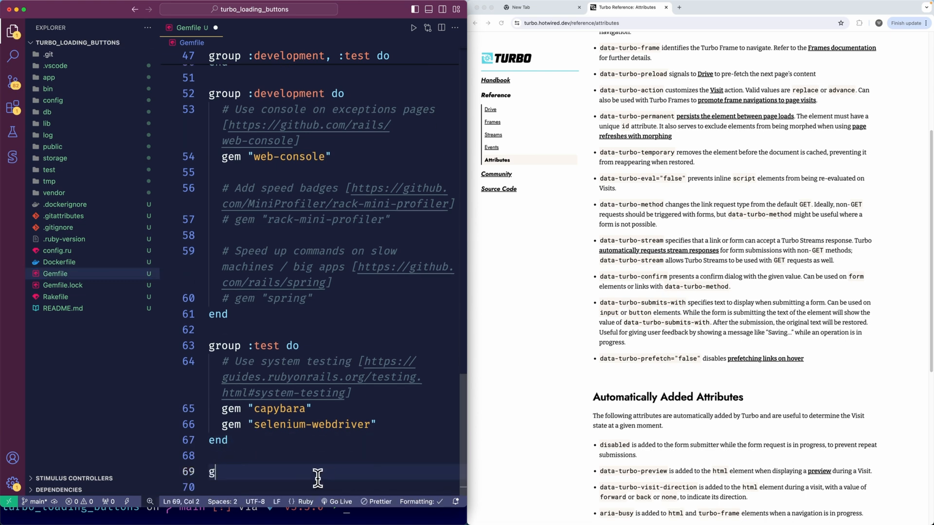
text(em "railsui", github:")
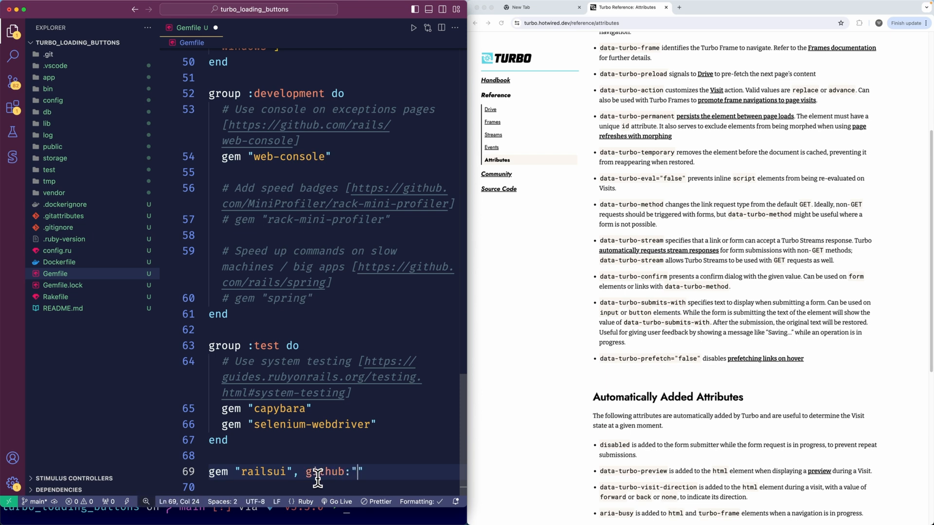
text(getrailsu)
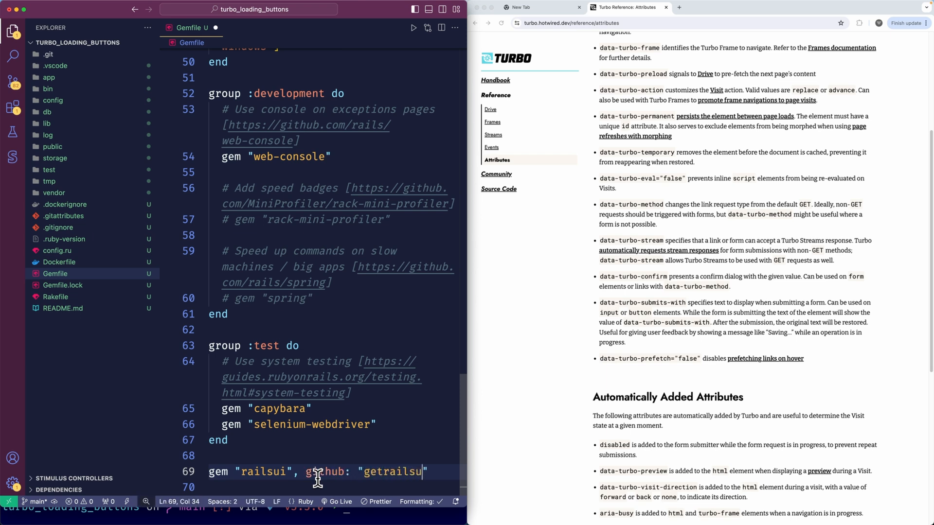
text(i/railsui)
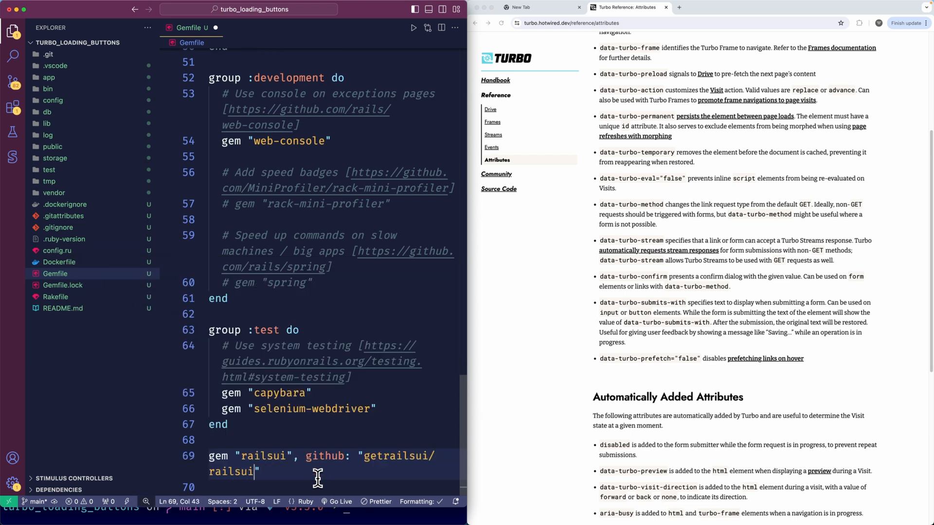
text(,)
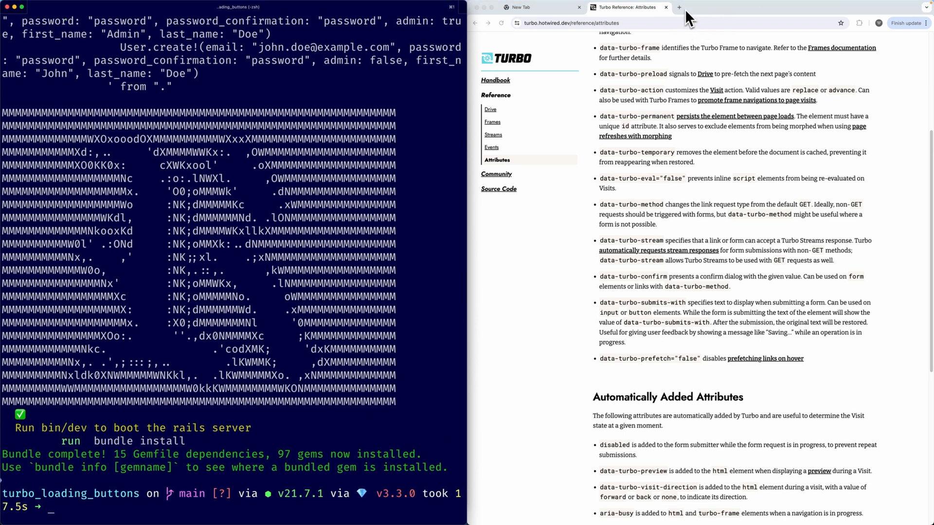
Open a new browser tab and start the development server with bin/dev.
click(678, 8)
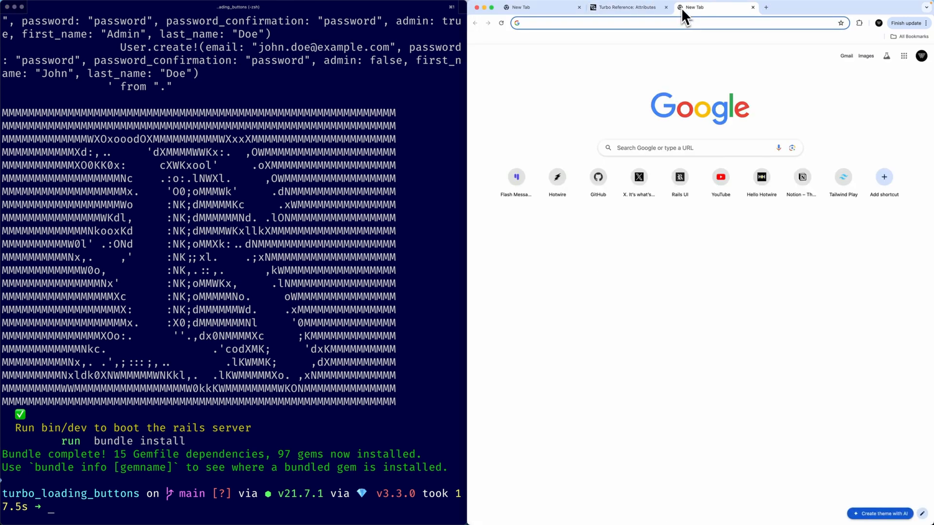
text(bin/)
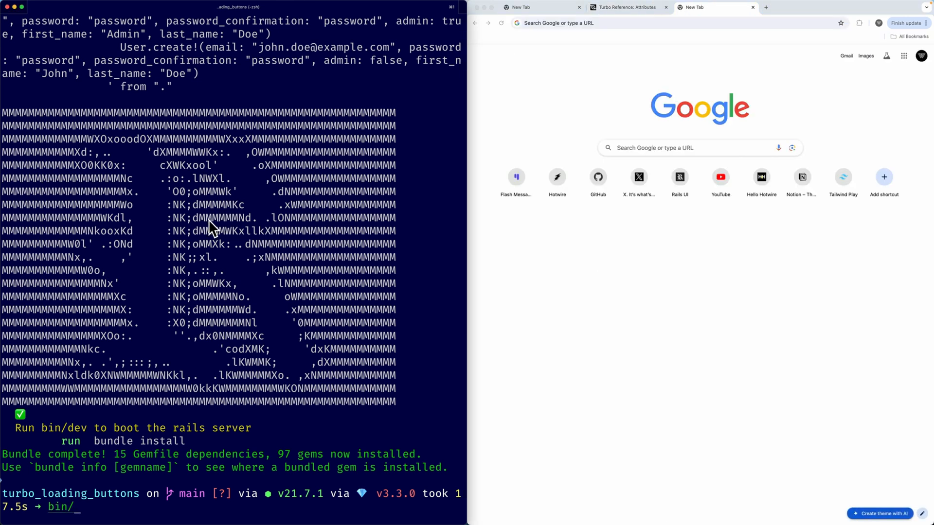
key(Return)
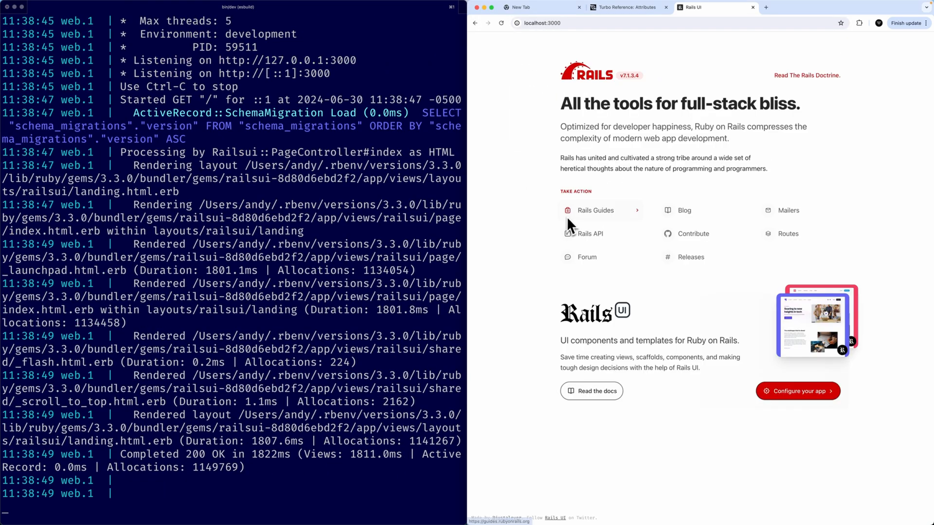
mouse_move(741, 349)
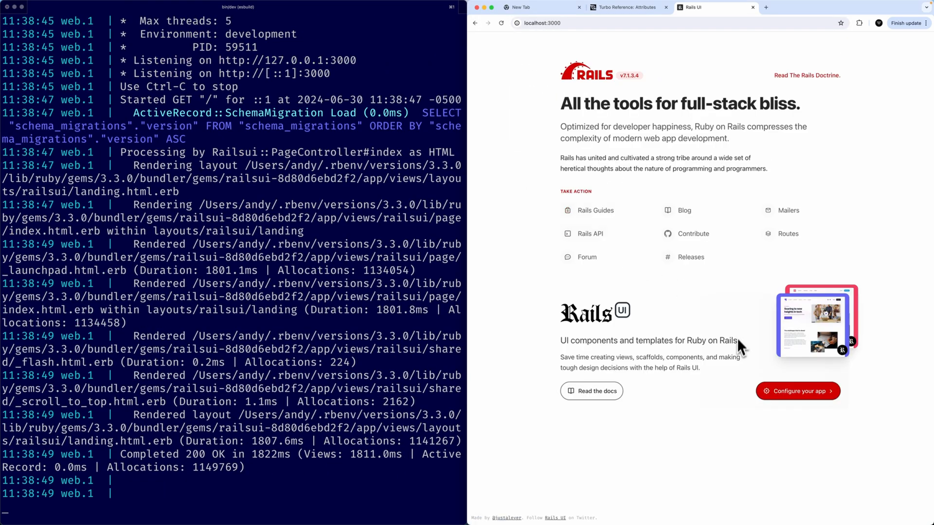
mouse_move(812, 407)
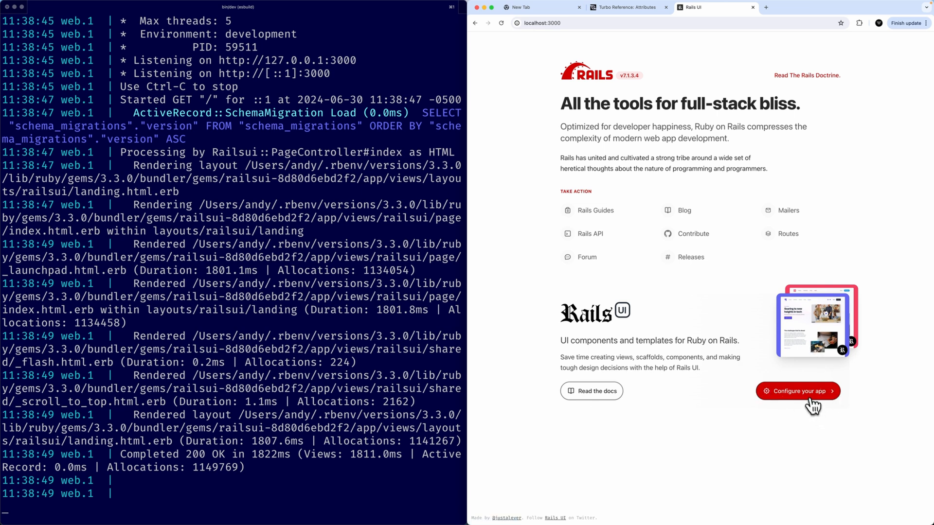
Name the app Turbo Buttons, pick the Shepherd template, and install and save.
click(796, 391)
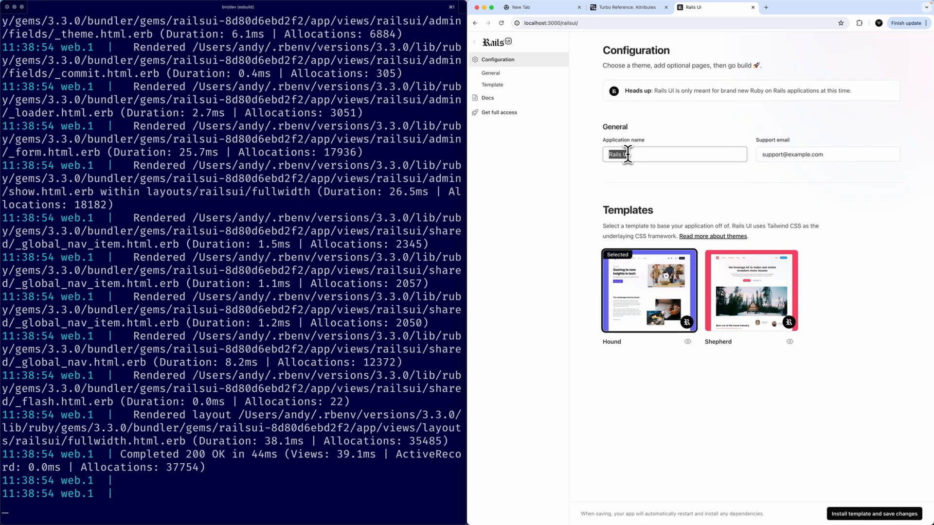
text(Turbo Buttons)
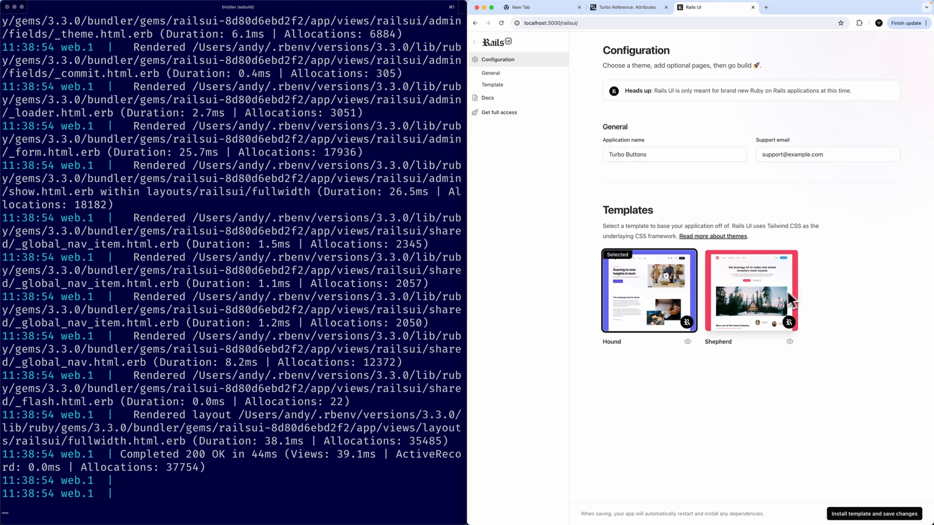
mouse_move(771, 303)
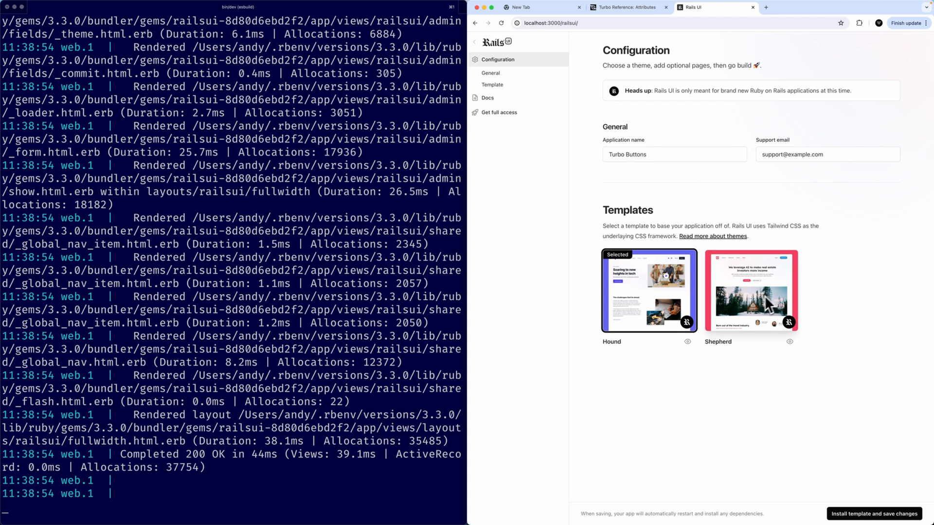
click(751, 291)
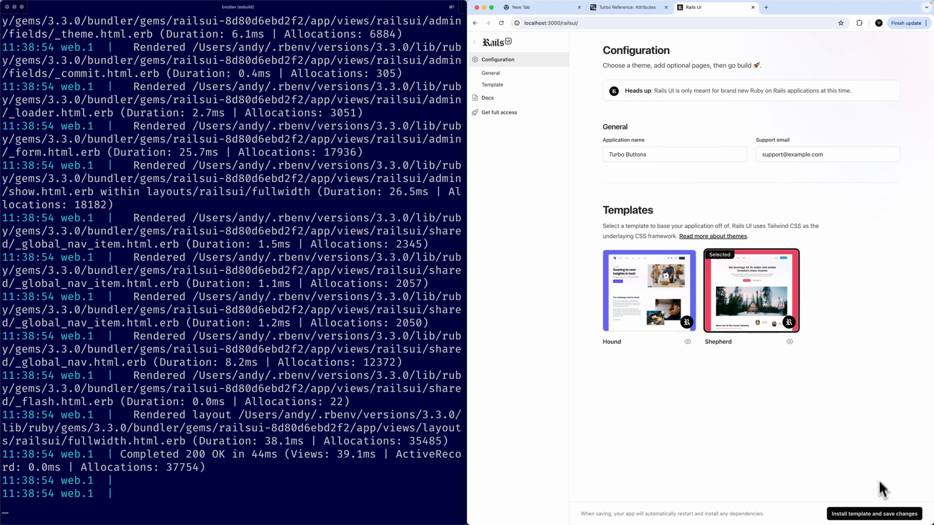
click(873, 514)
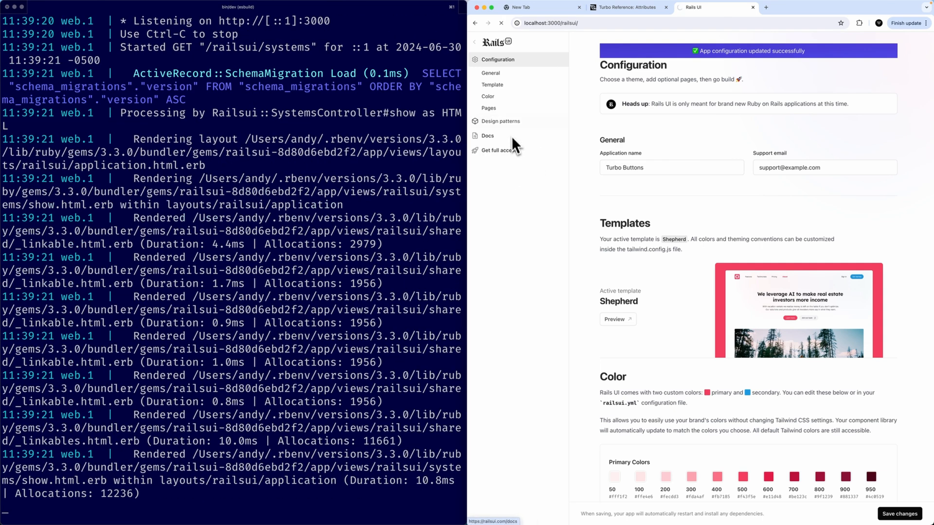
click(493, 231)
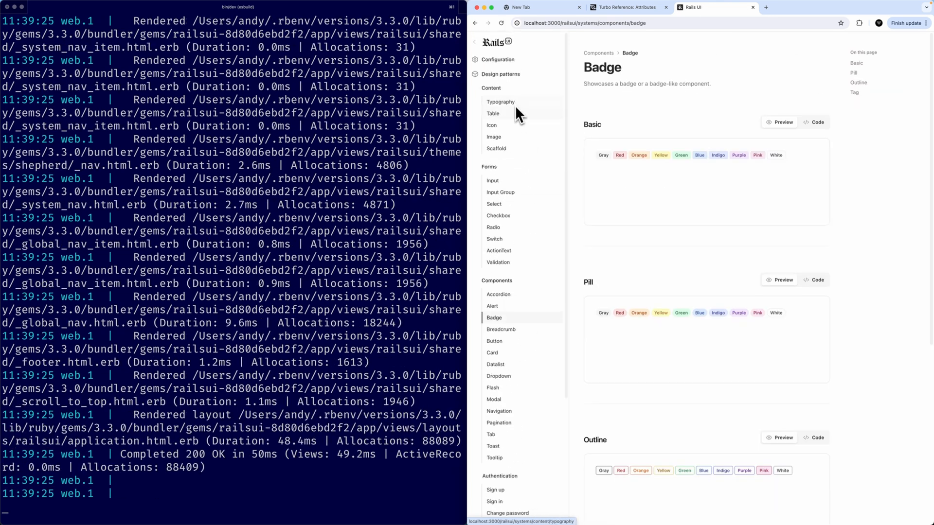
click(497, 58)
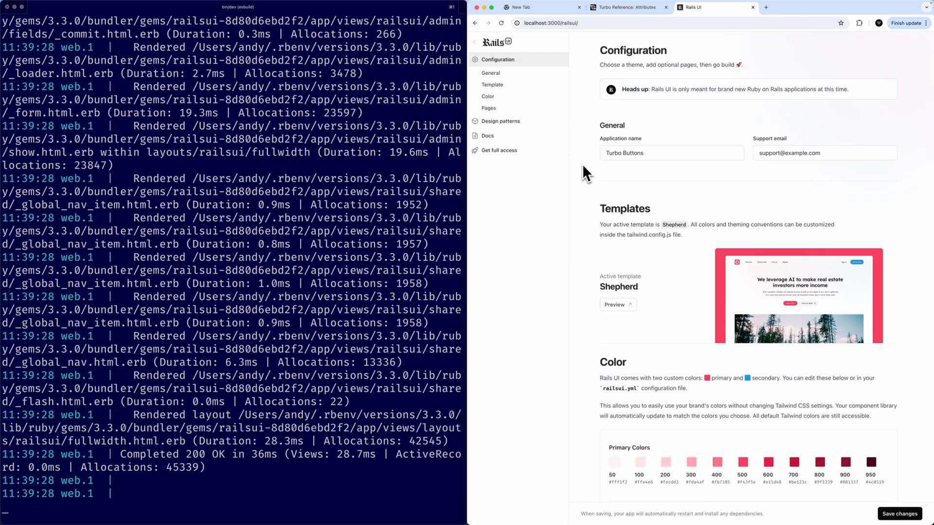
mouse_move(546, 125)
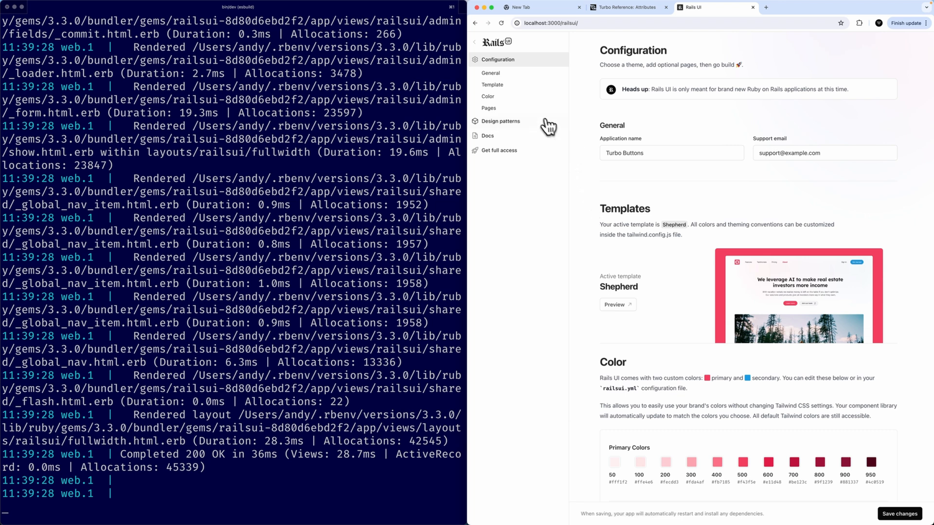
click(501, 122)
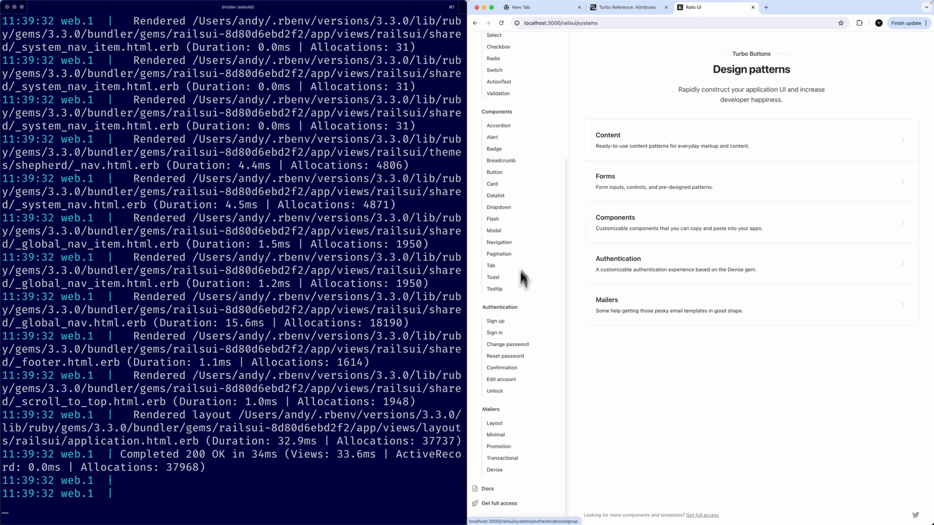
mouse_move(514, 359)
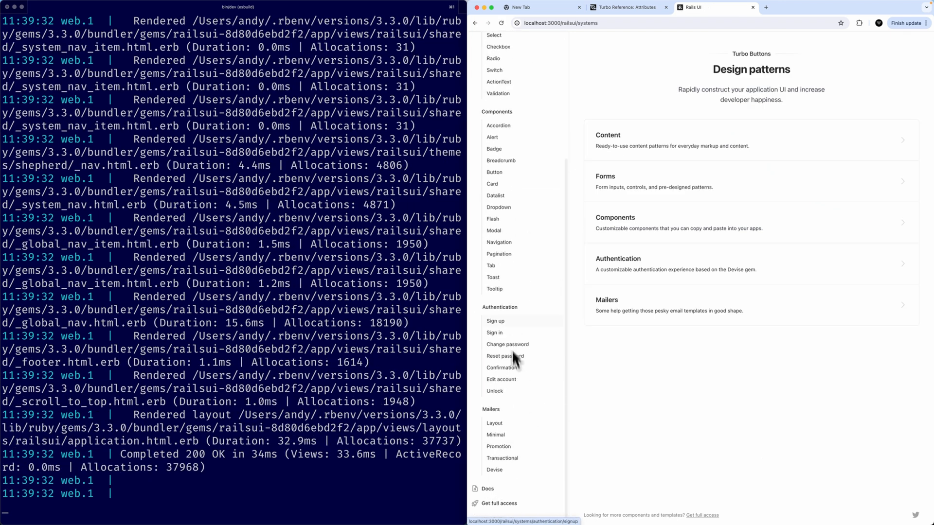
scroll(up, 3)
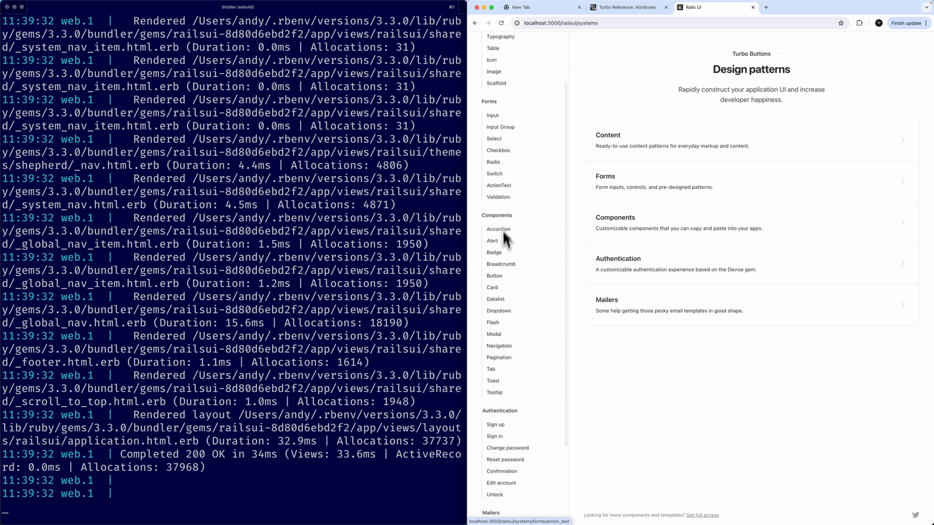
scroll(up, 3)
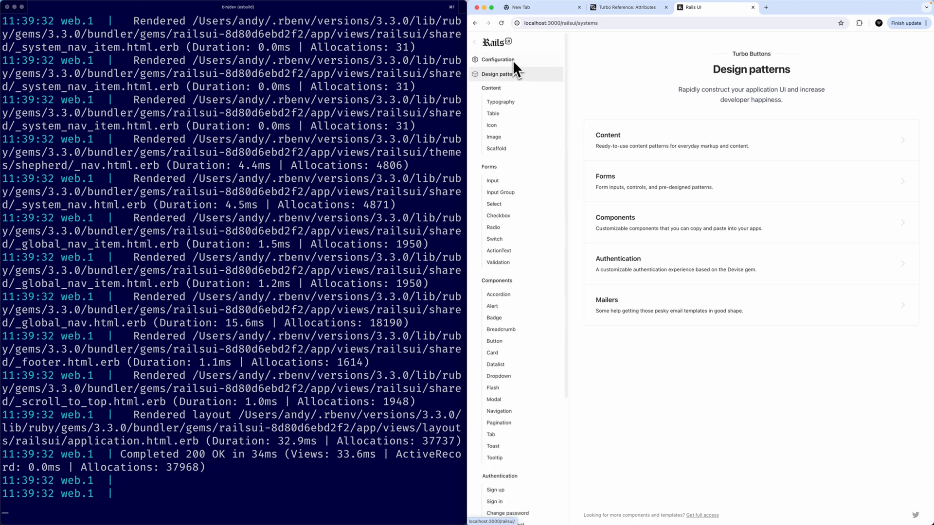
click(498, 58)
text(rai)
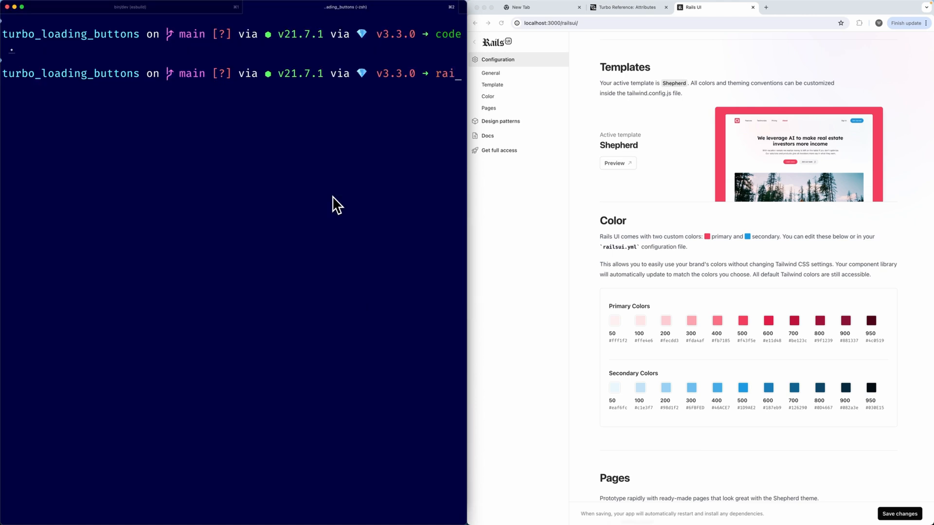
Run rails scaffold Post title:string content:text, then retype it using the g generator.
text(s s)
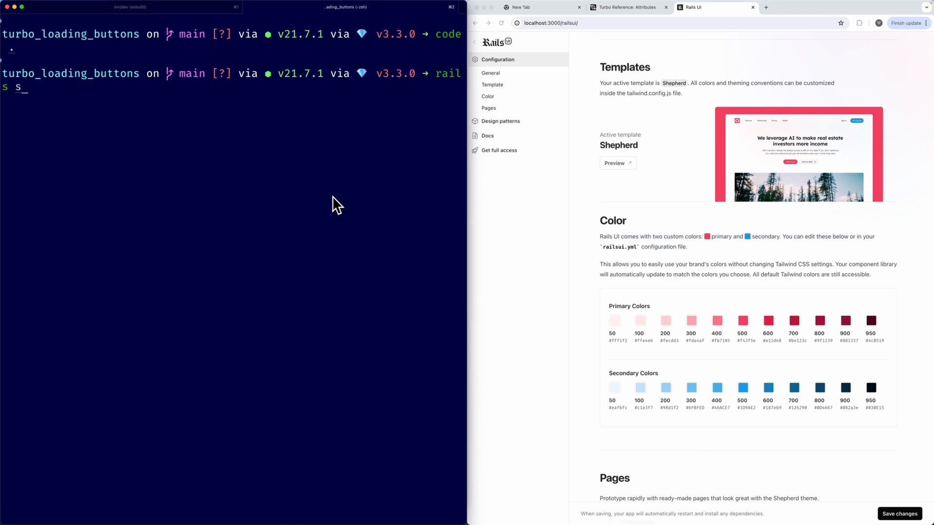
text(caffold Post)
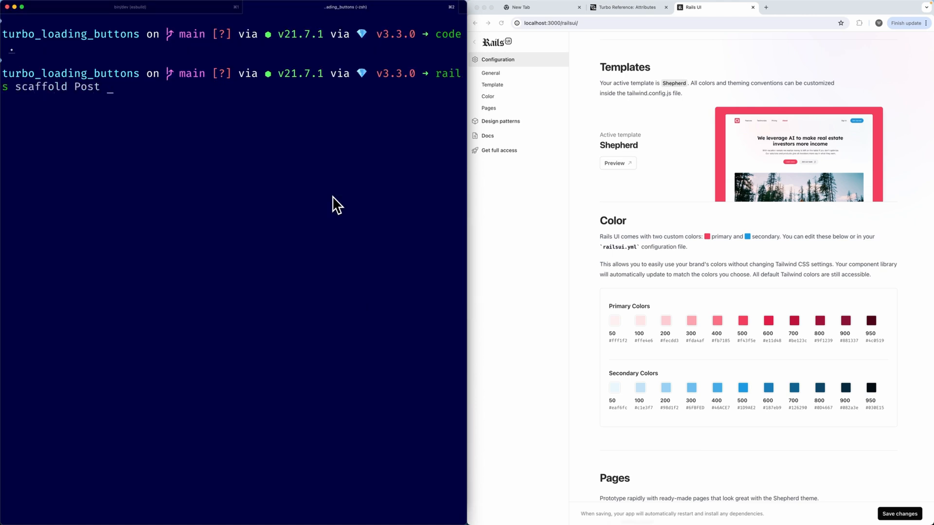
text(title:string)
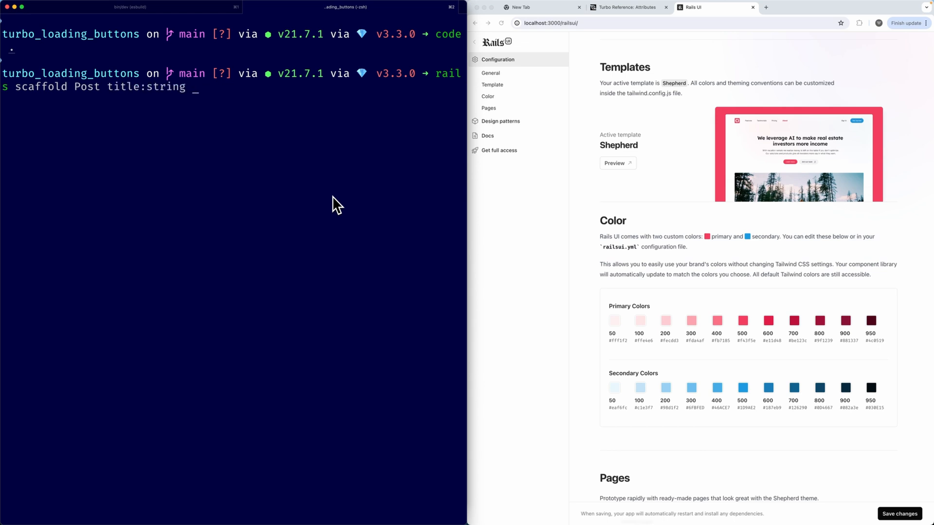
text(content:text)
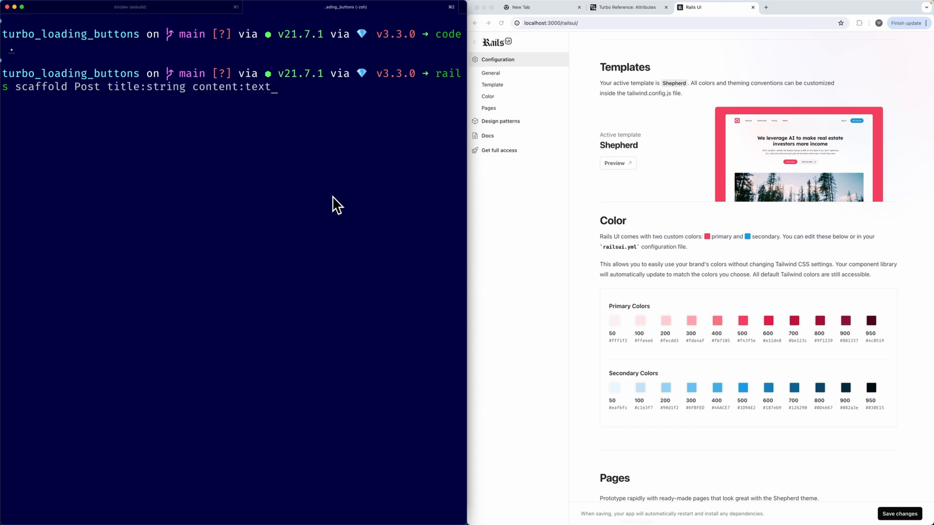
key(Return)
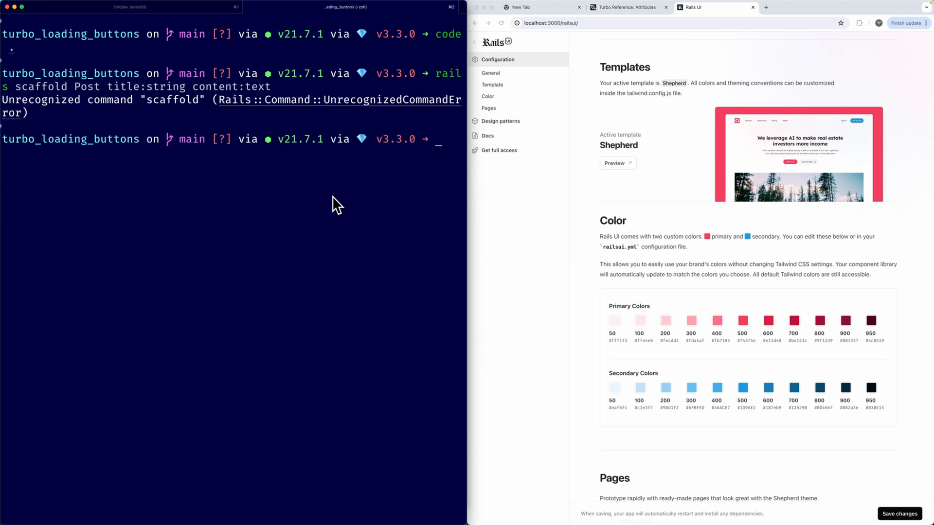
text(rails scaffold Post title:string content:text)
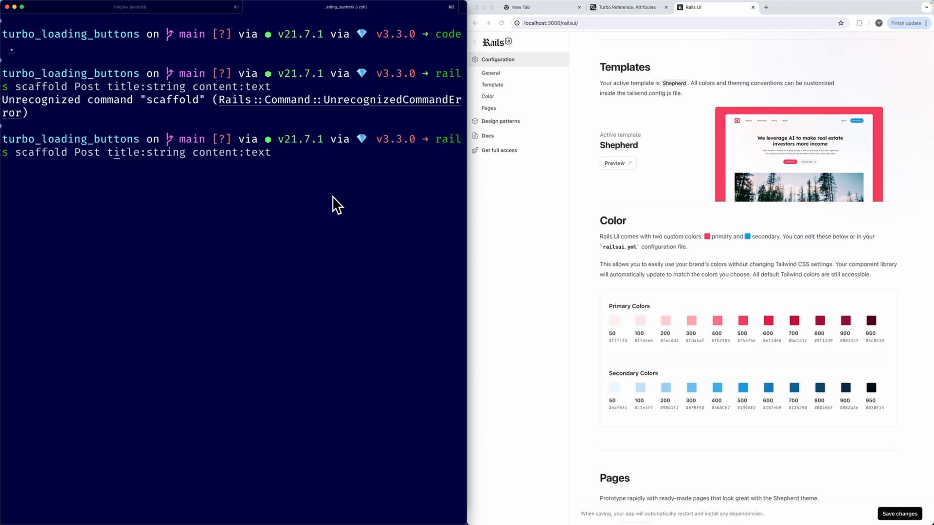
text(g)
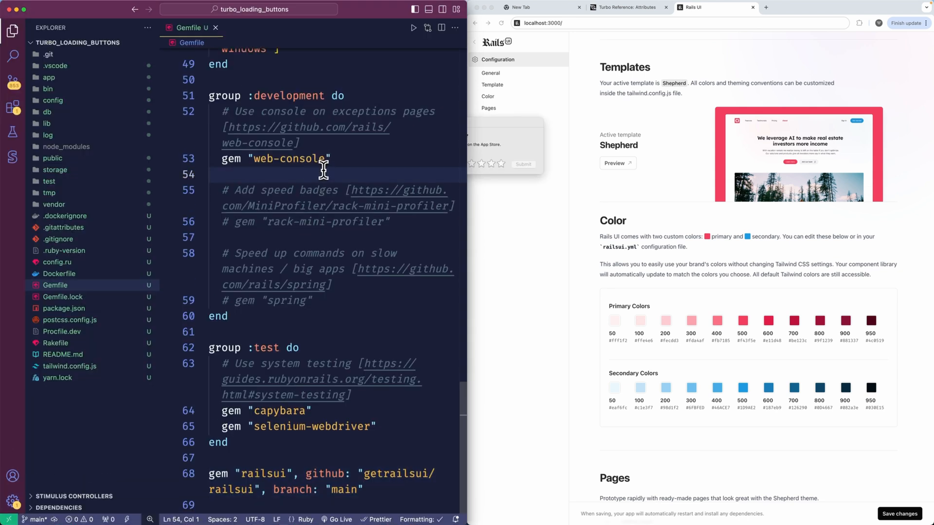
In config/routes.rb, select the old railsui page root line to comment it out.
click(60, 250)
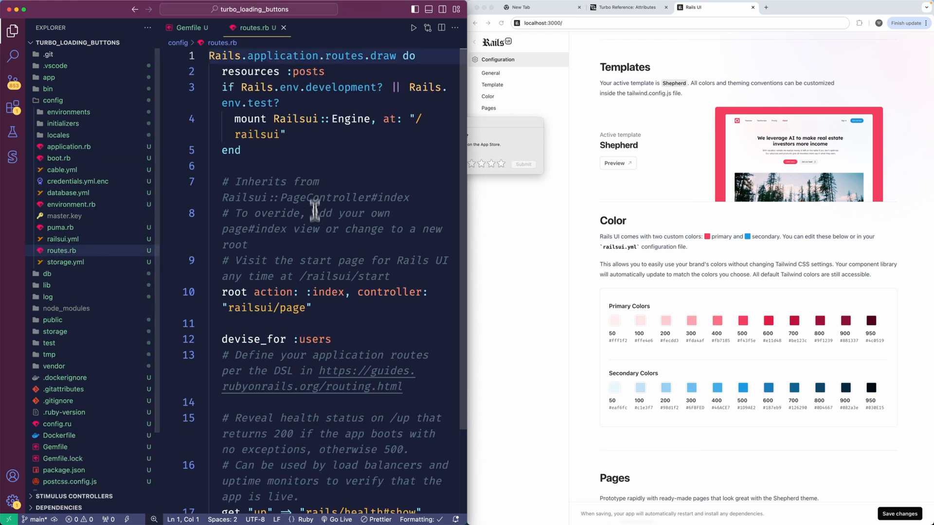
scroll(down, 3)
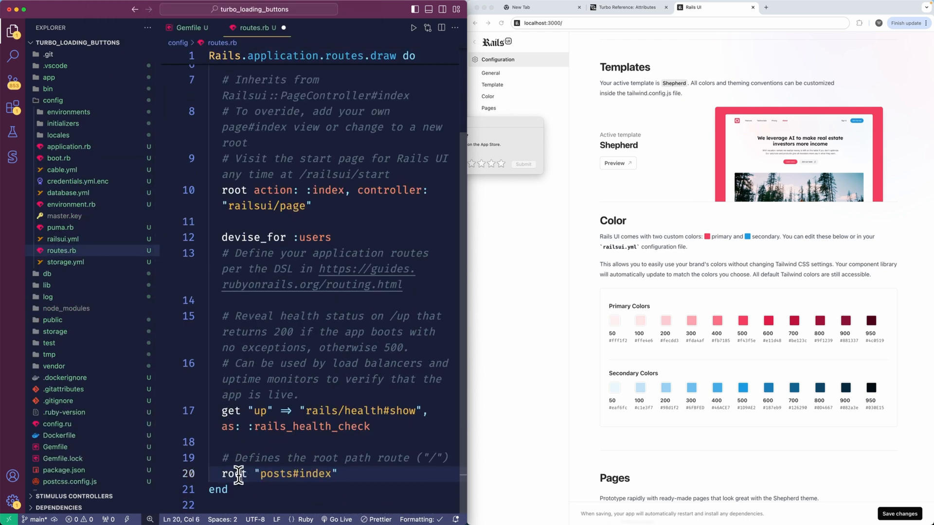
click(259, 181)
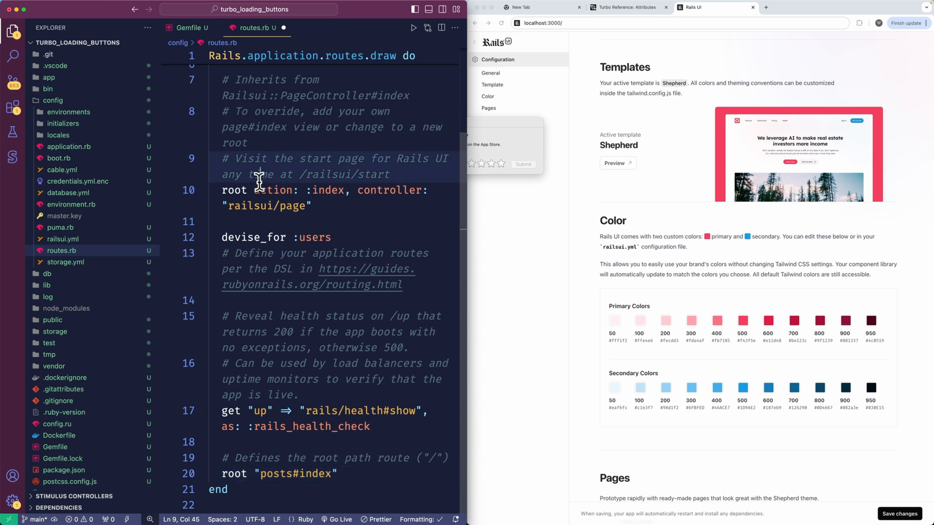
click(226, 190)
text(# )
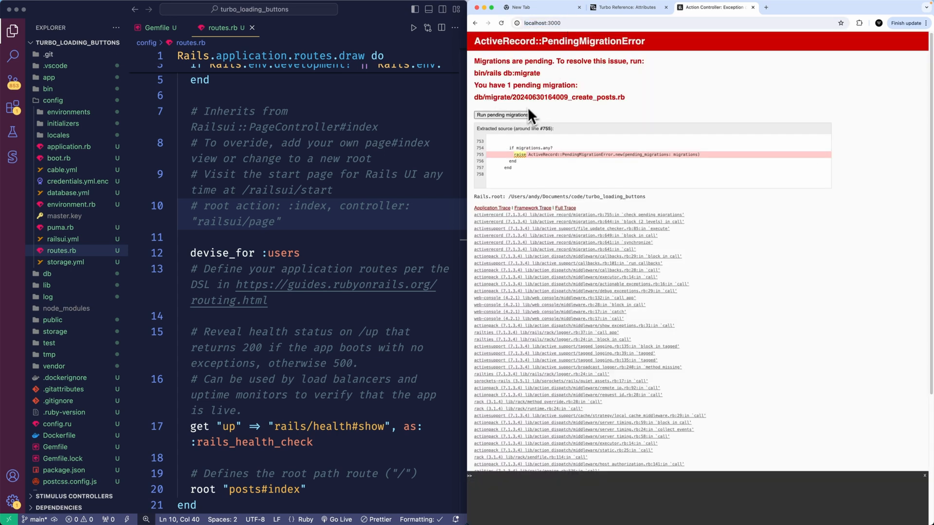
Run the pending create_posts migration and open app/views/posts/_form.html.erb.
click(500, 115)
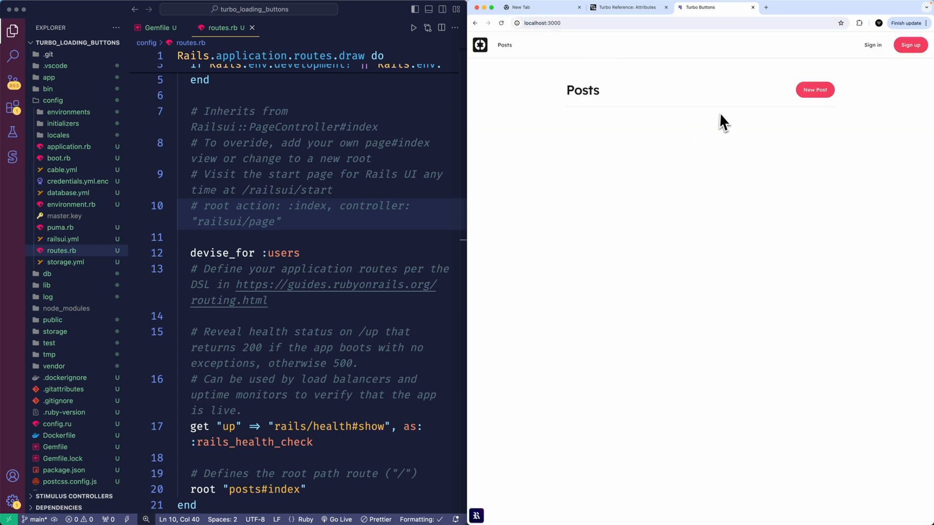
mouse_move(820, 118)
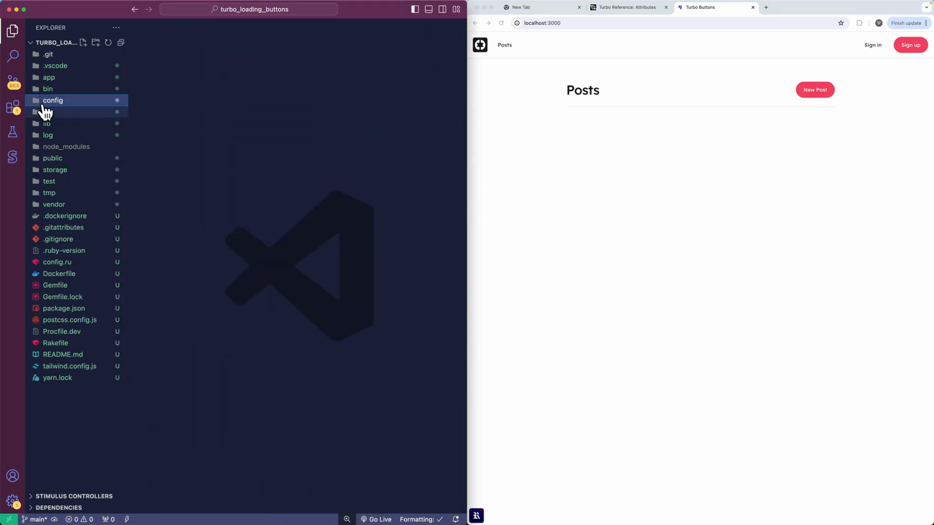
click(49, 77)
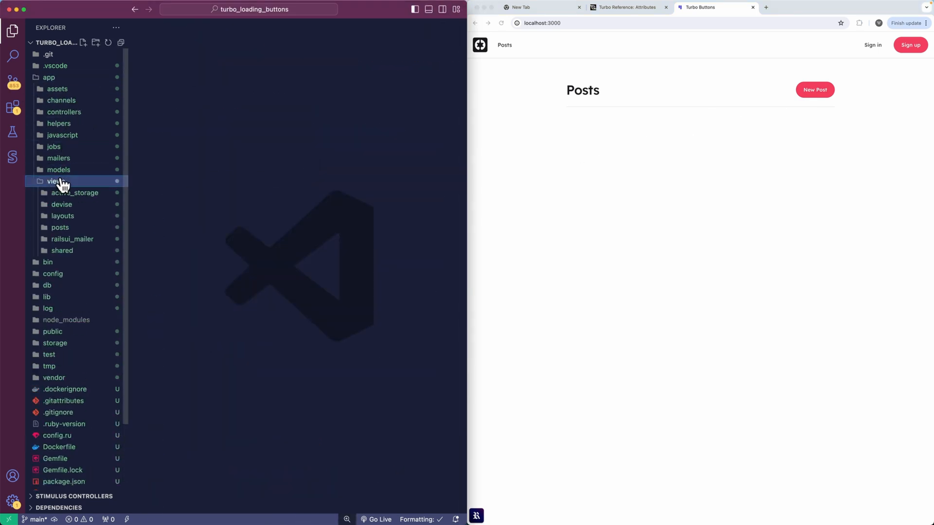
click(59, 227)
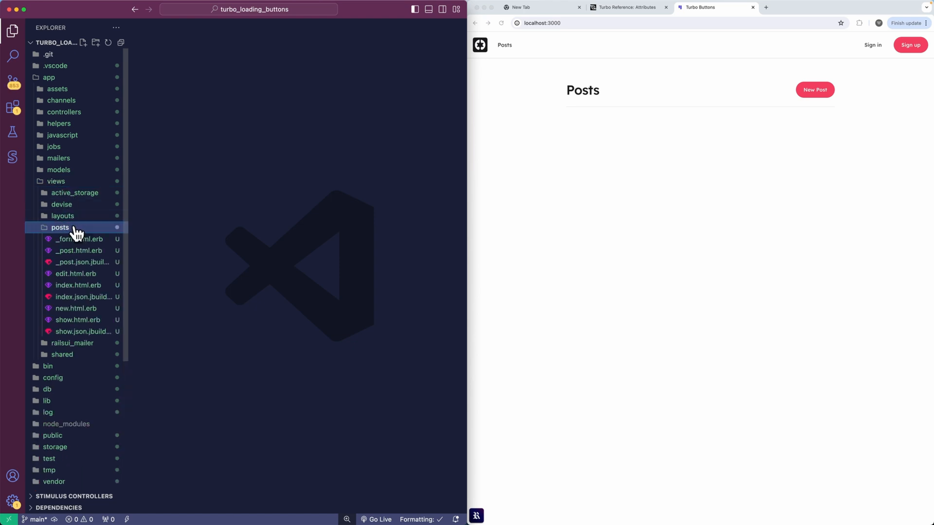
click(78, 238)
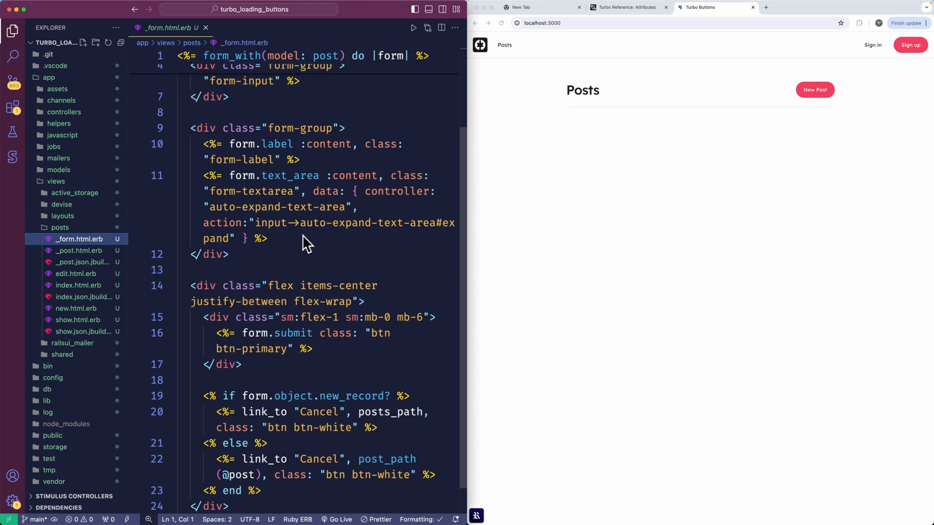
scroll(down, 3)
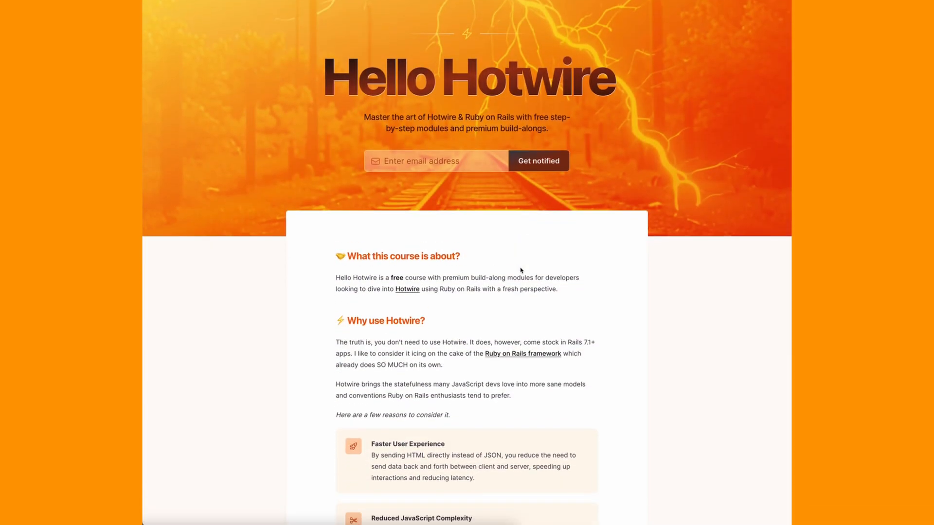
scroll(down, 3)
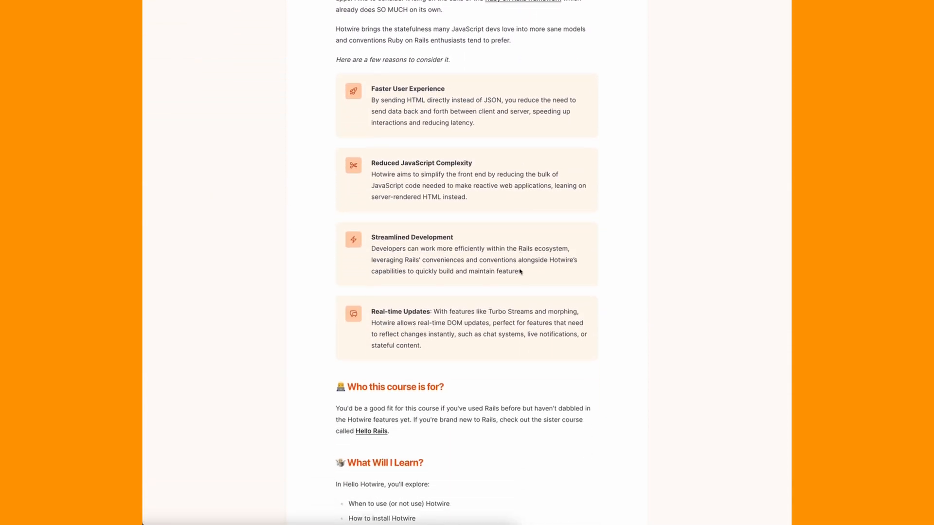
scroll(down, 3)
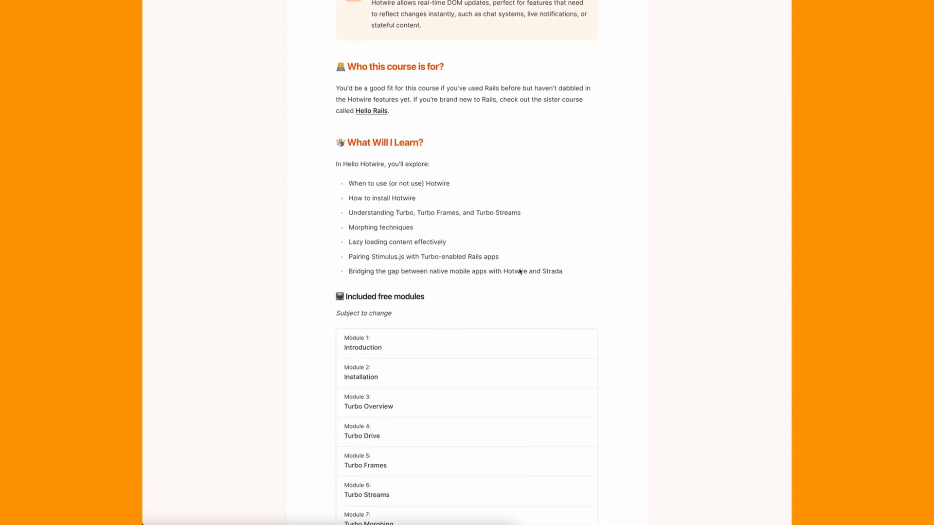
scroll(down, 3)
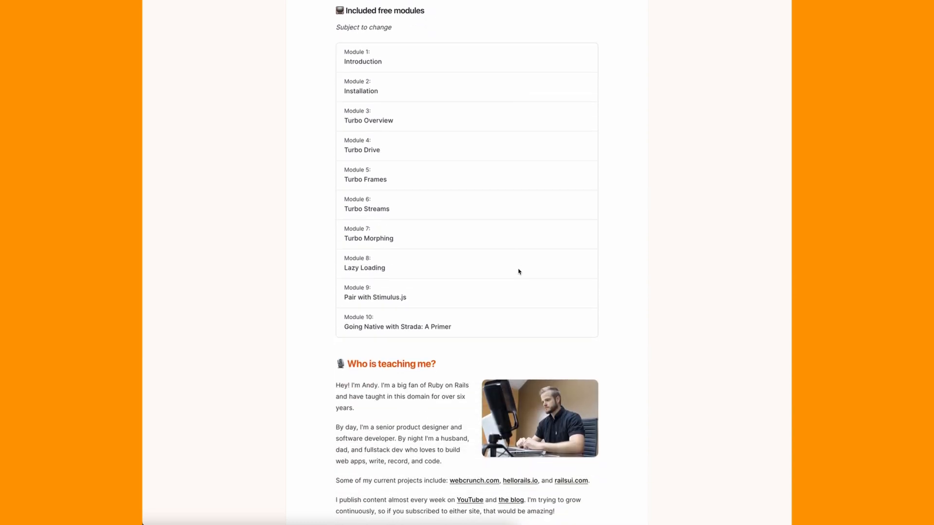
scroll(down, 3)
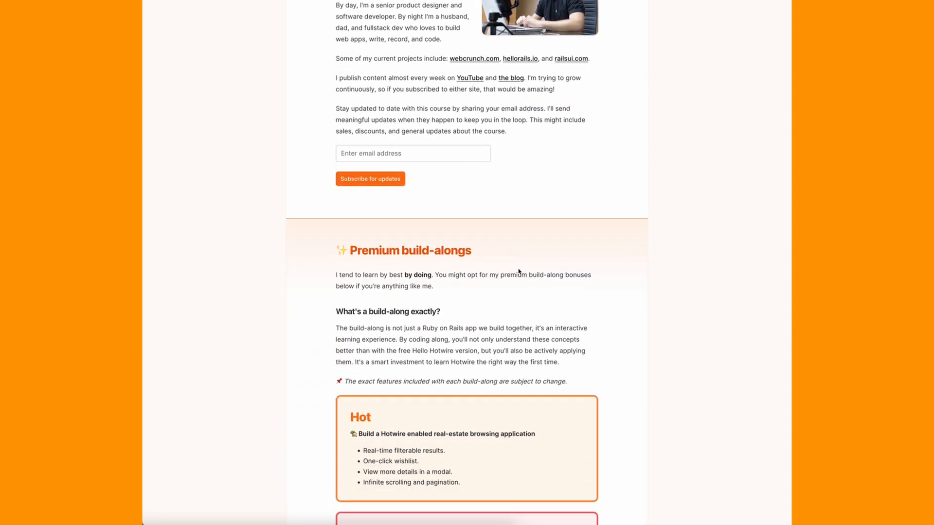
scroll(down, 3)
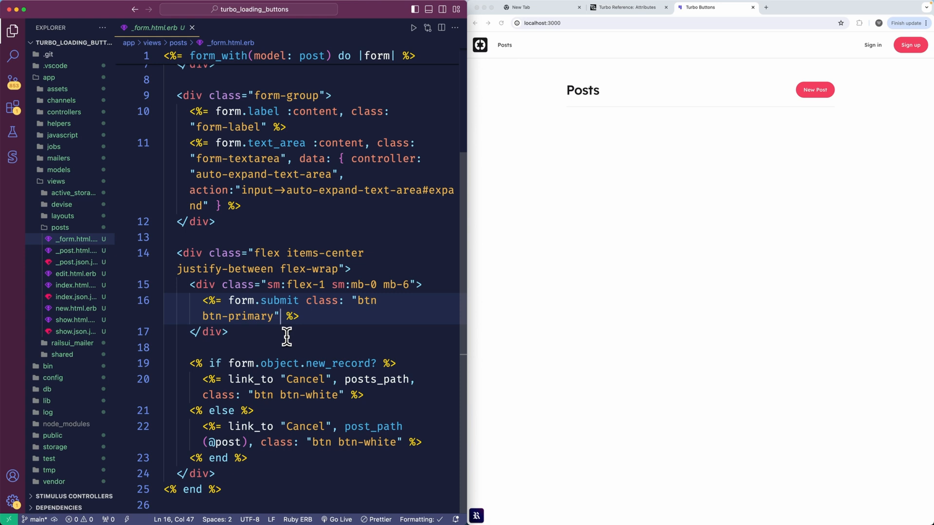
Add data: { turbo_submits_with: "Saving..." } to form.submit and submit a test post.
text(, datra)
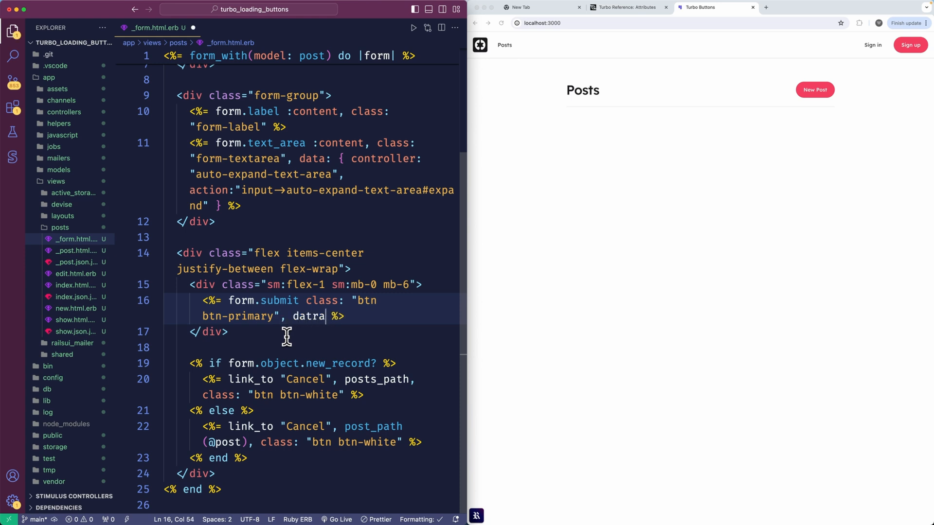
key(Backspace)
text(a: { turbo_submits_with )
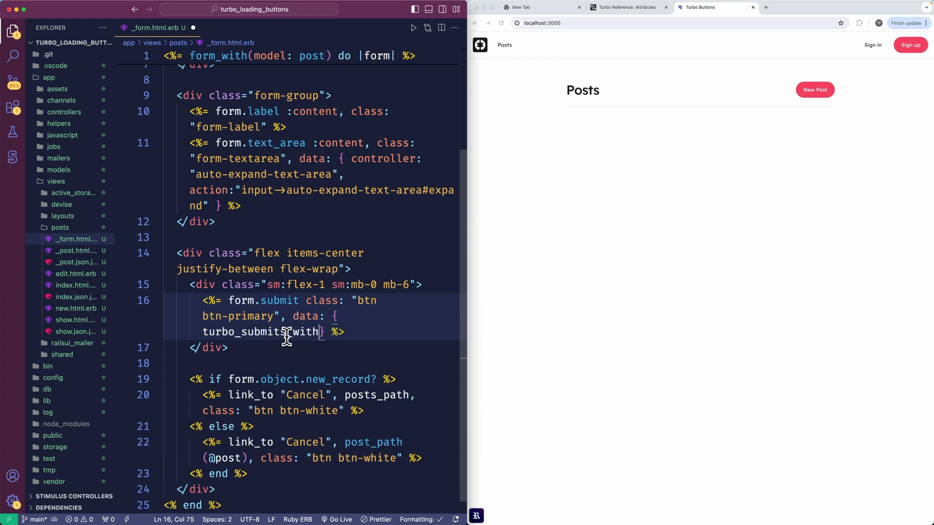
text(: "")
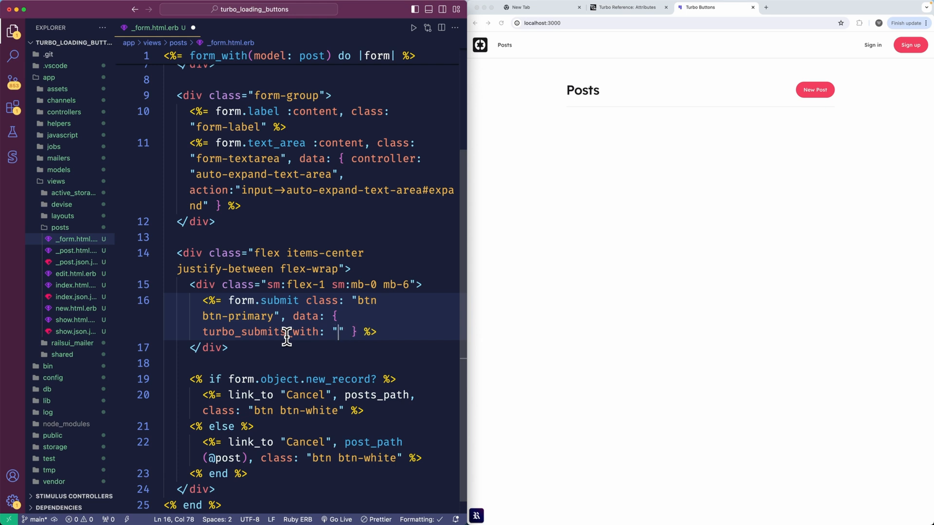
text(Saving...)
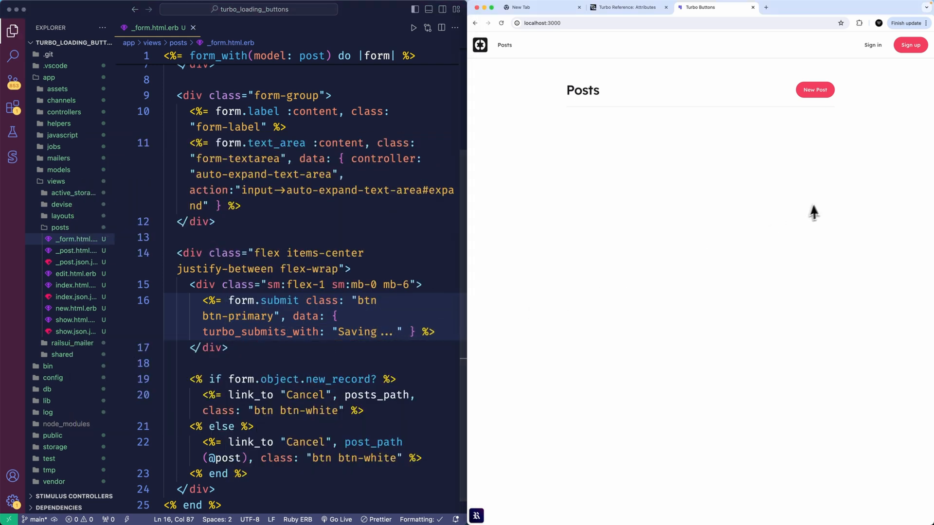
click(814, 90)
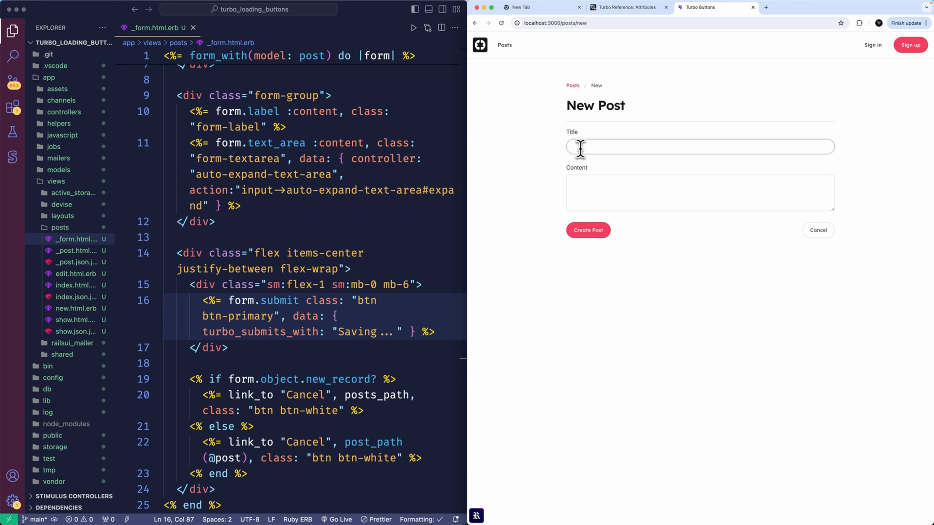
click(587, 230)
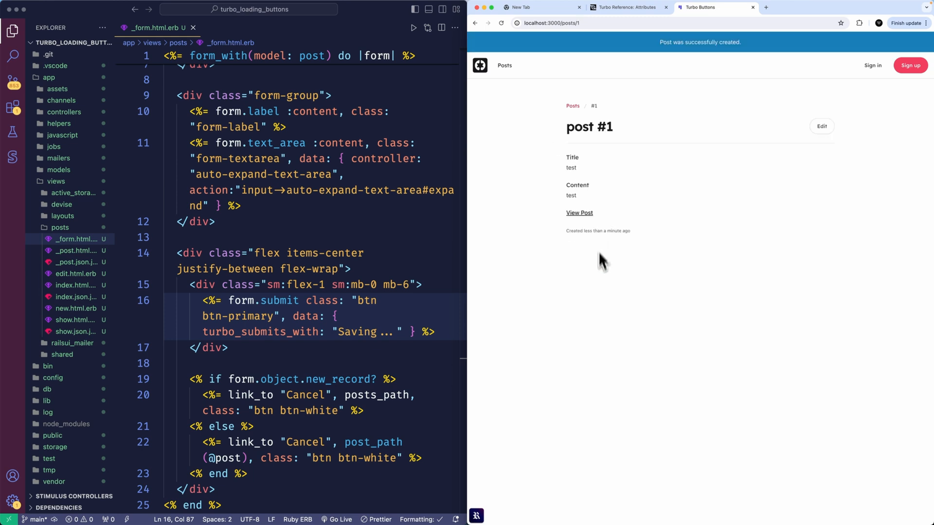
mouse_move(342, 188)
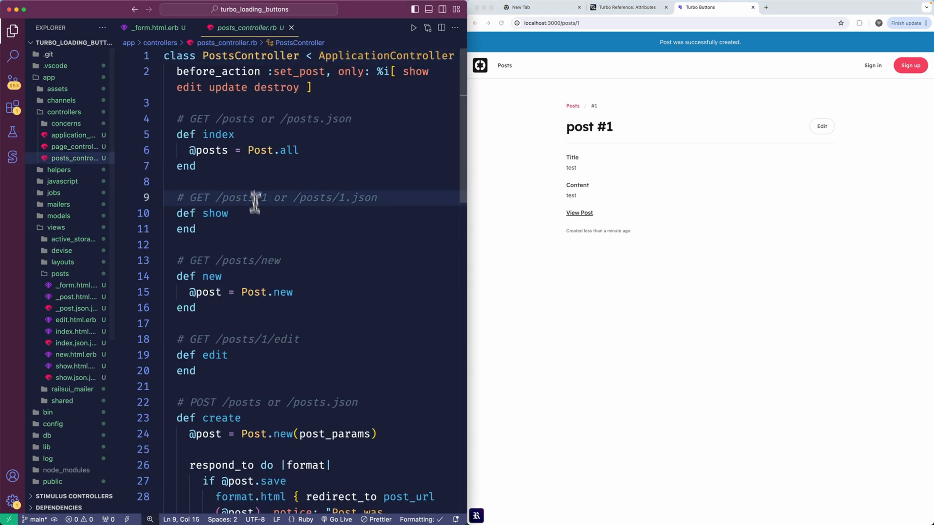
Add sleep 6 to PostsController#create and return to the _form.html.erb tab.
scroll(down, 3)
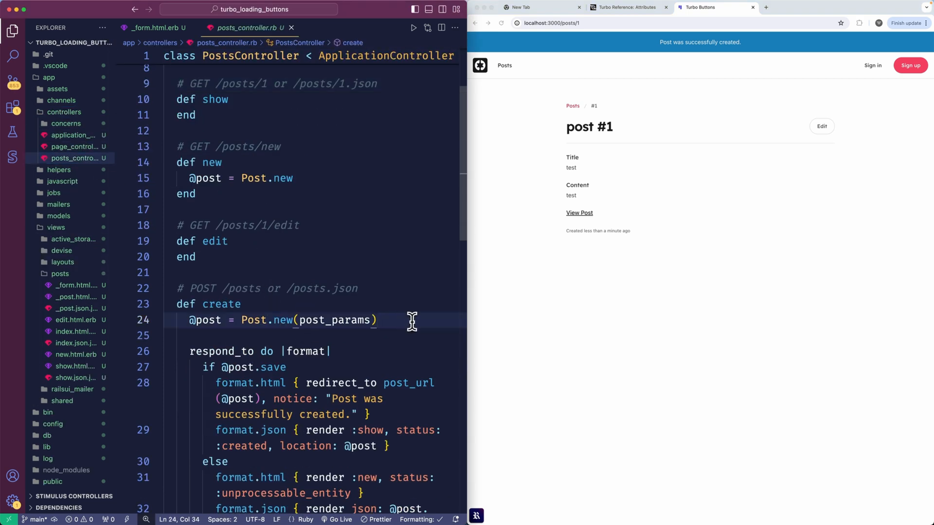
text(sleep 6)
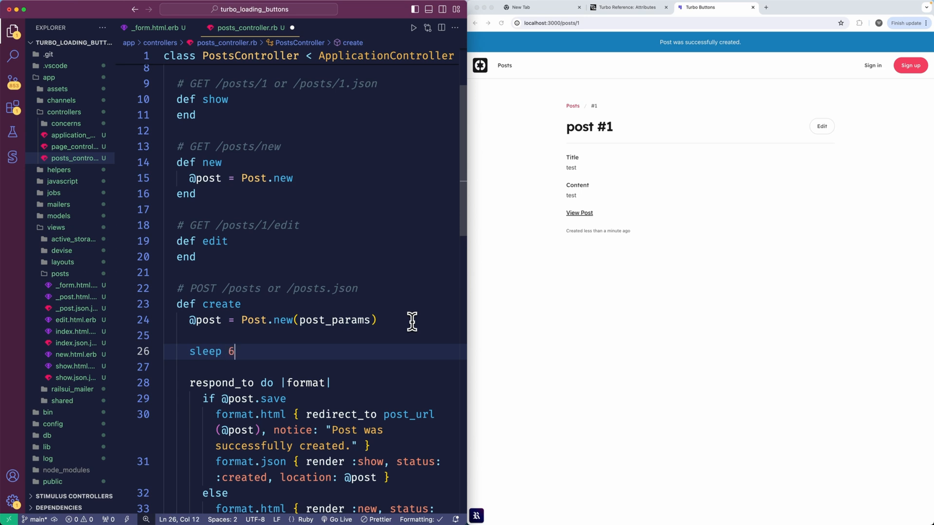
click(326, 241)
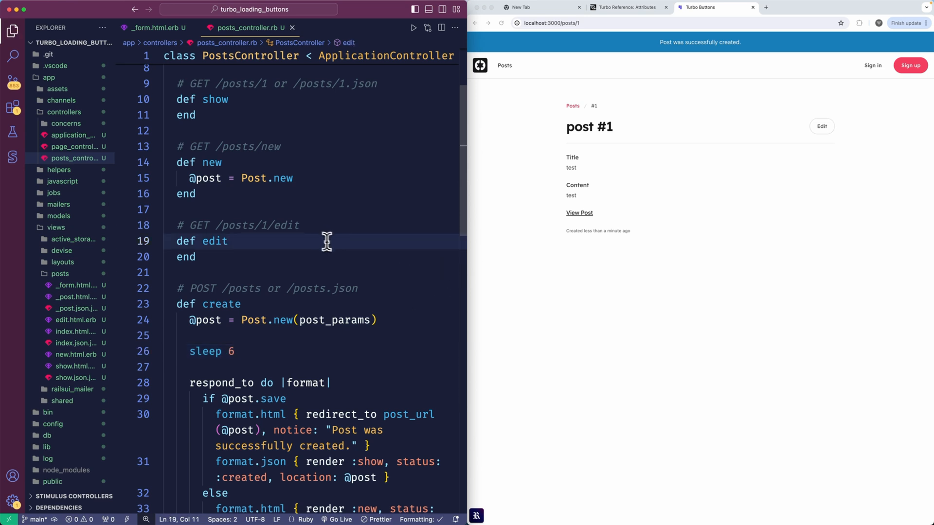
click(75, 284)
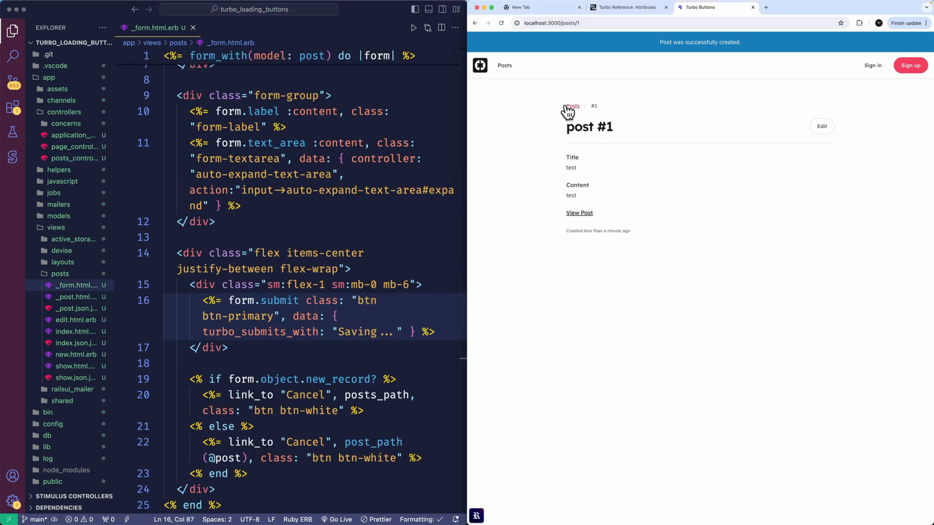
Submit a second post to see the Saving... button text, then return to the form code.
click(571, 106)
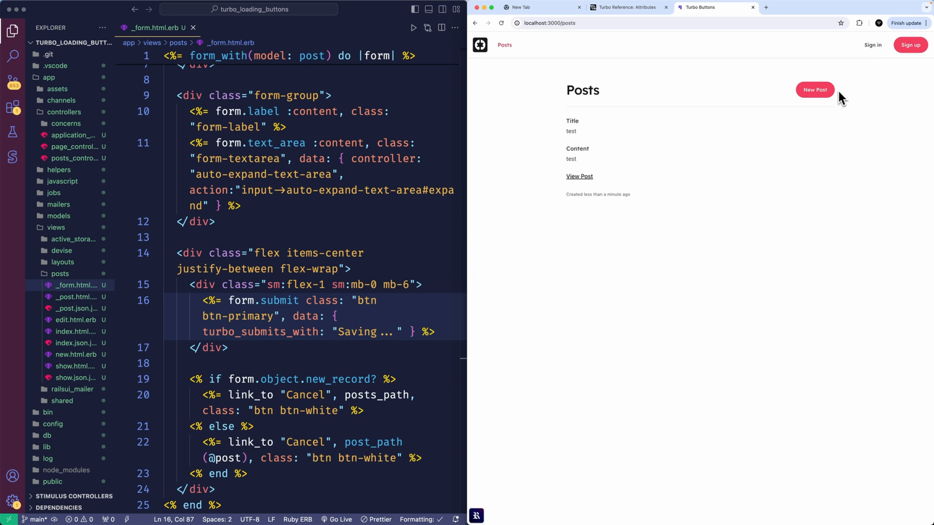
click(814, 90)
text(test 1)
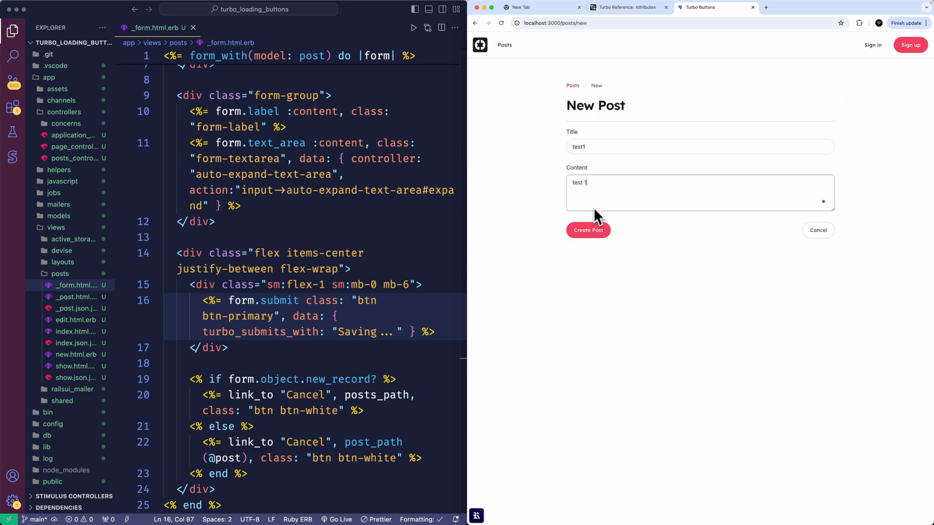
click(587, 230)
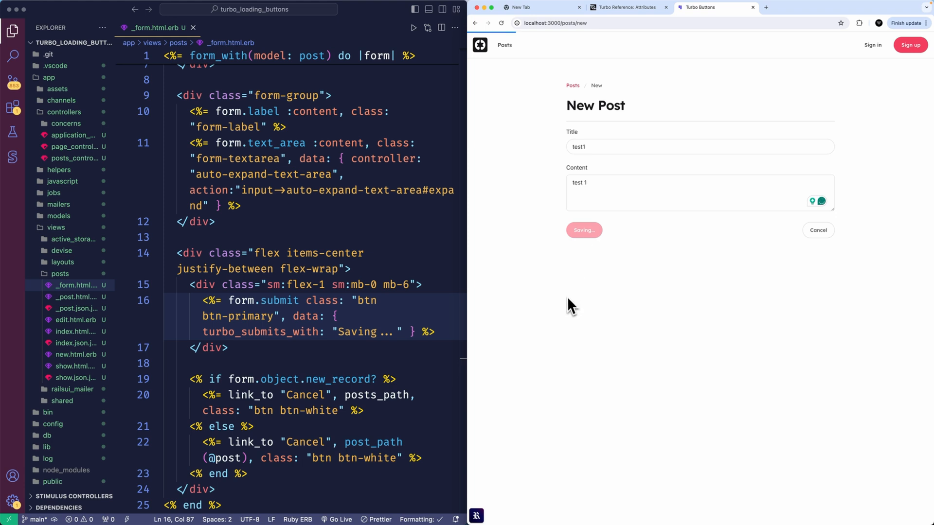
mouse_move(836, 216)
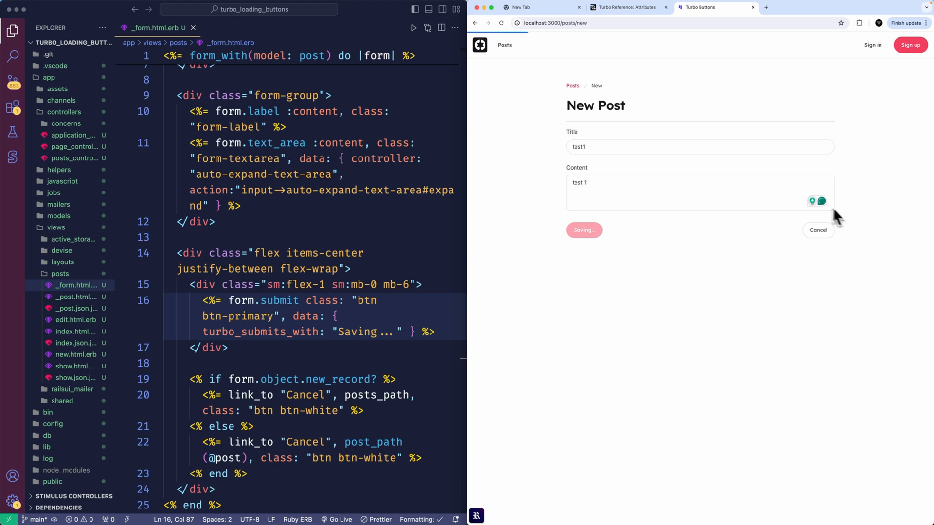
mouse_move(670, 303)
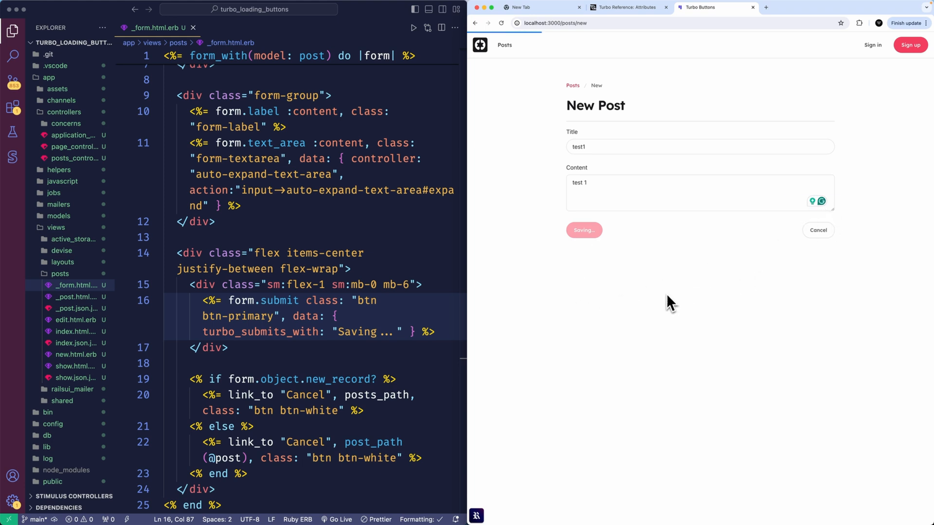
click(583, 230)
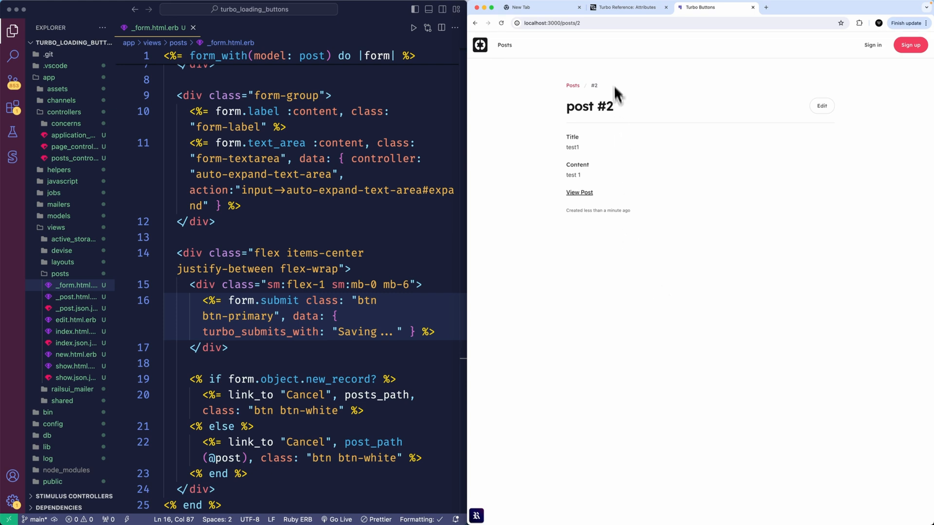
mouse_move(546, 49)
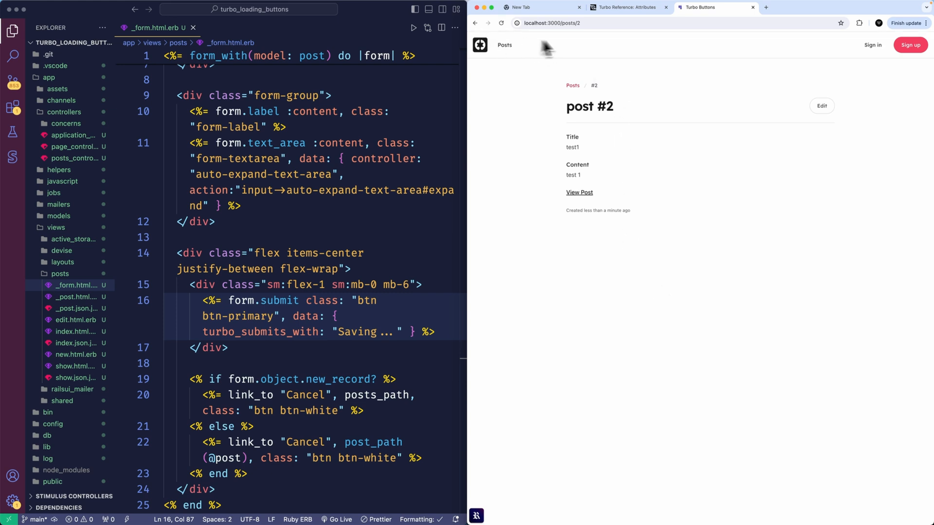
mouse_move(605, 44)
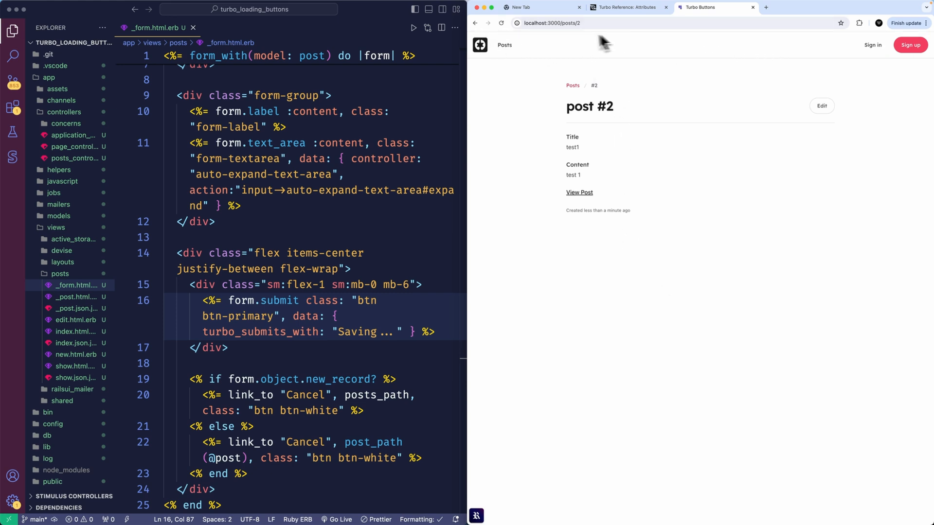
click(287, 237)
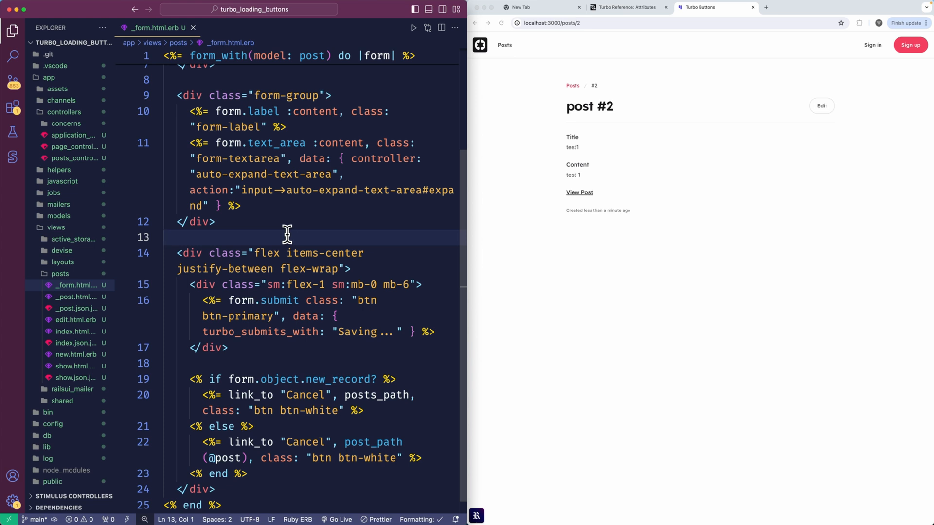
Start a new post titled test and open developer tools with Inspect.
scroll(up, 3)
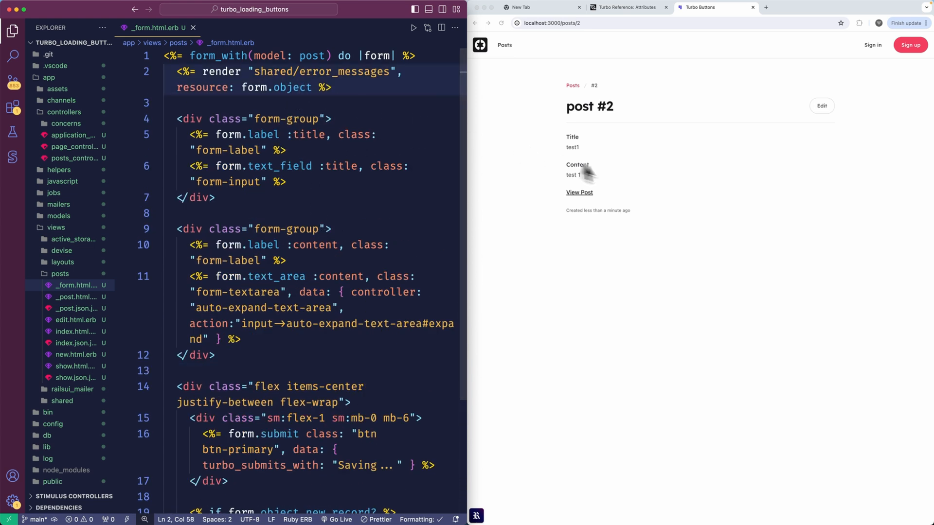
click(572, 85)
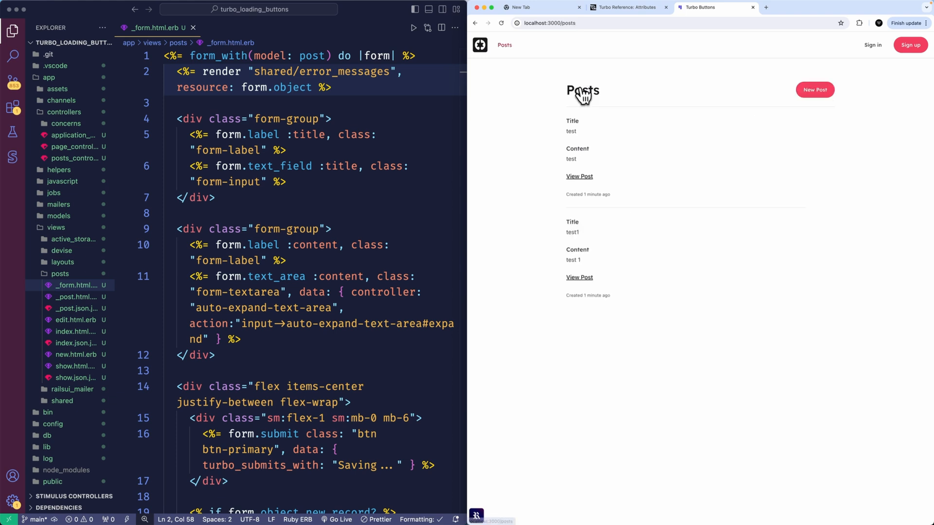
click(814, 89)
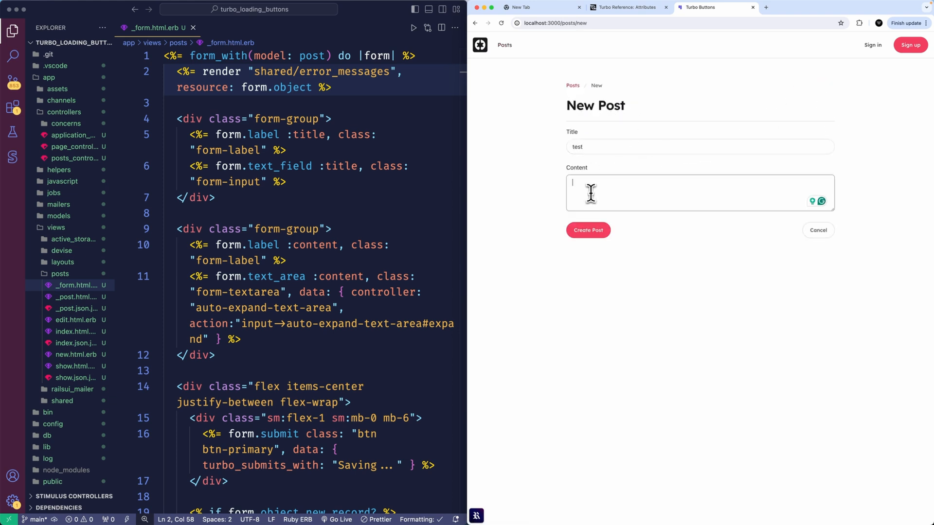
text(test)
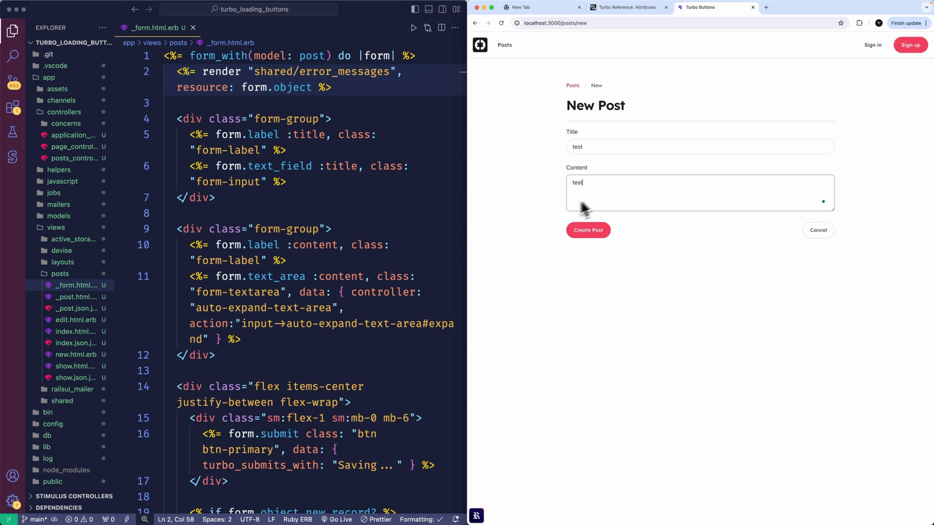
right_click(670, 149)
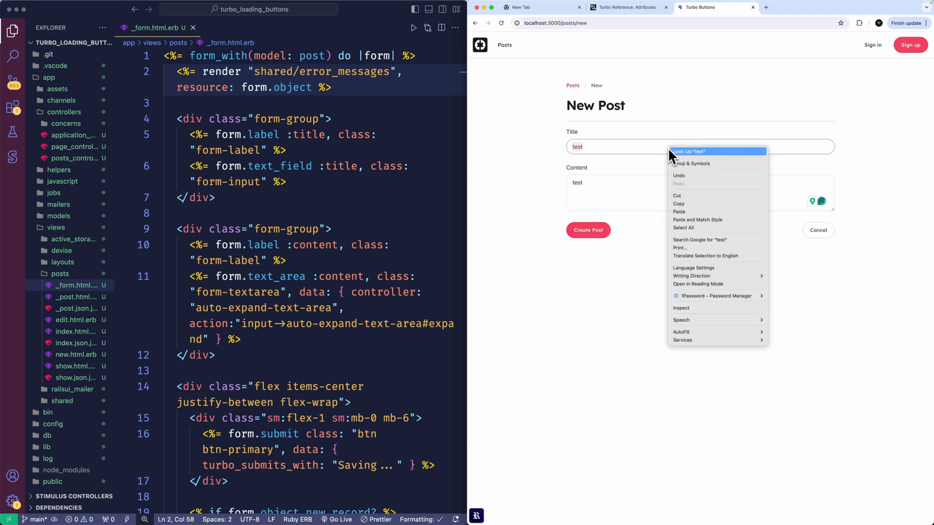
click(633, 249)
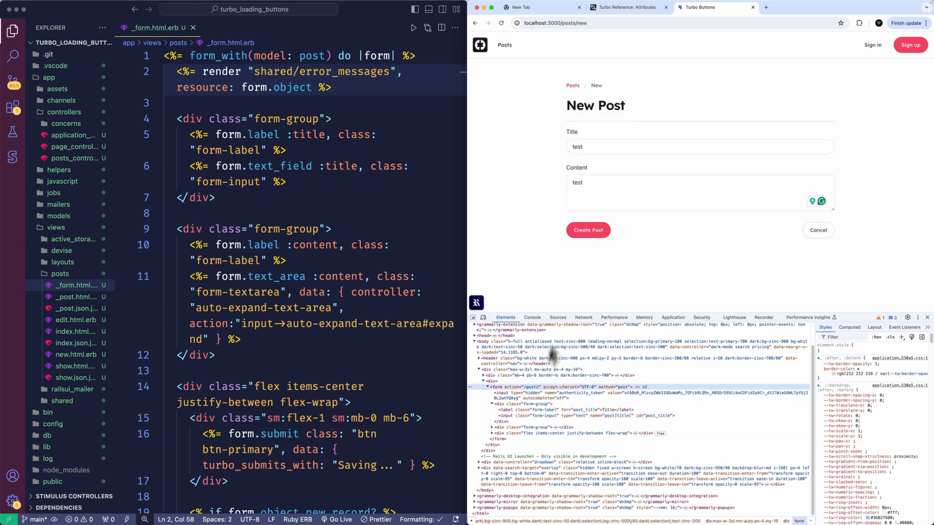
Submit the third post while watching the form's aria-busy attribute.
click(587, 230)
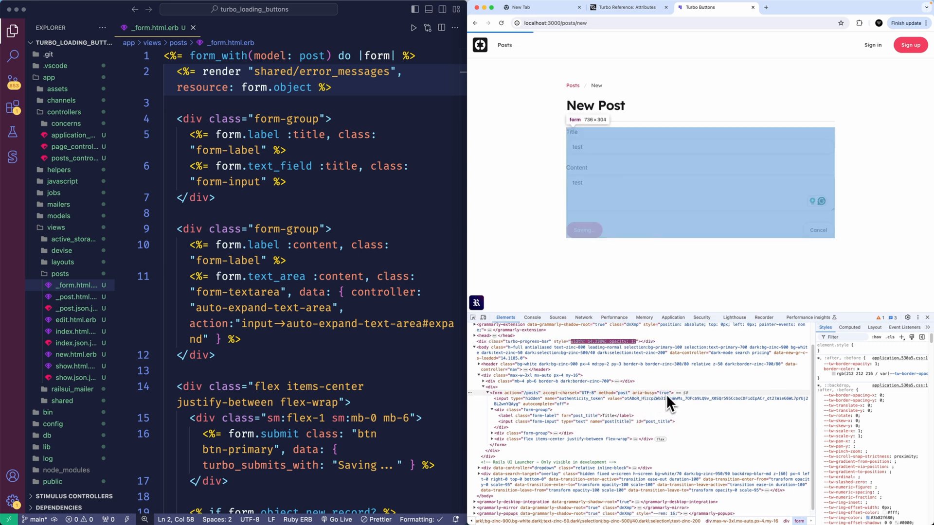
mouse_move(506, 210)
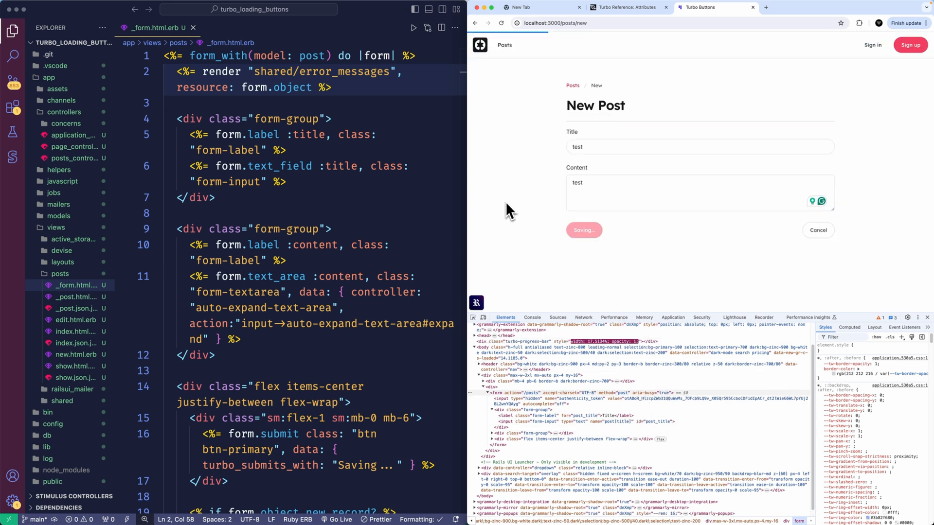
click(582, 230)
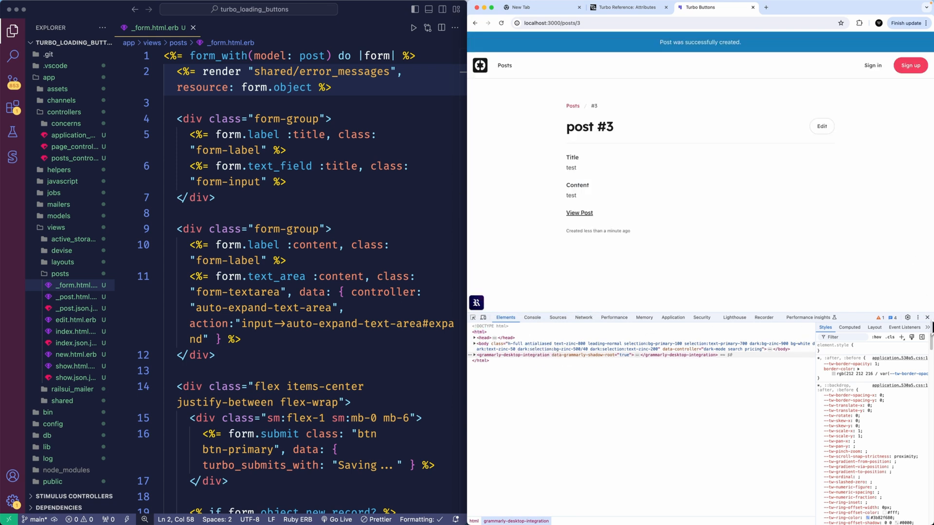
click(926, 316)
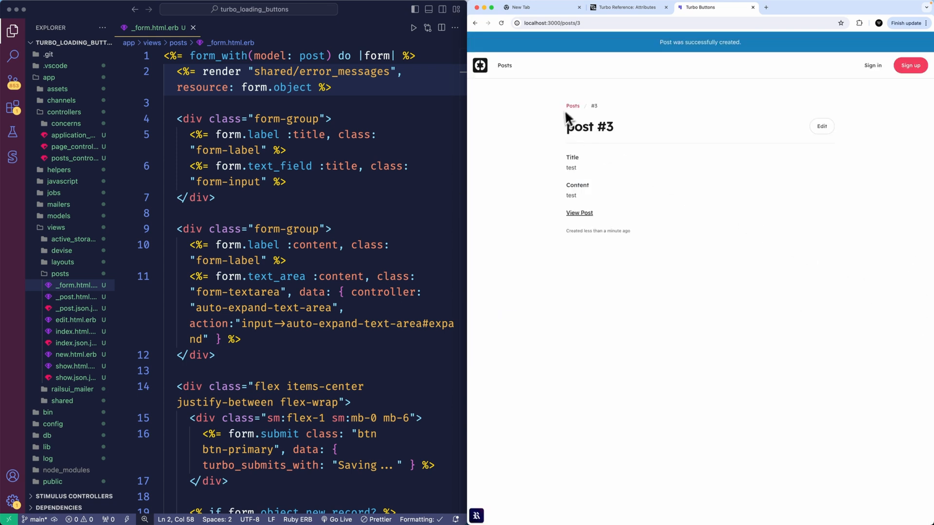
Give the form_with call in _form.html.erb a "group" class and save the file.
click(572, 105)
text(, class: ")
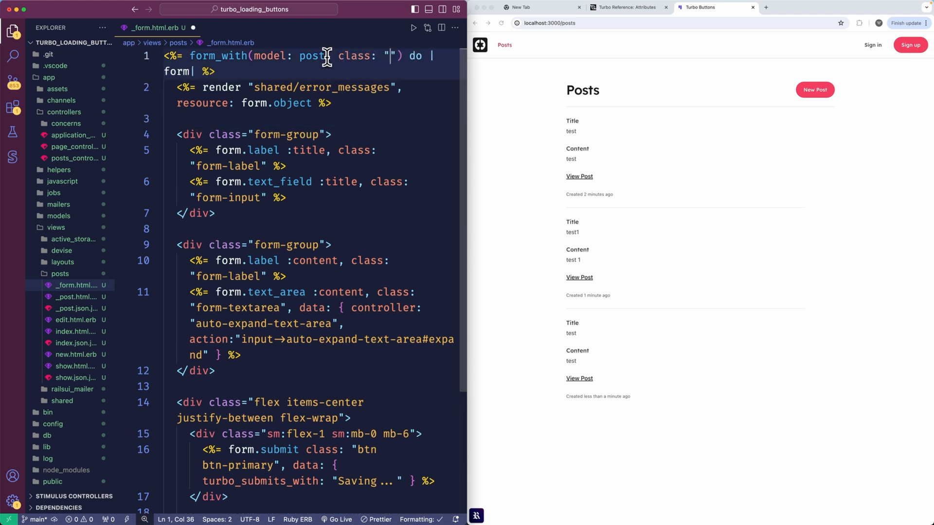
text(group)
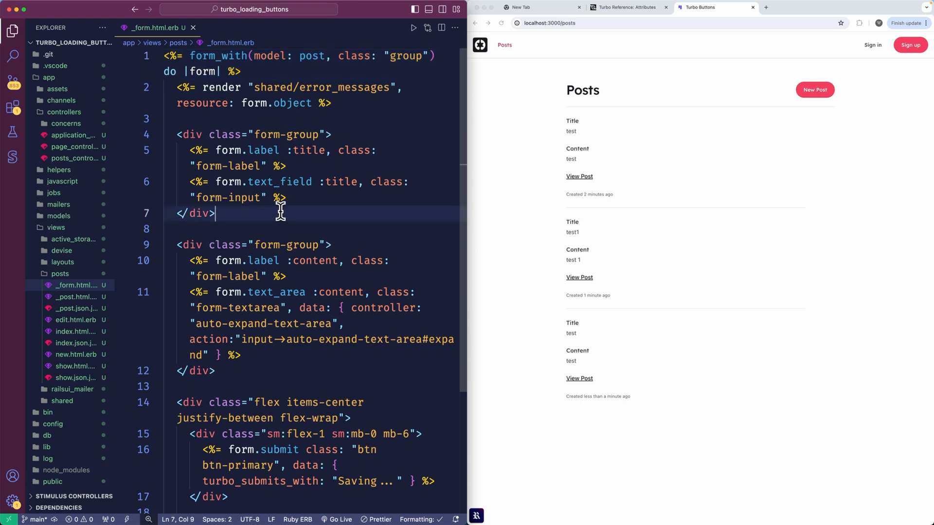
mouse_move(275, 193)
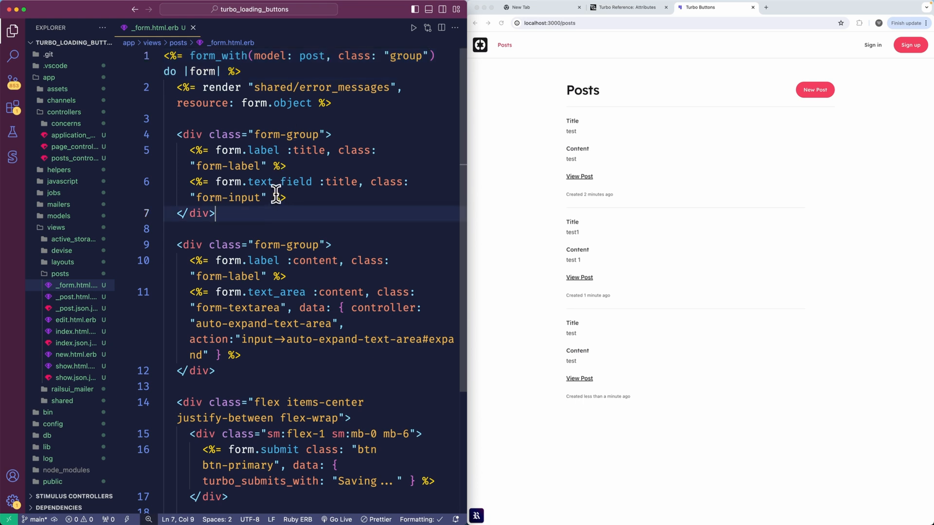
scroll(down, 3)
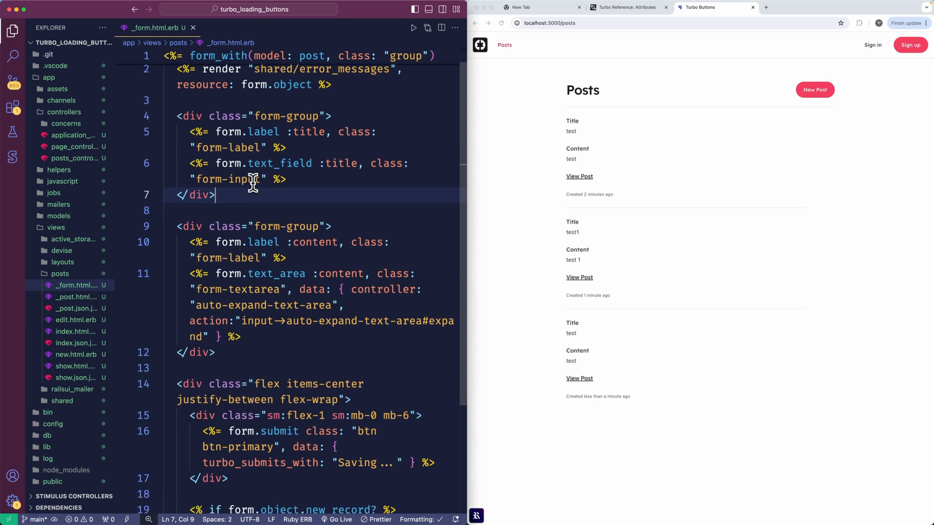
scroll(down, 3)
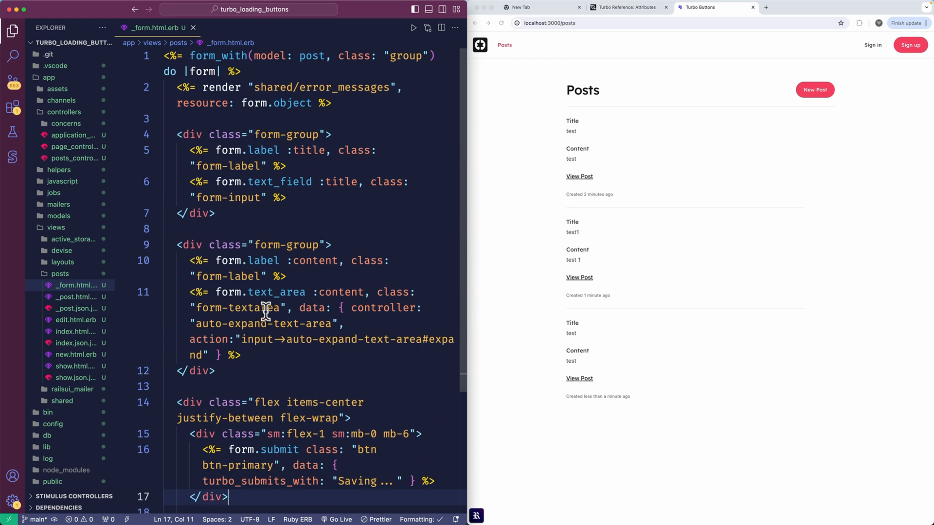
mouse_move(289, 231)
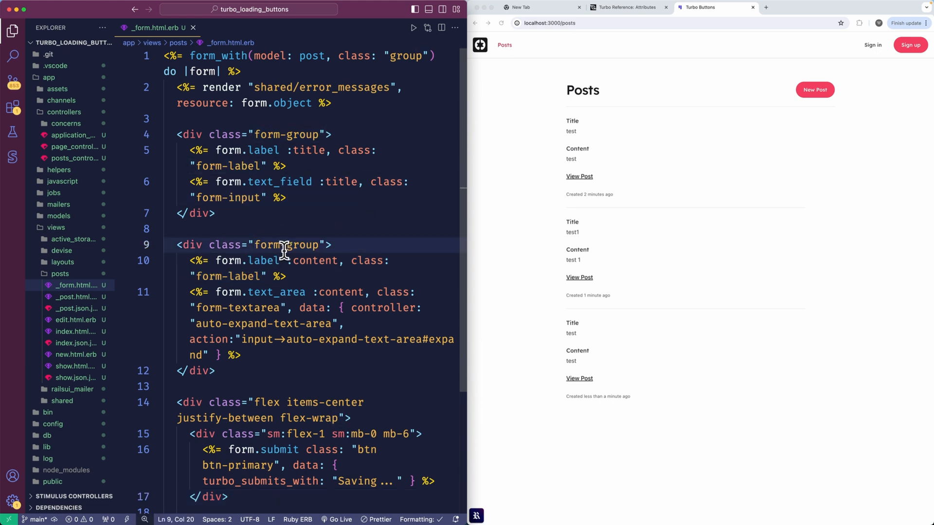
scroll(down, 3)
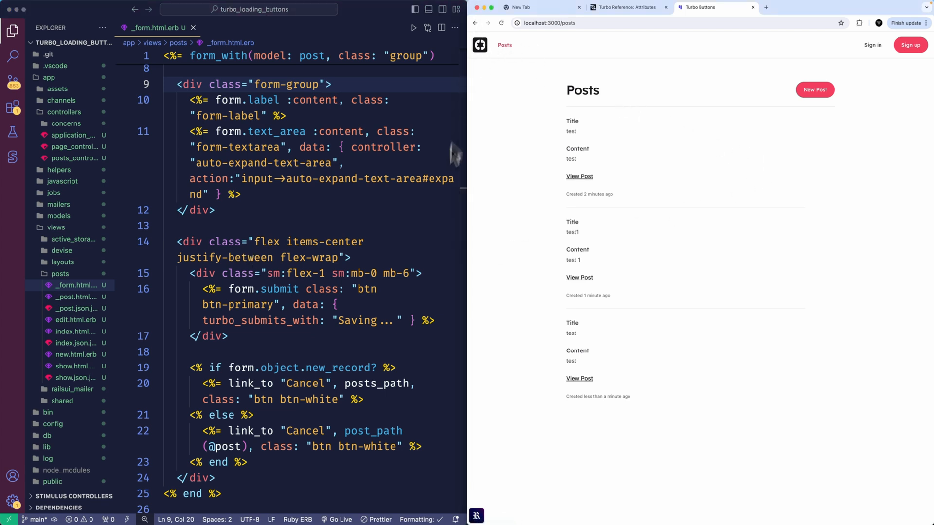
click(278, 306)
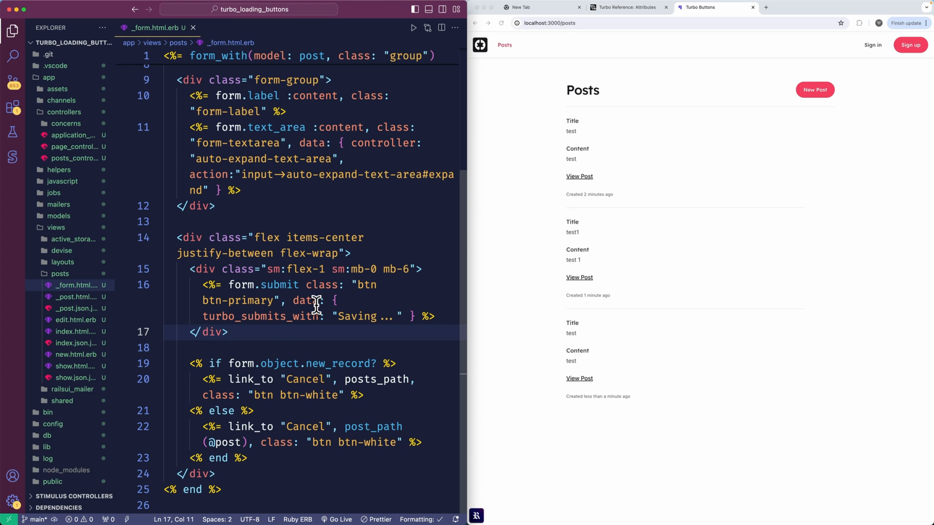
Comment out form.submit and add a button_tag block with "btn btn-primary" classes.
click(223, 285)
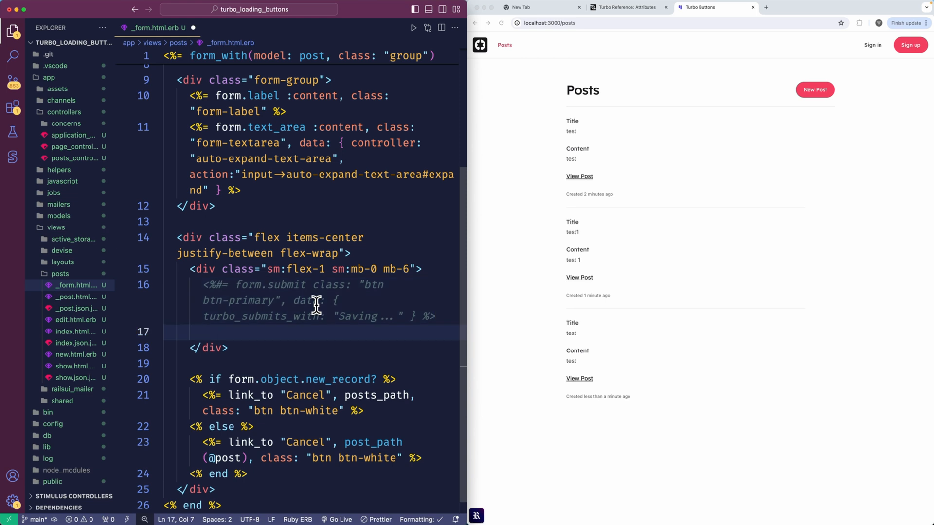
text(<5>)
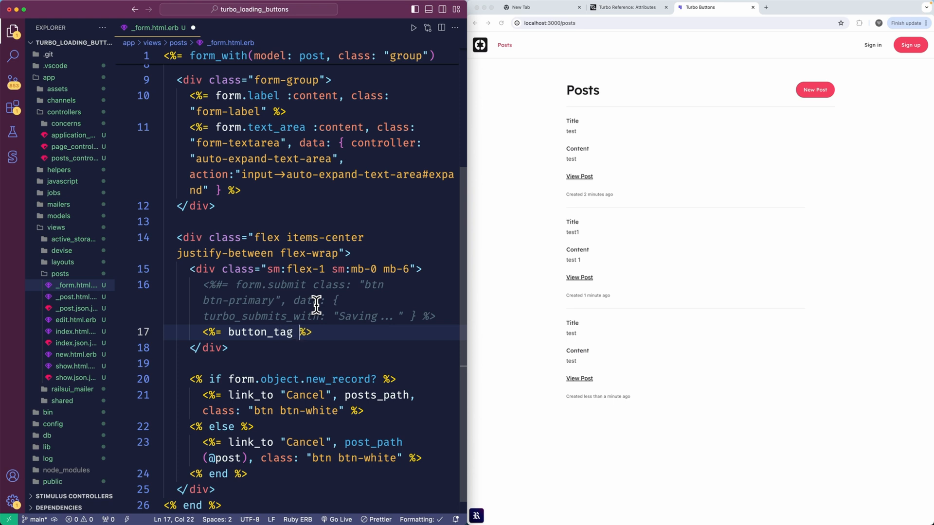
text(")
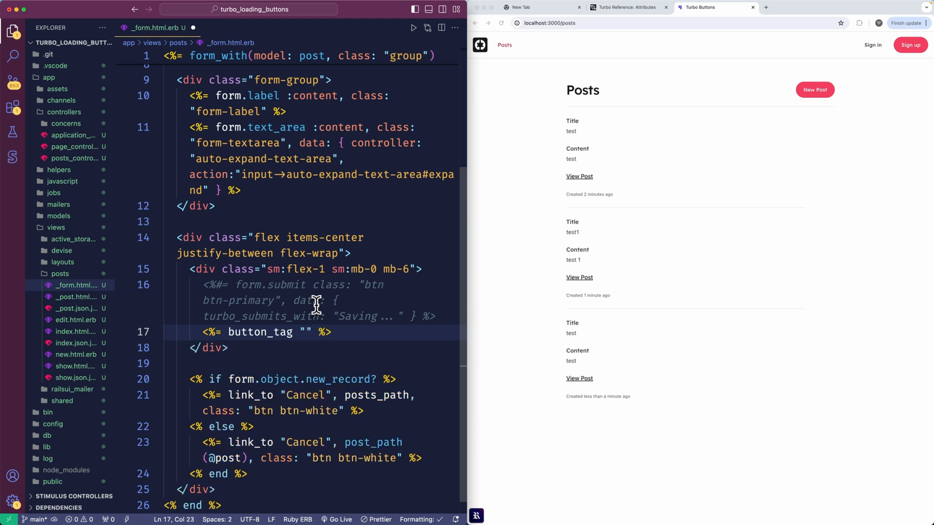
text(, form)
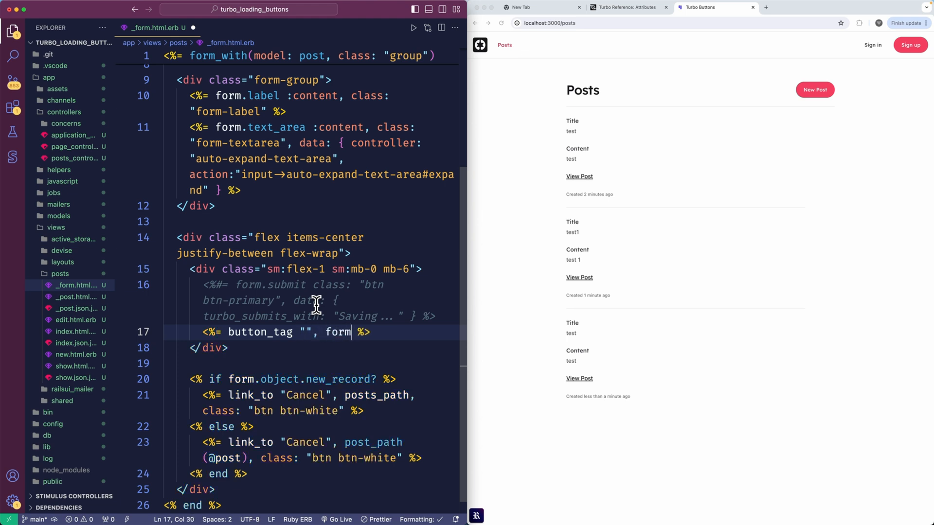
text(:"")
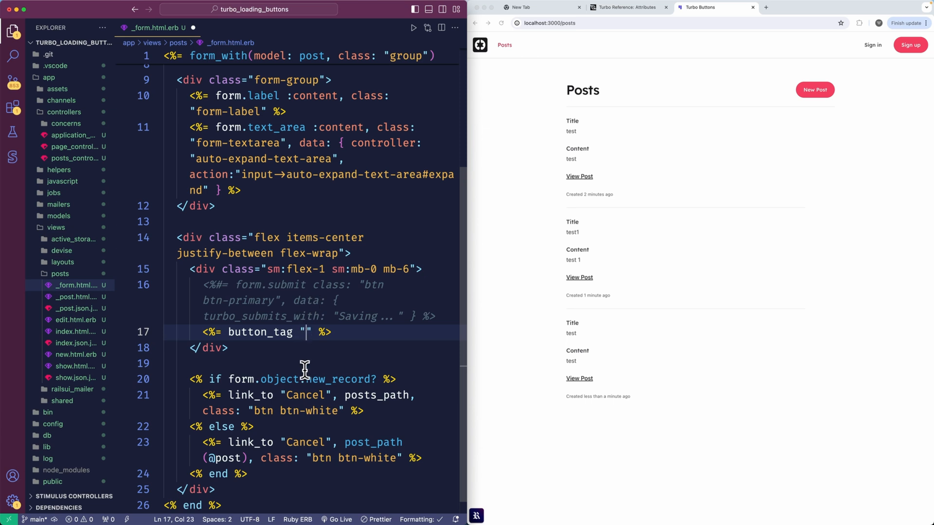
mouse_move(303, 356)
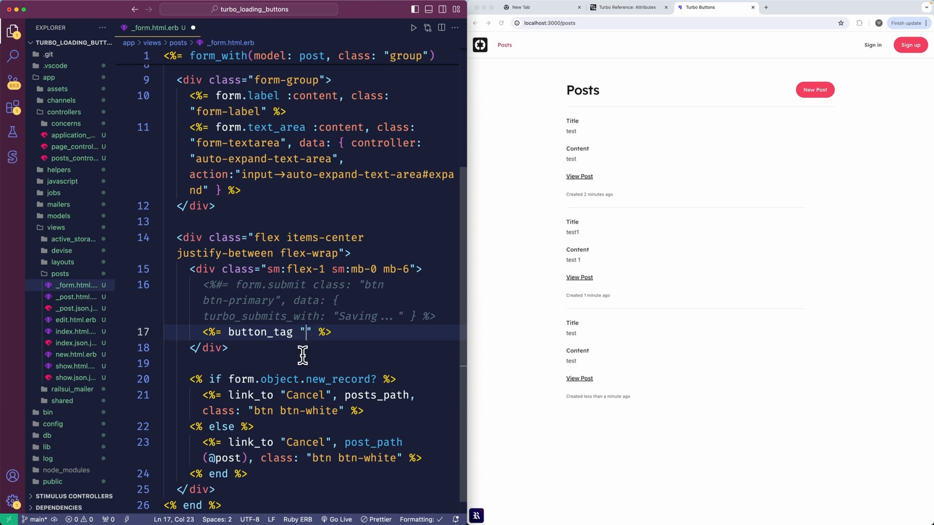
text(btn)
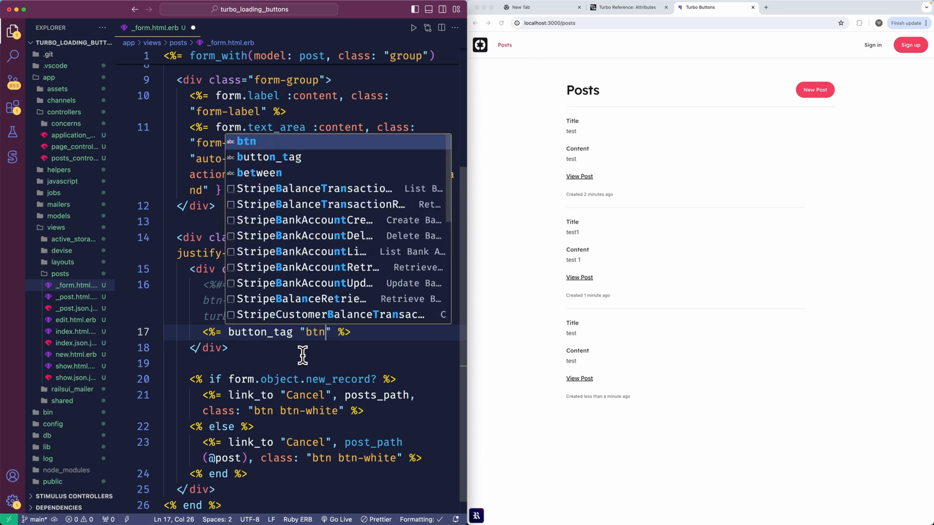
text(btn-primary)
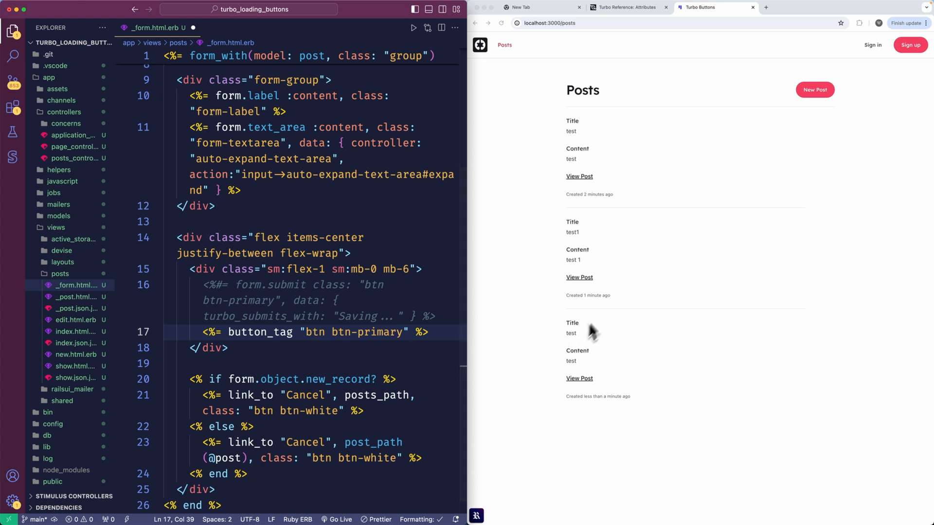
mouse_move(813, 112)
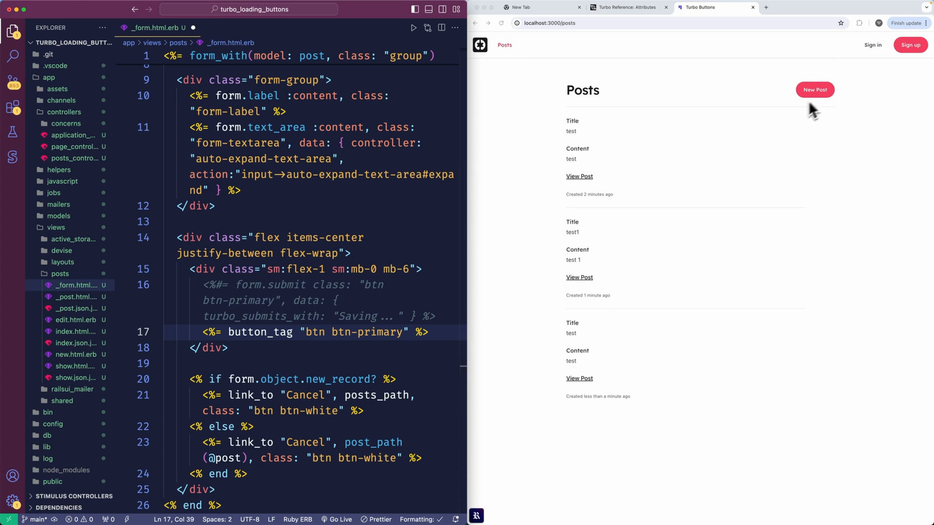
click(409, 332)
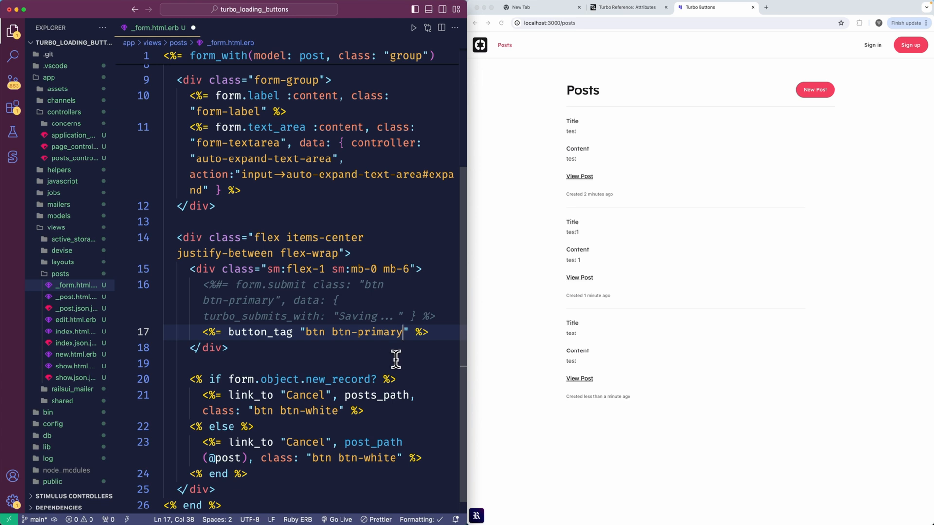
text(do)
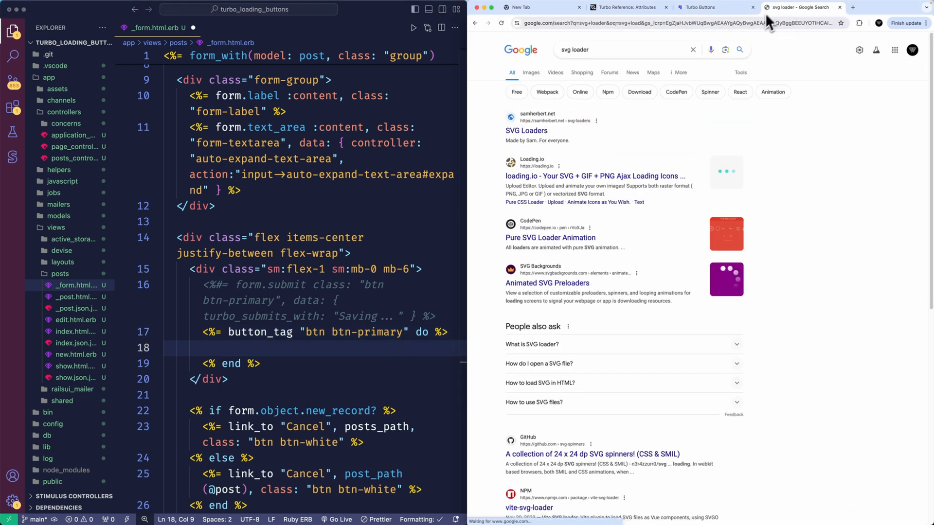
Preview bars.svg from the svg-loaders folder of SamHerbert's SVG-Loaders repository.
click(525, 130)
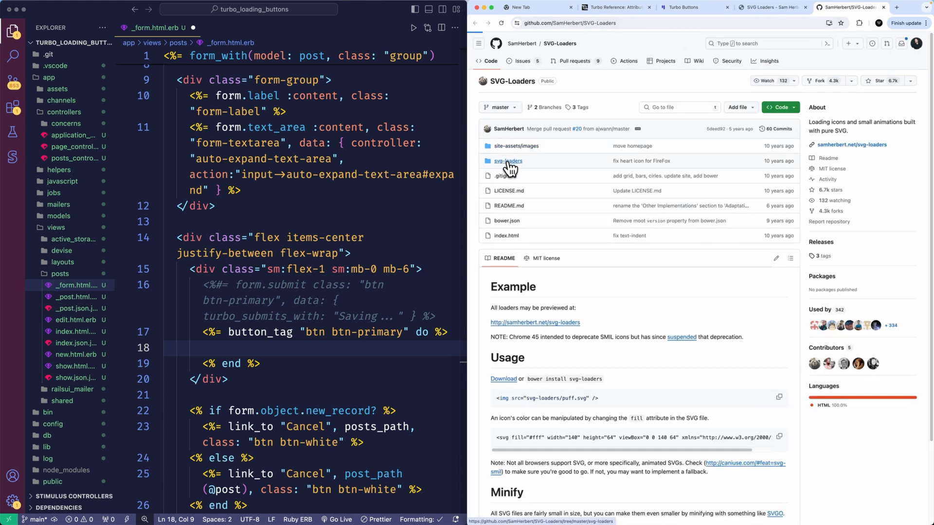
click(507, 161)
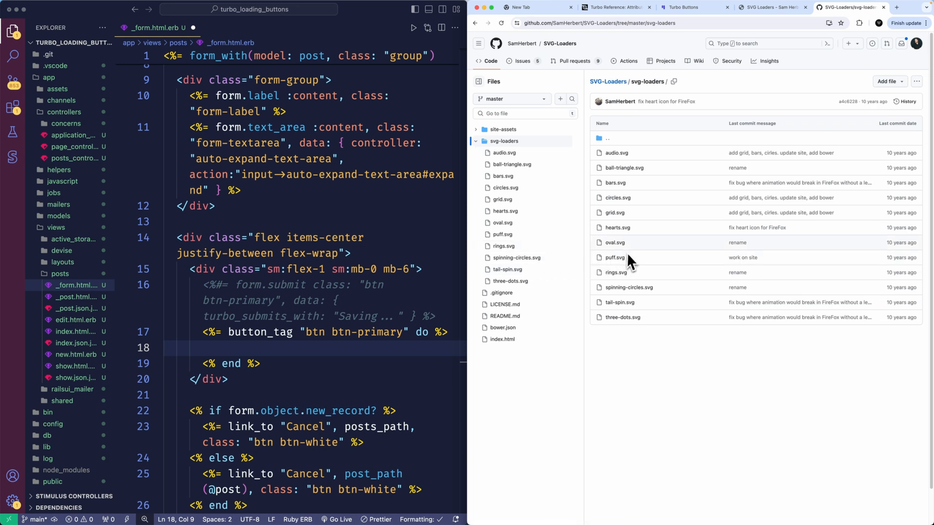
mouse_move(615, 183)
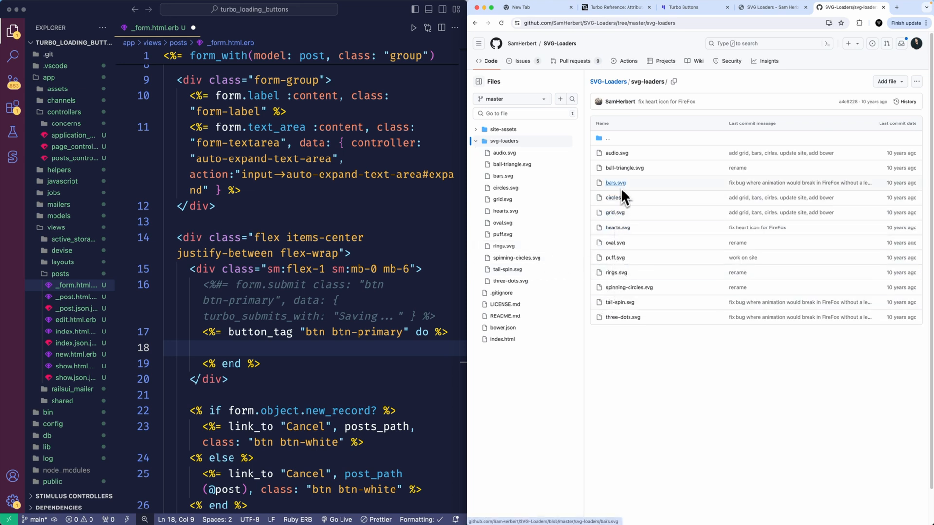
click(615, 183)
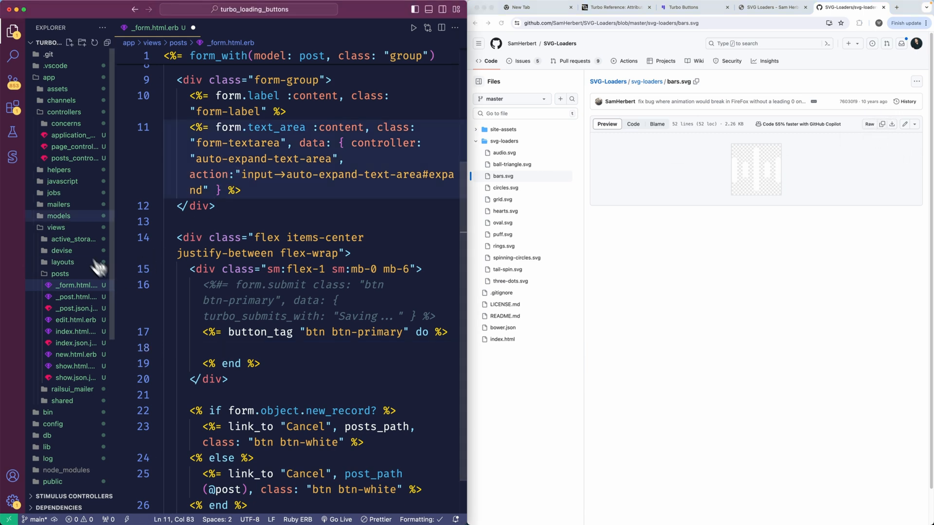
click(64, 112)
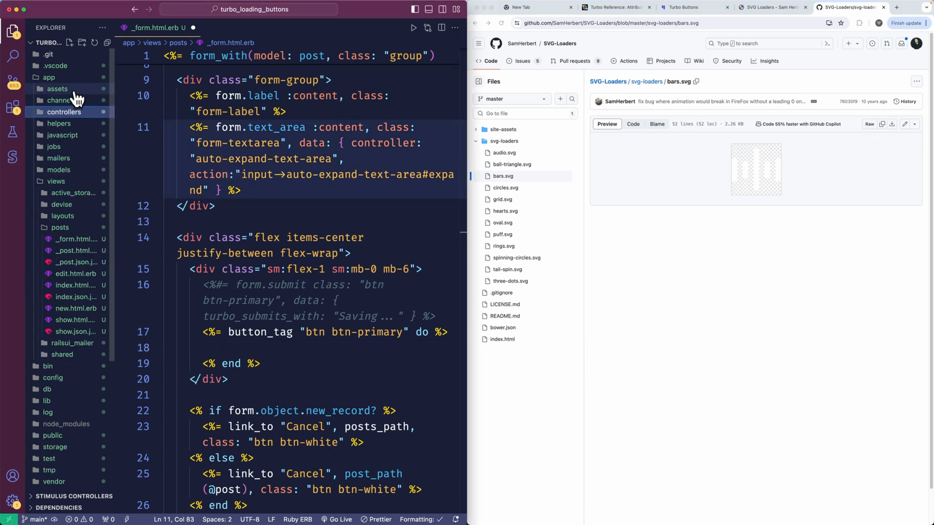
Create icons/loader.svg with the bars loader markup, then start an ERB tag in button_tag.
scroll(down, 3)
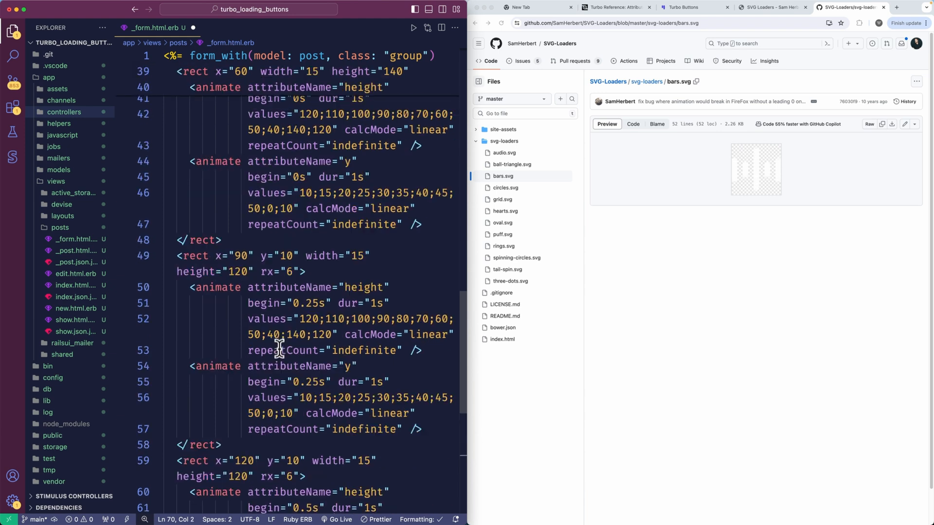
scroll(down, 3)
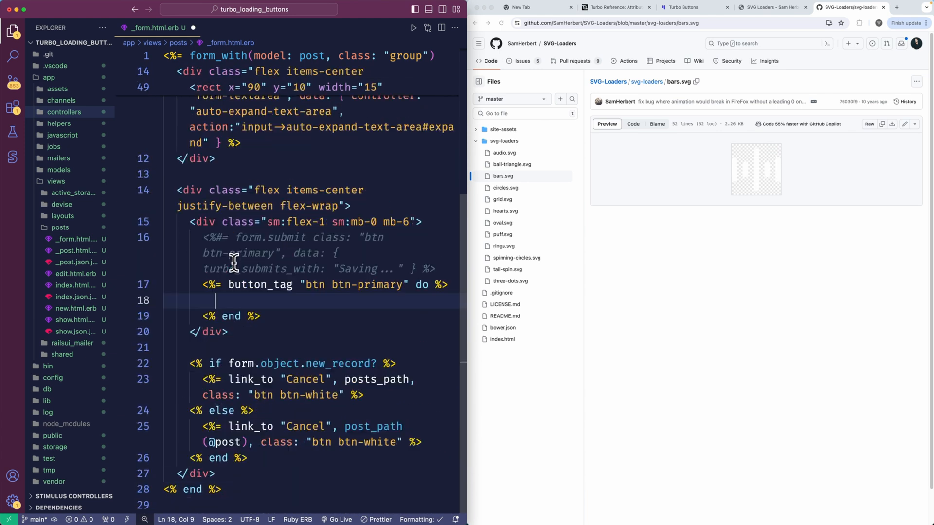
click(56, 89)
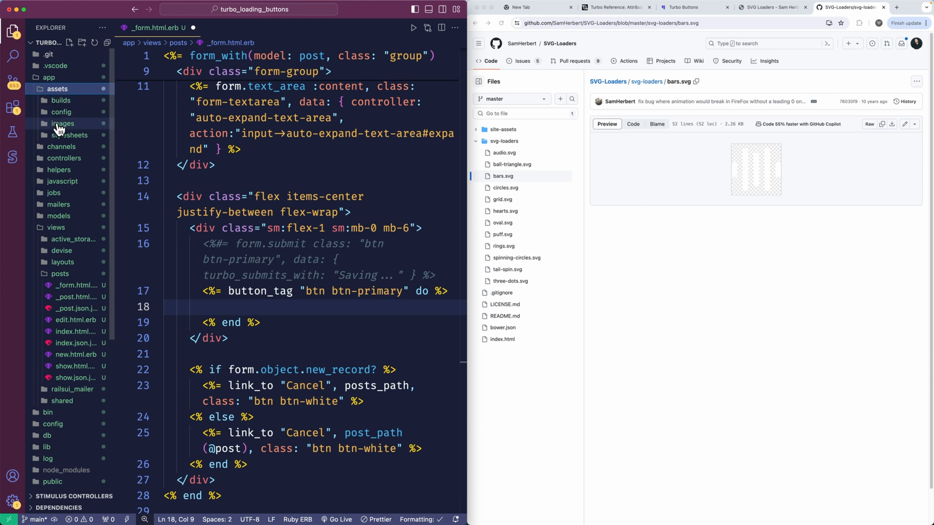
right_click(61, 123)
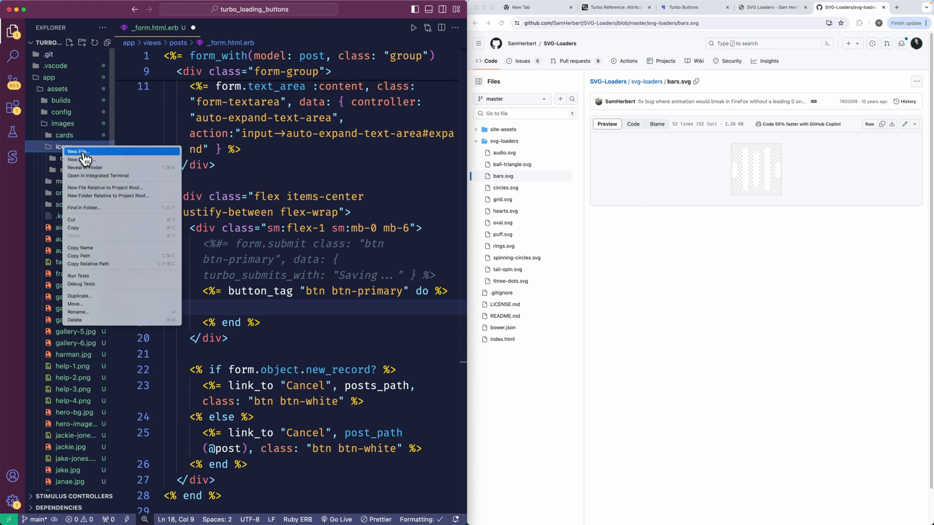
click(77, 152)
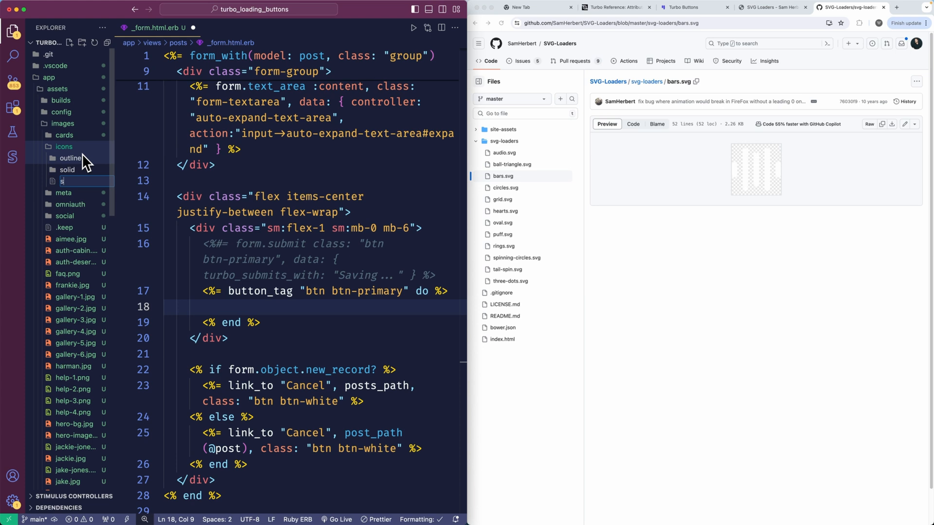
text(loader.)
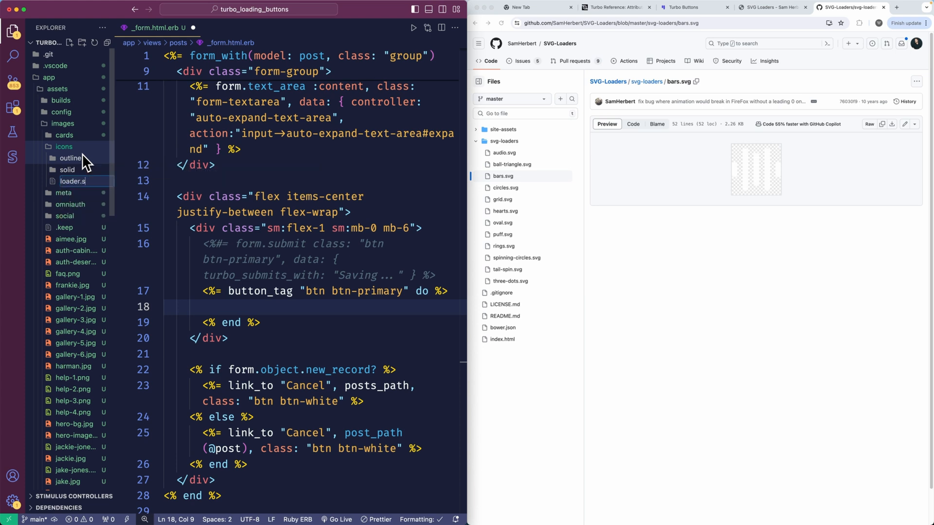
click(76, 181)
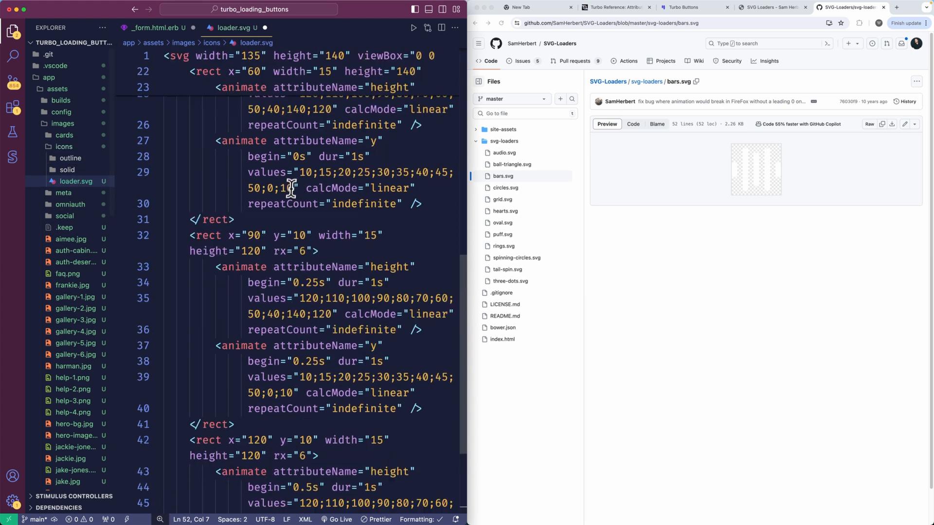
scroll(up, 3)
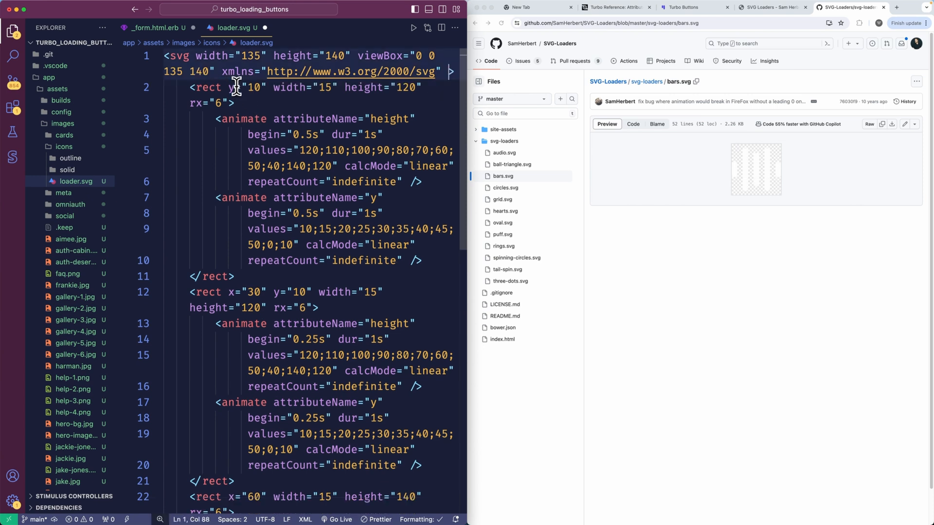
click(220, 103)
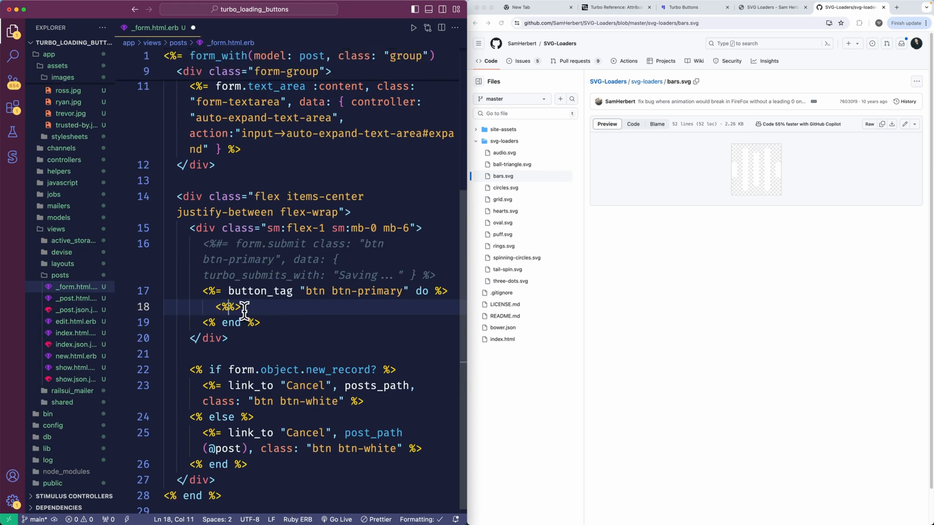
Render icon "loader" from icons/loader.svg with "size-6 text-white" classes inside button_tag.
text(icon)
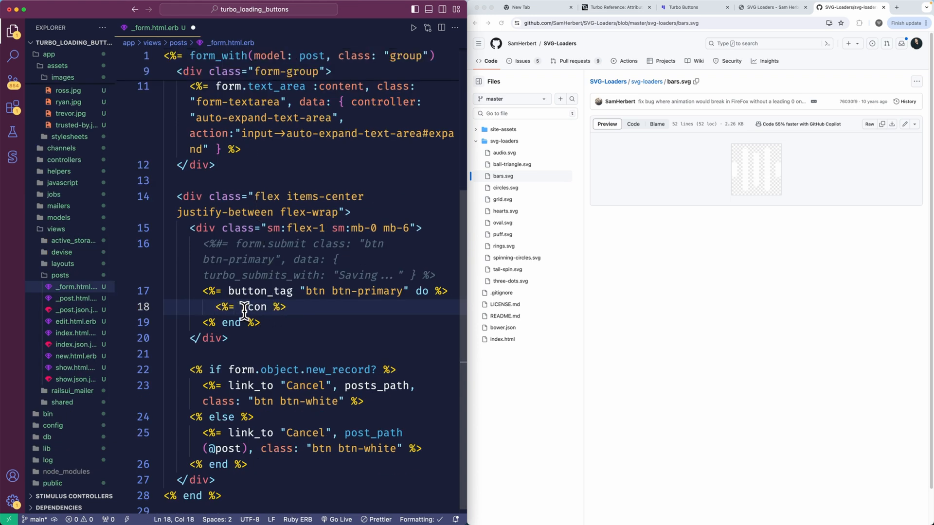
text("")
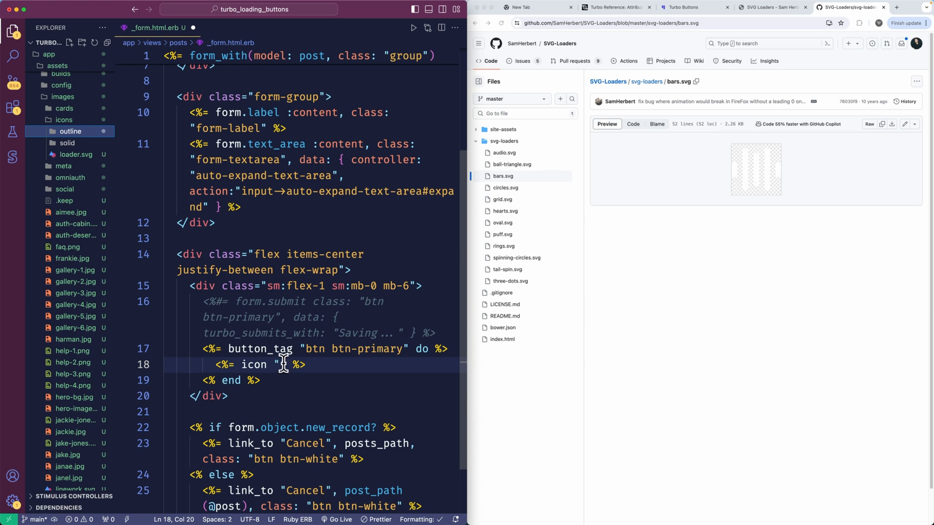
text(loader)
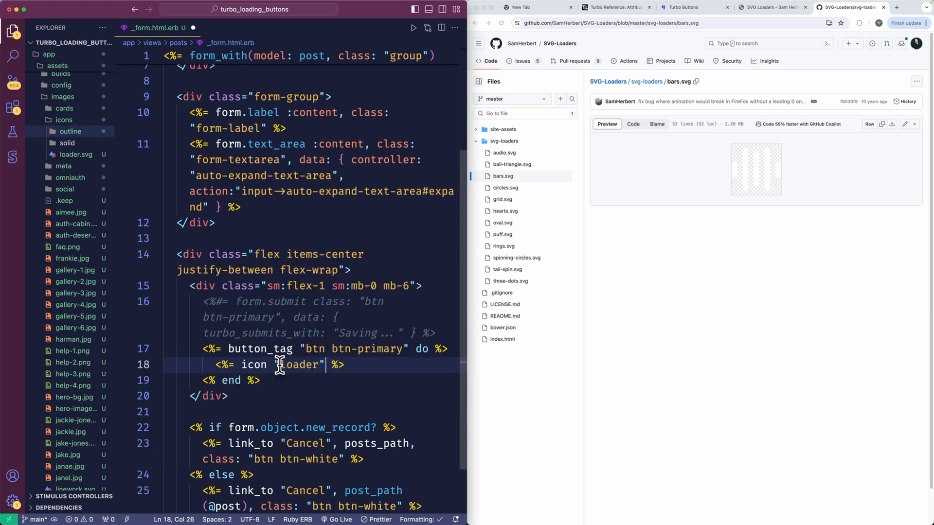
text(, path: ")
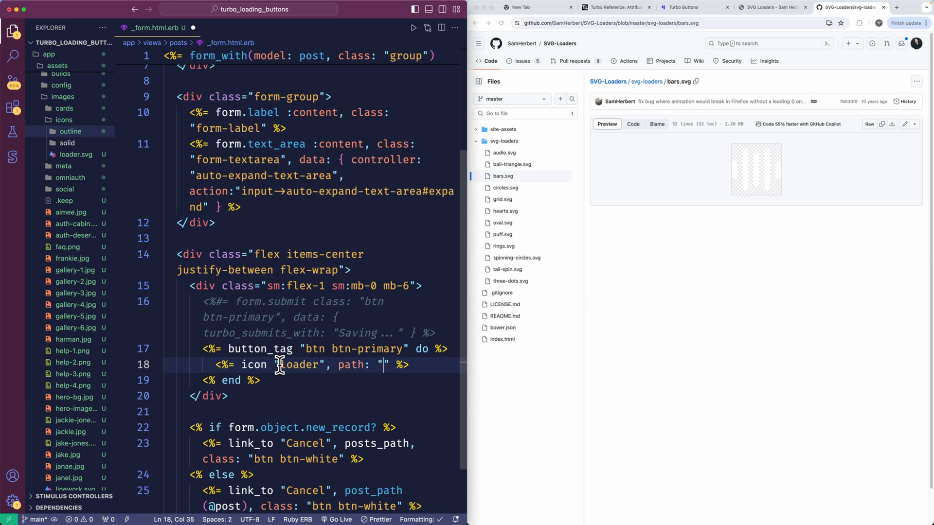
text(icons/load)
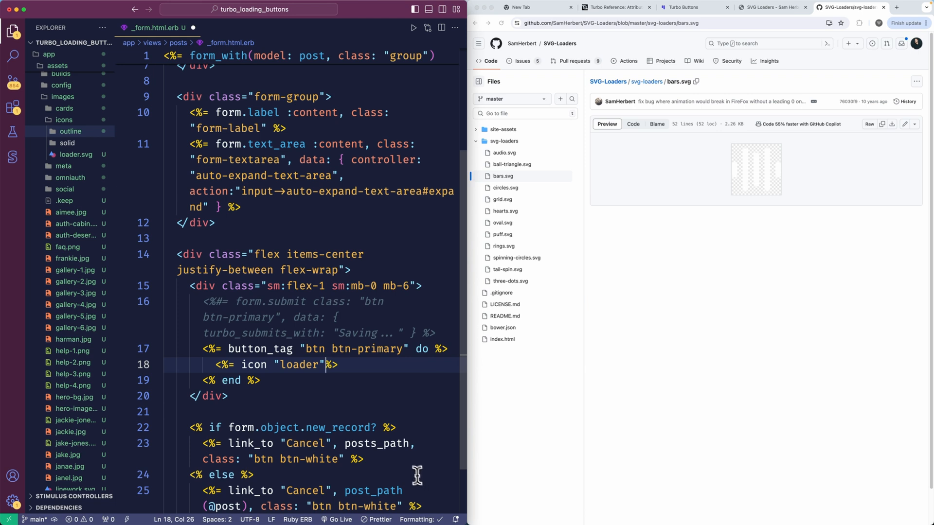
mouse_move(88, 152)
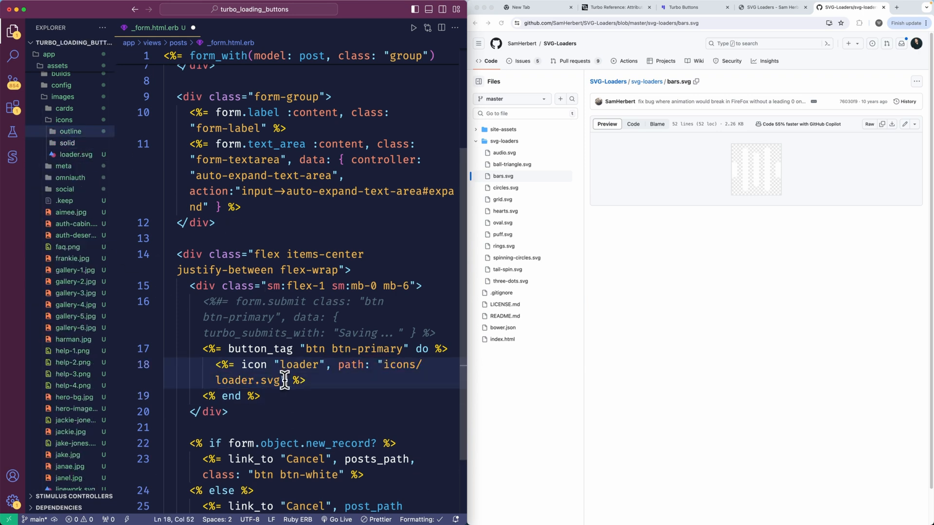
text(, classes:)
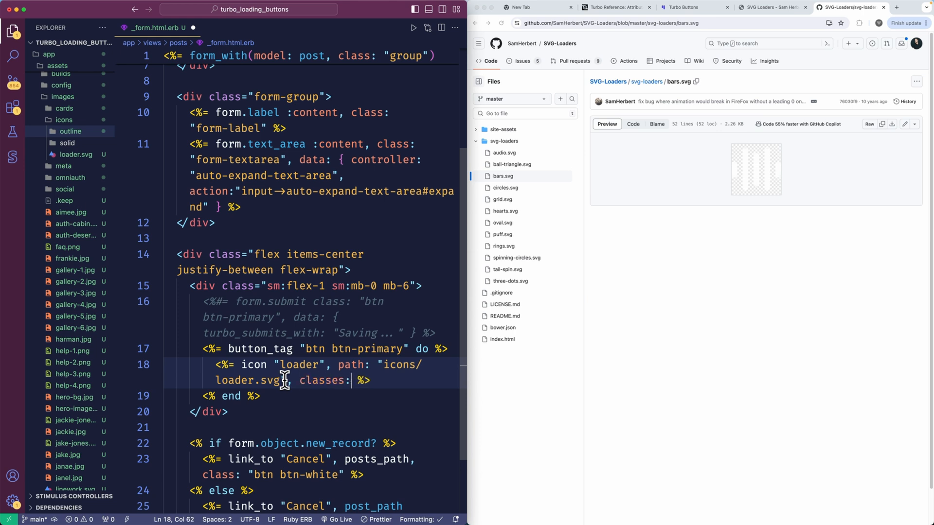
text("")
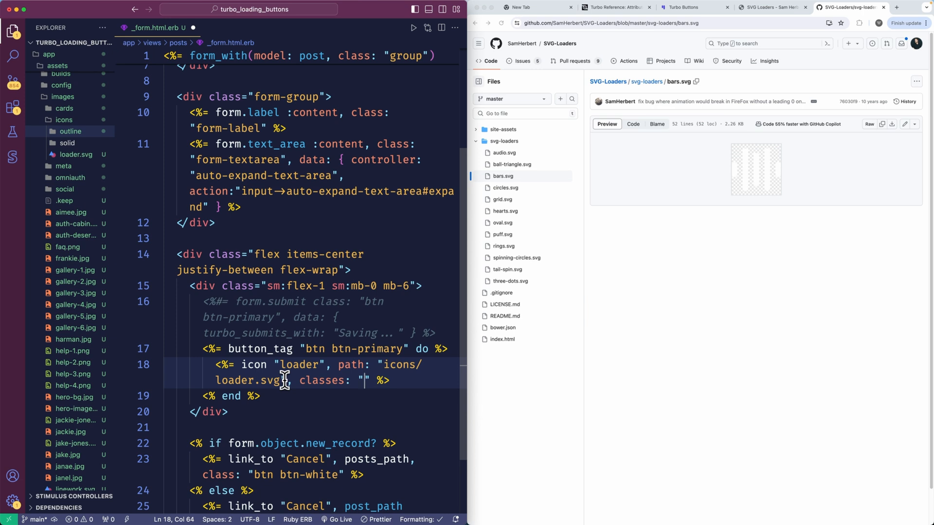
text(size-6)
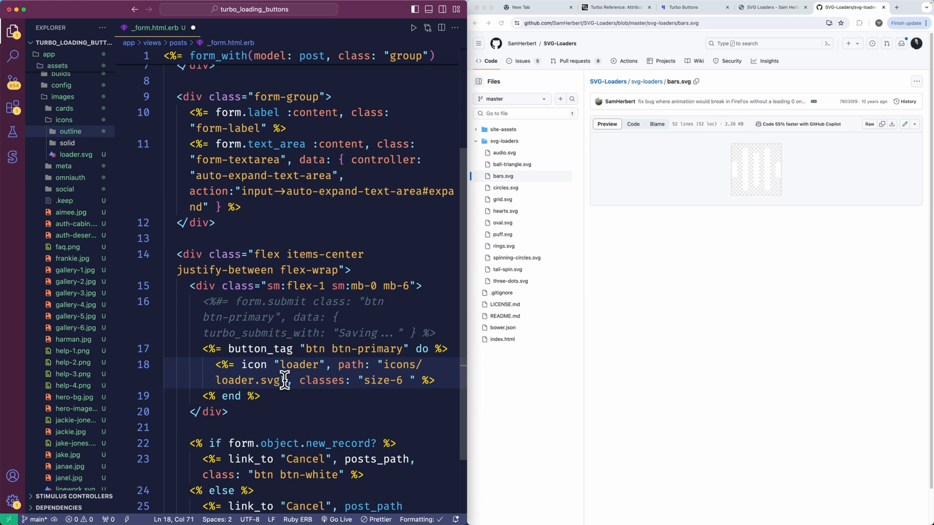
text(text-white)
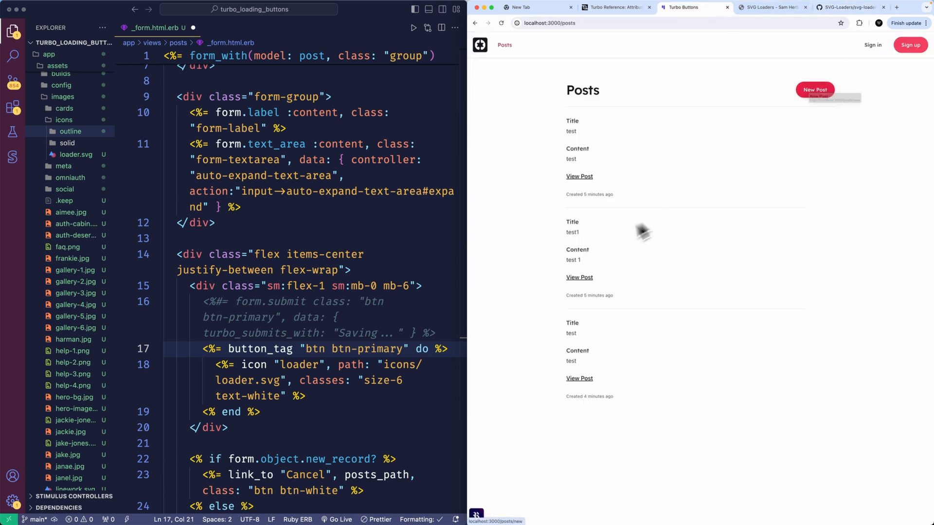
click(814, 90)
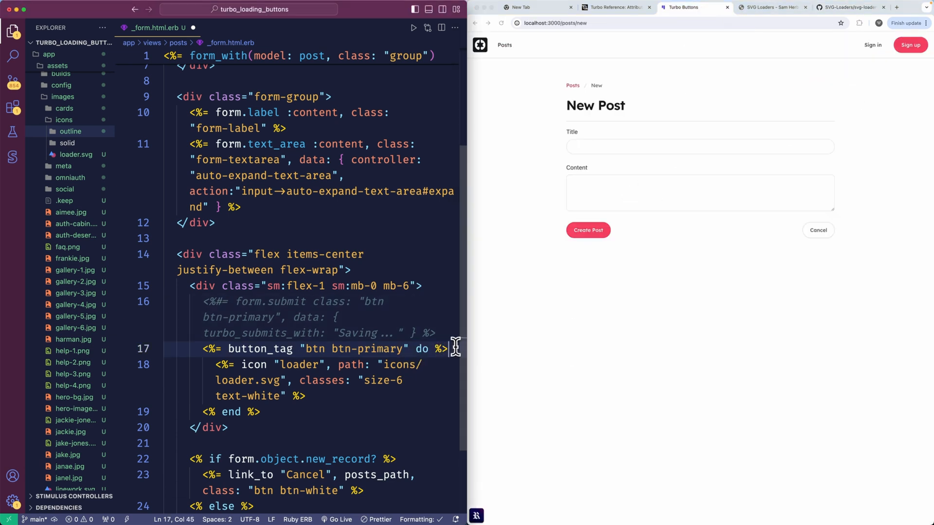
text(<span></span>)
text(<div></div>)
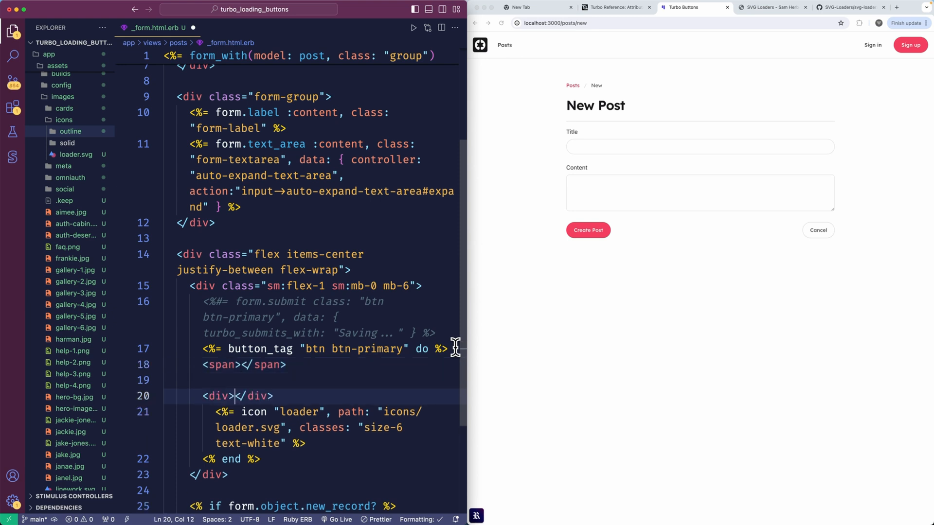
Wrap "Create post" in a div classed "group-aria-busy:hidden" above the loader icon.
text(class=")
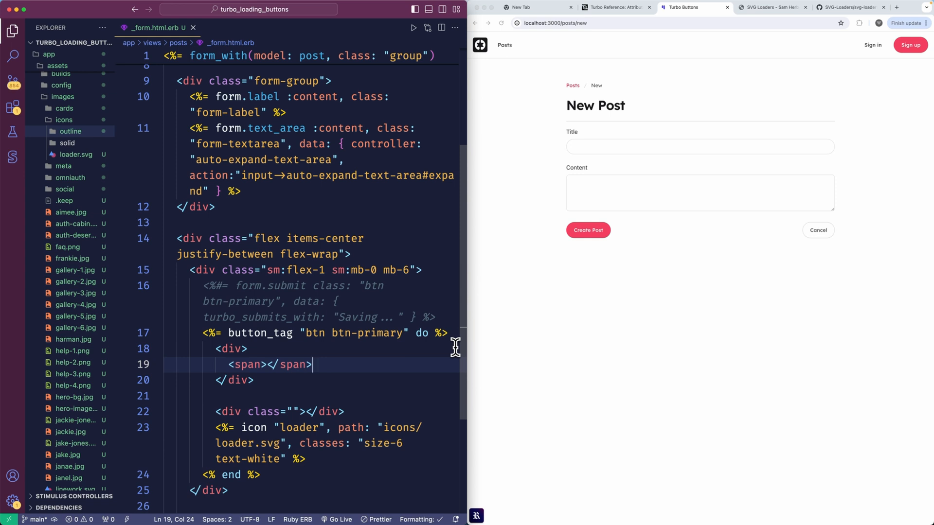
click(238, 348)
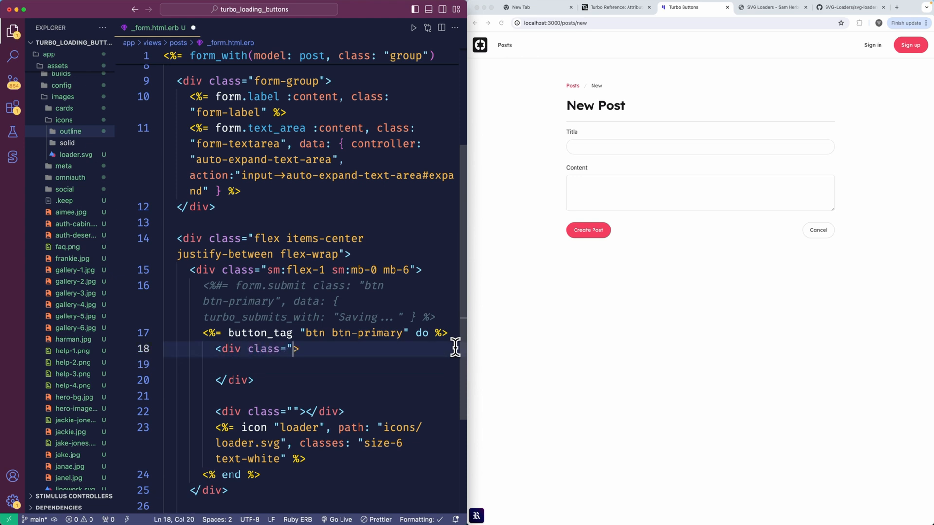
text(group-)
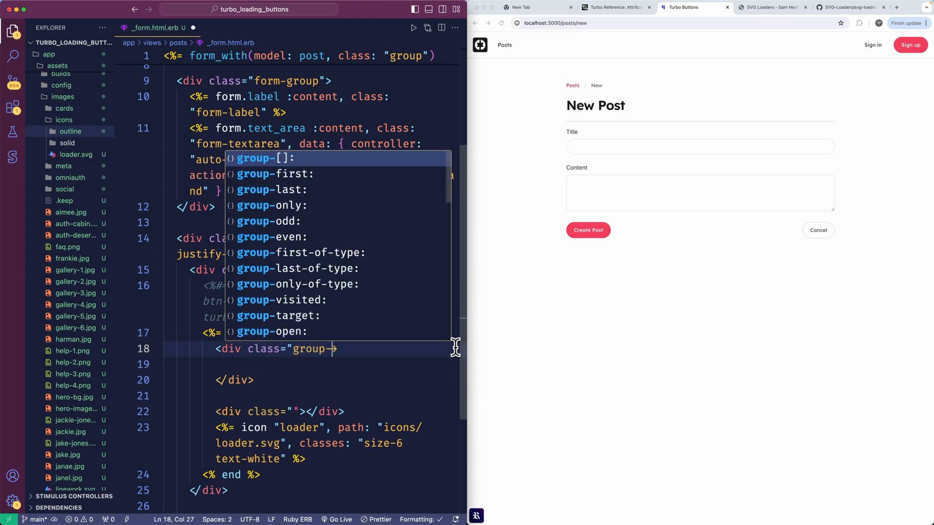
text(aria-busy:">)
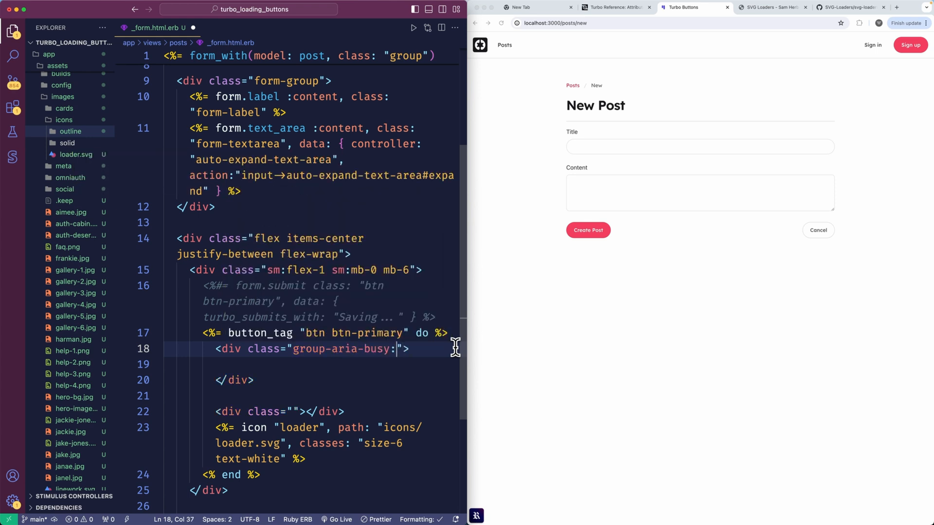
text(hi)
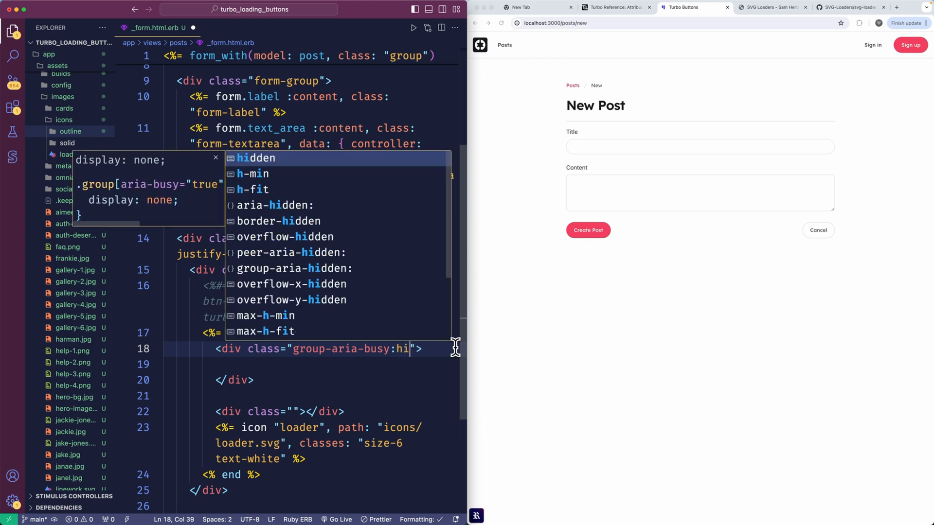
click(256, 158)
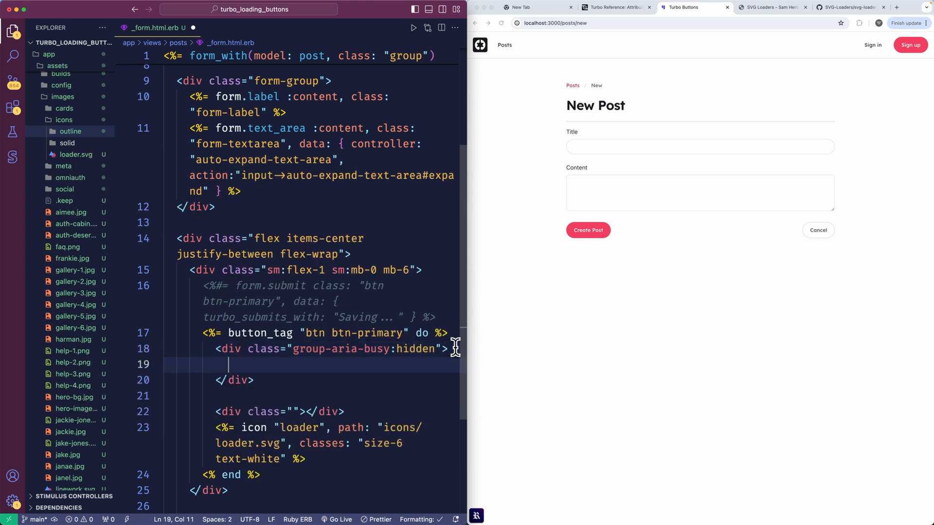
text(Create)
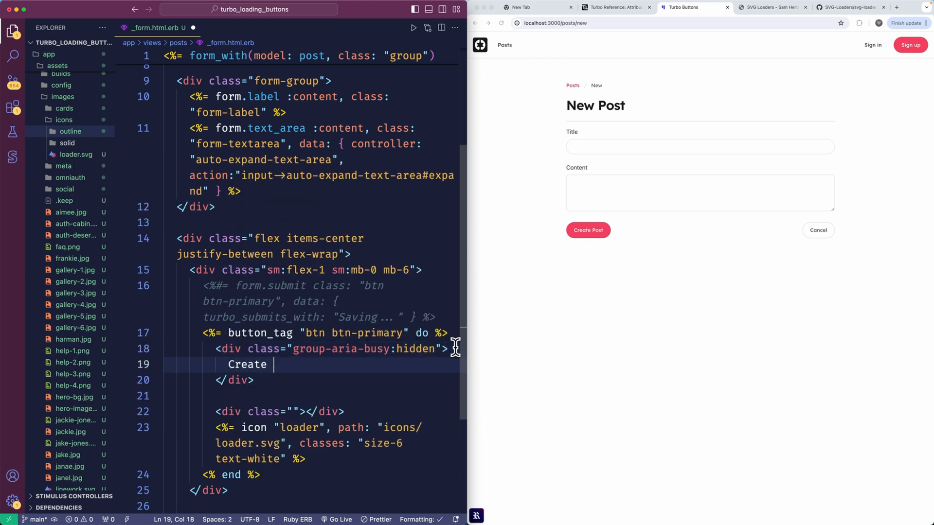
text(post)
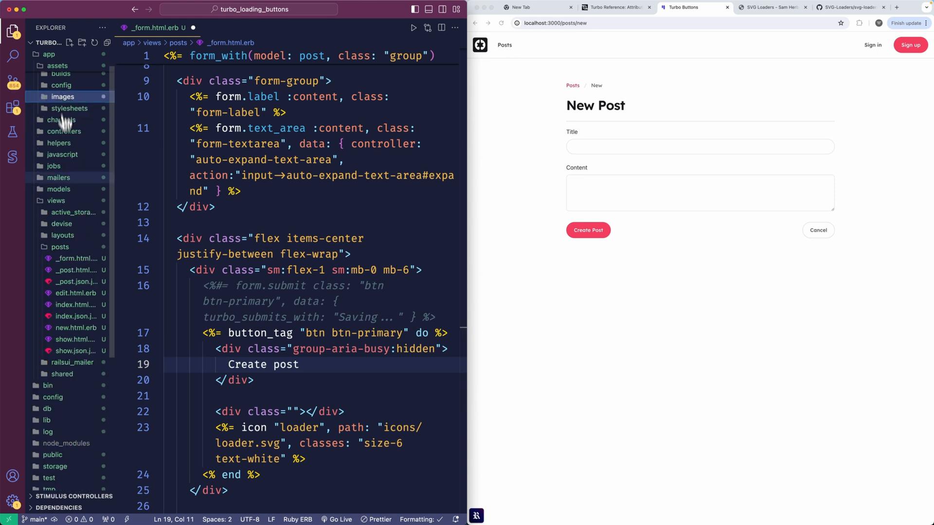
Class the loader icon's wrapper div "group-aria-busy:block hidden".
click(303, 363)
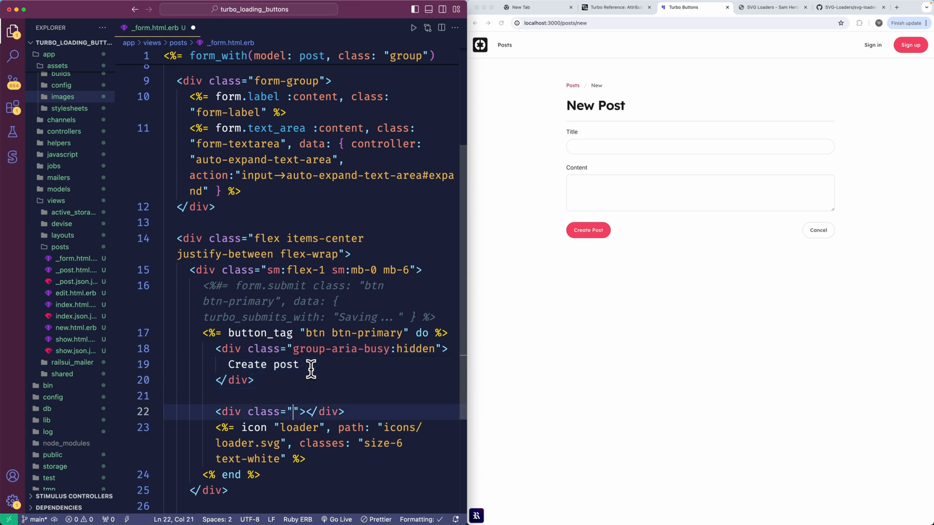
text(group-aria-busy:)
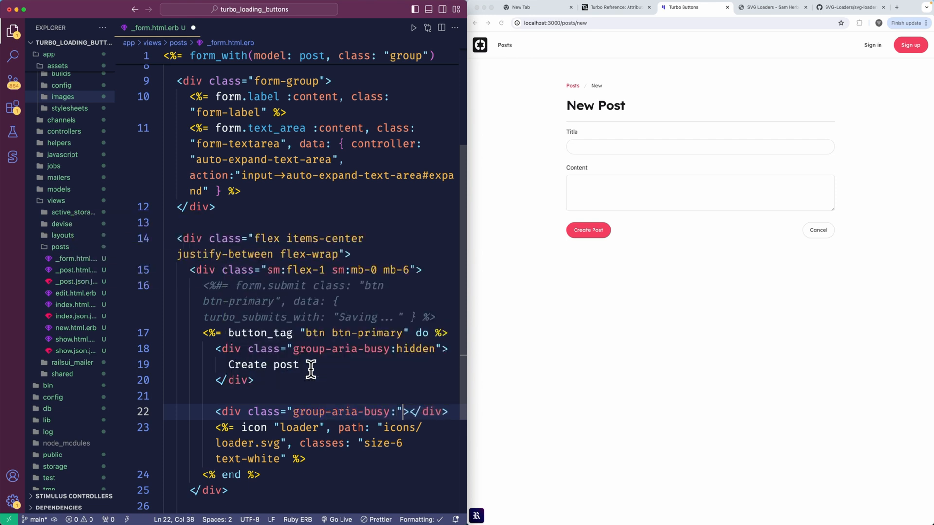
text(block hidden)
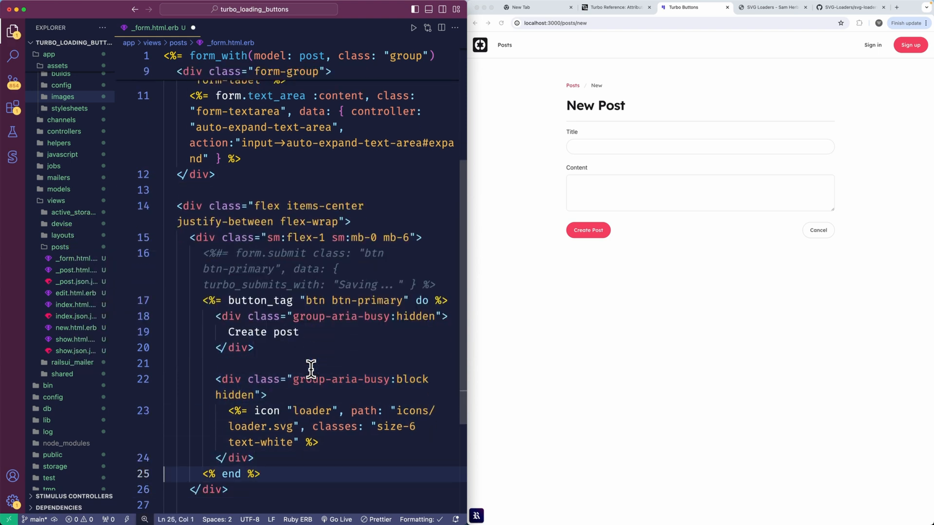
click(229, 426)
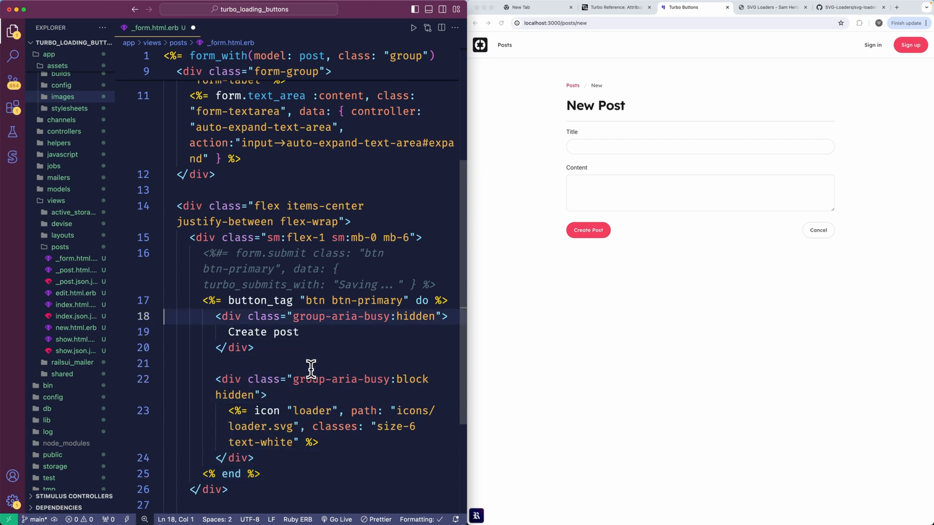
Add "group-aria-busy:bg-black" to the button_tag classes.
click(409, 300)
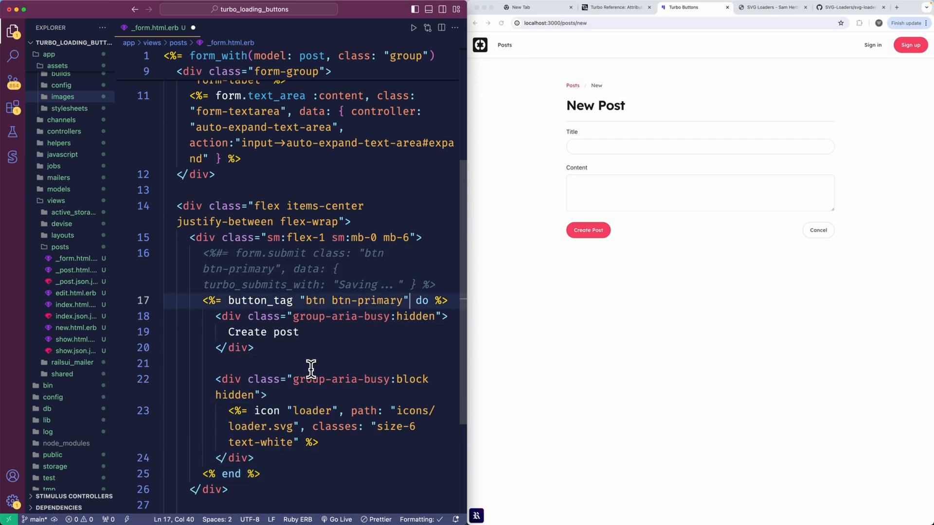
text(group-)
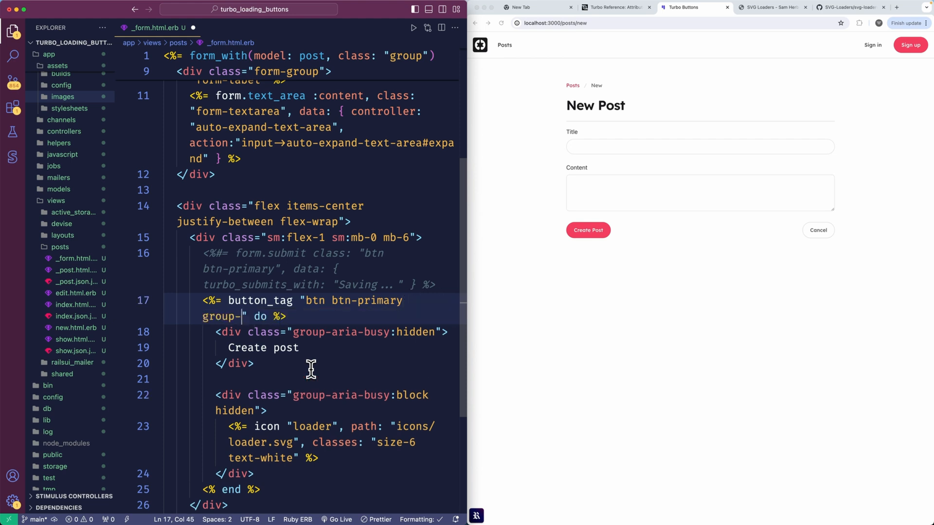
text(aria-bud)
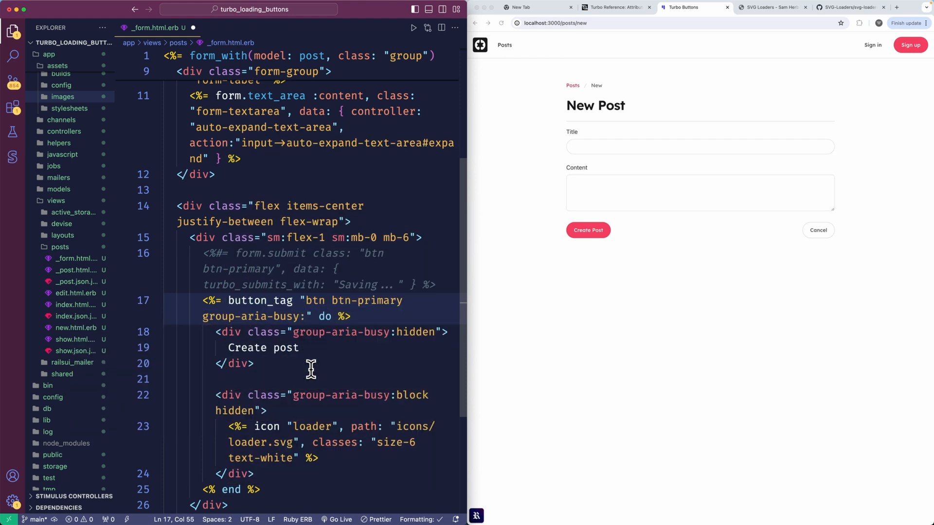
text(bg-black)
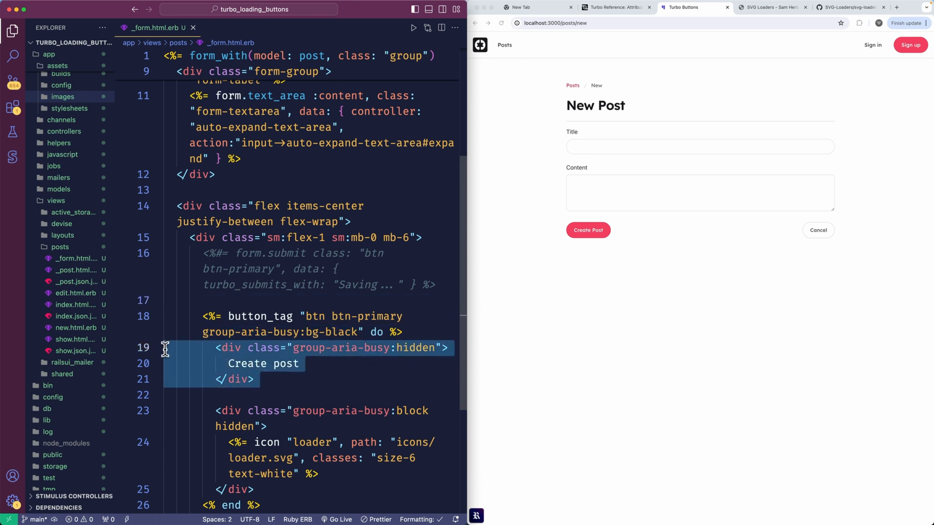
Create a post titled "test" with content "test", then reopen the New Post form.
scroll(down, 3)
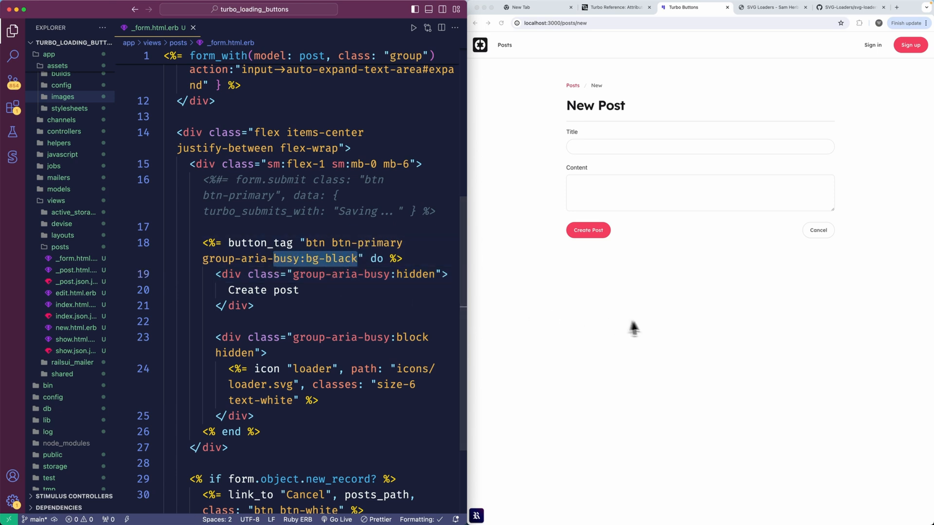
click(392, 226)
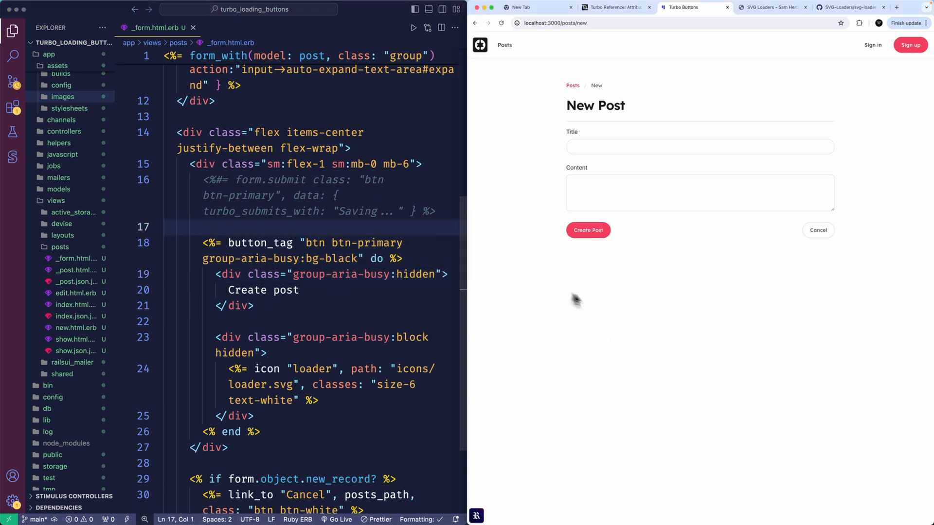
text(test)
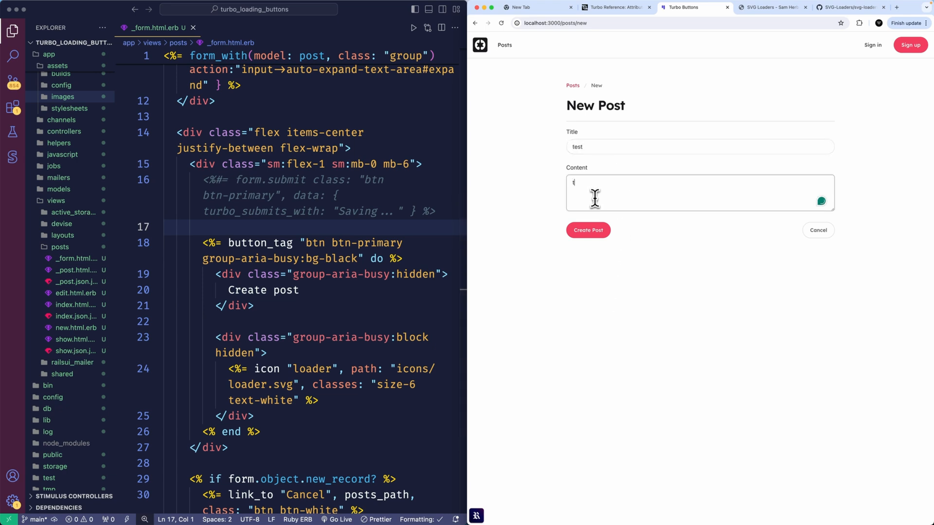
click(587, 230)
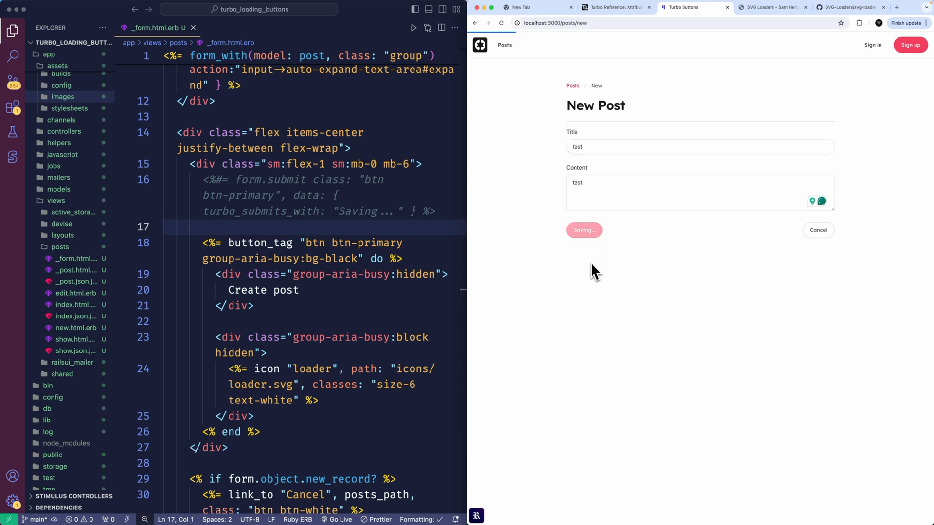
mouse_move(511, 153)
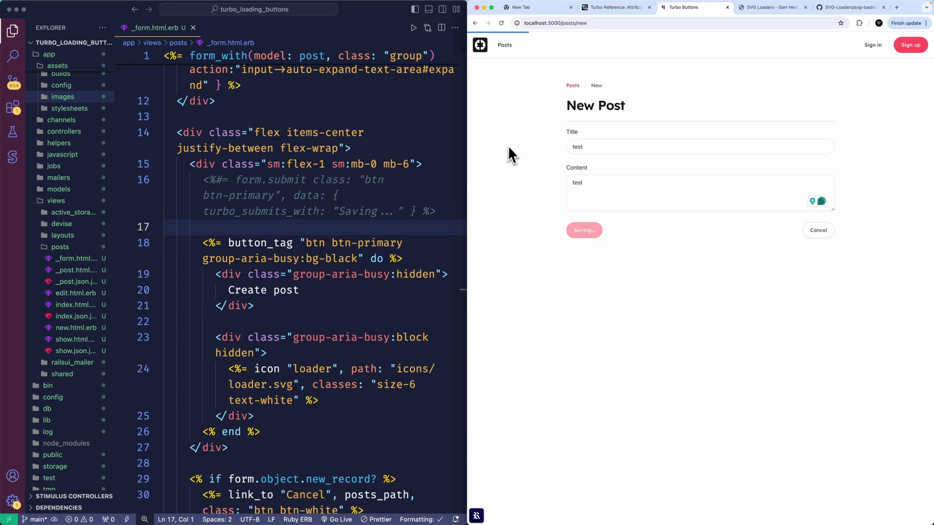
mouse_move(451, 183)
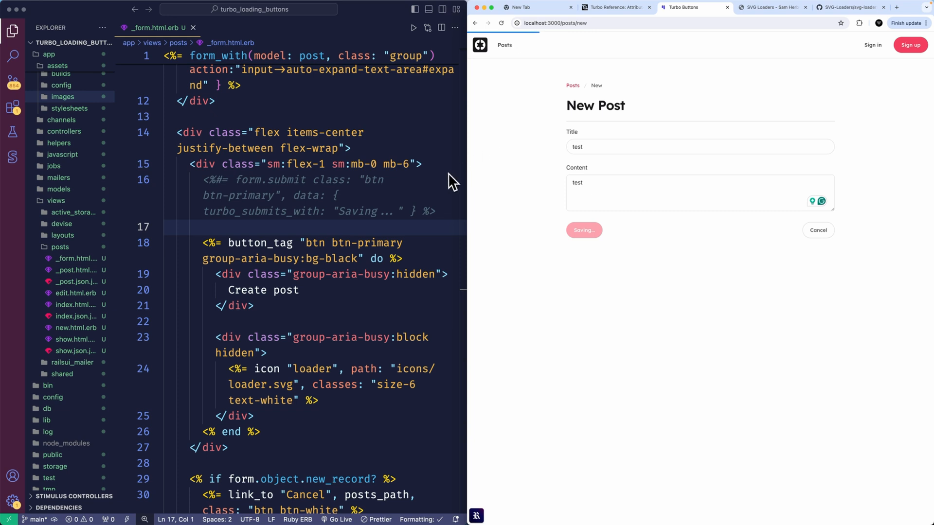
click(583, 230)
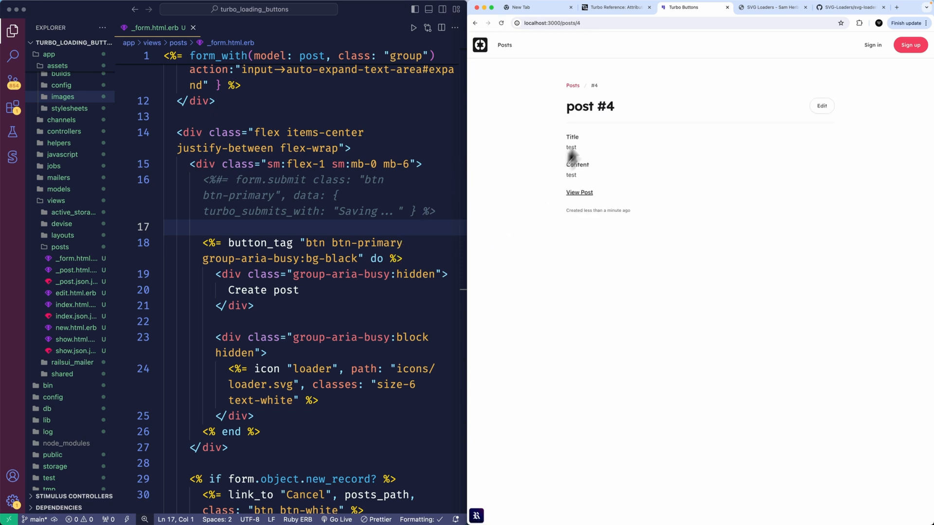
click(572, 85)
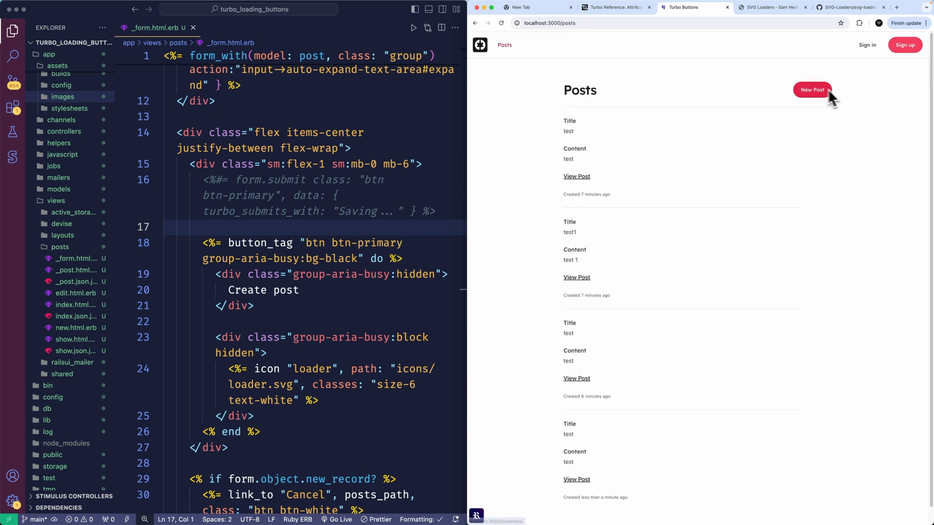
click(812, 90)
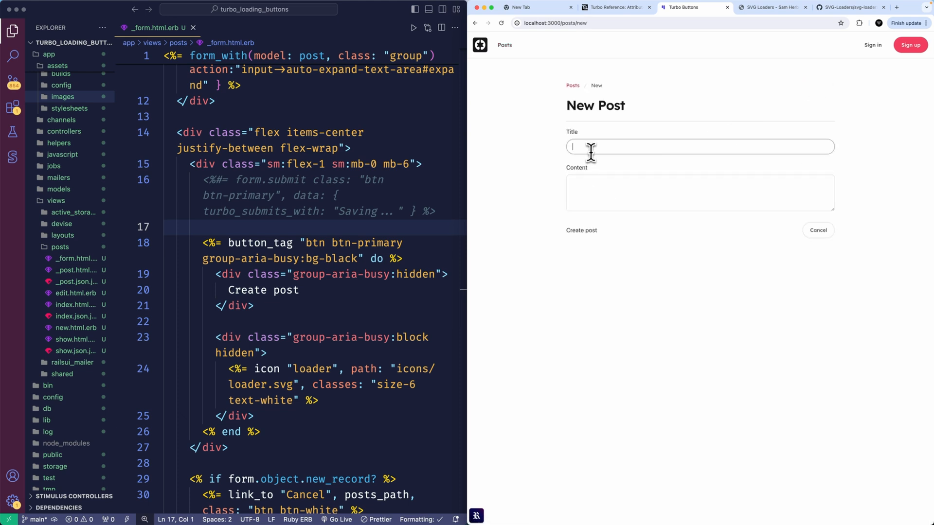
Inspect the unstyled Create post button and pass button_tag's classes through a class: option.
right_click(578, 230)
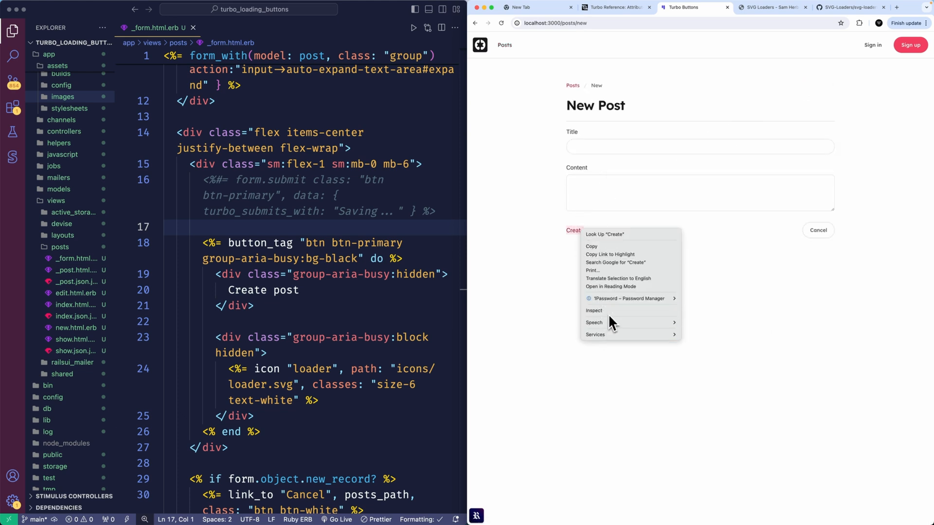
click(594, 310)
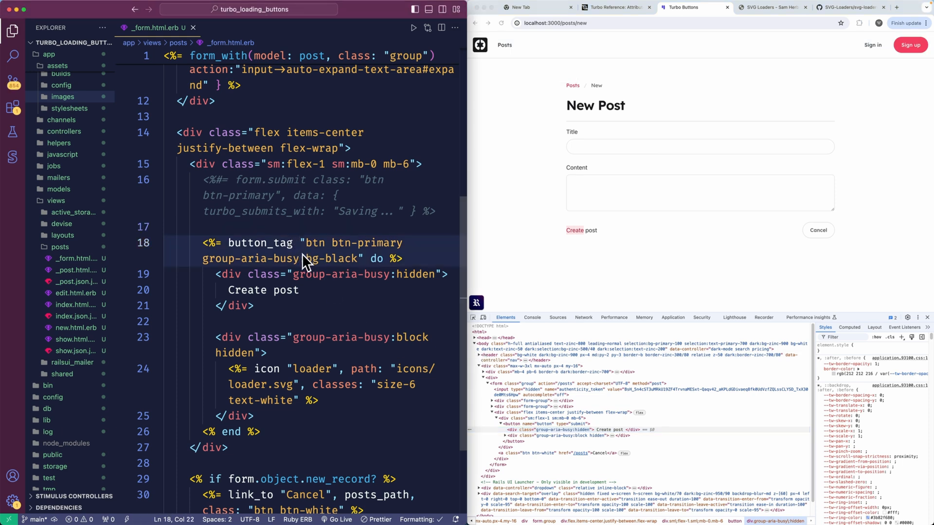
mouse_move(533, 364)
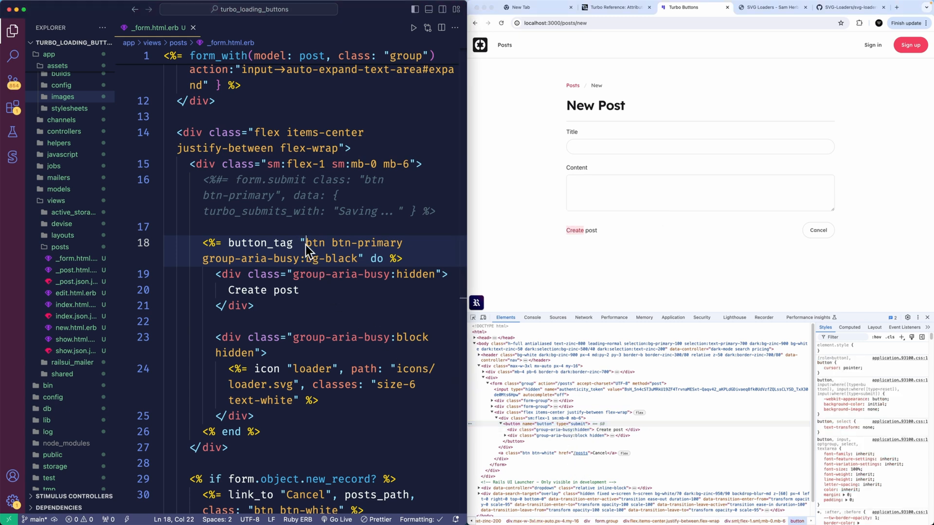
text(class:)
click(700, 147)
text(1)
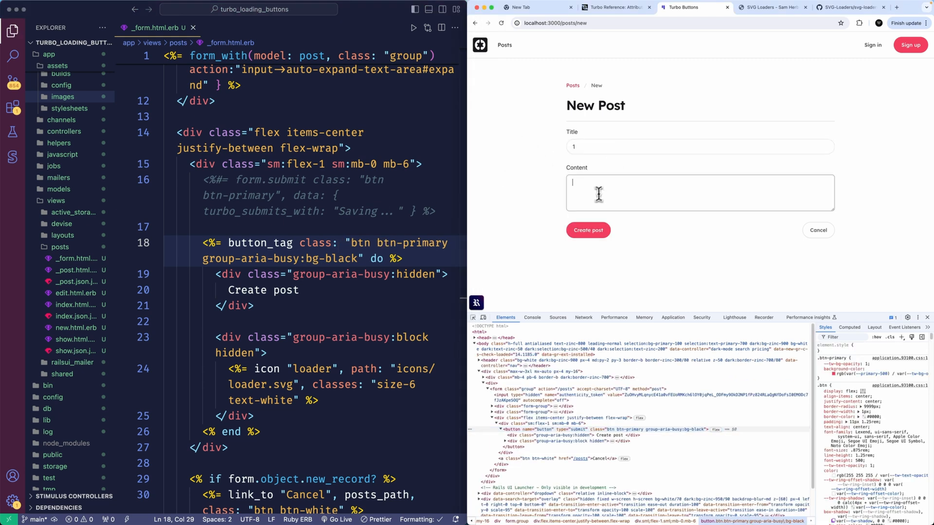
Add fill-current to the loader icon classes and submit test posts to watch the loader.
click(587, 230)
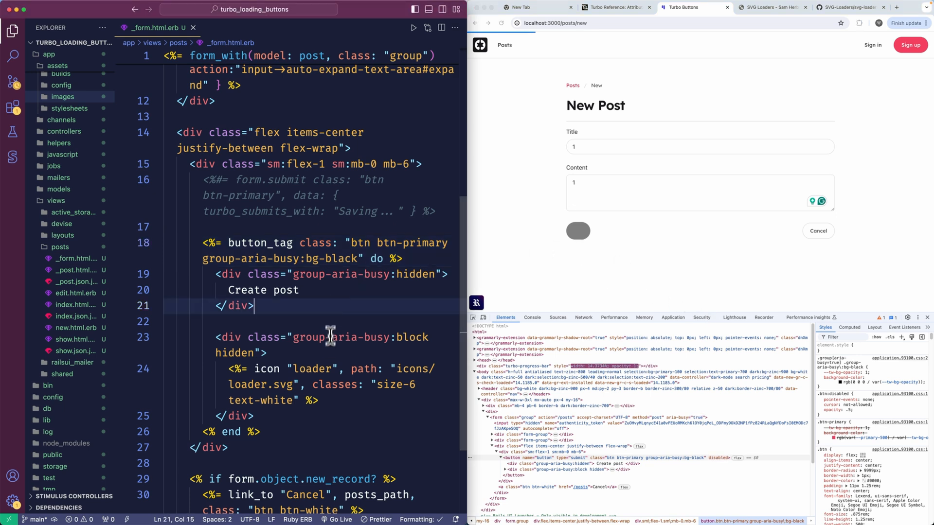
click(576, 230)
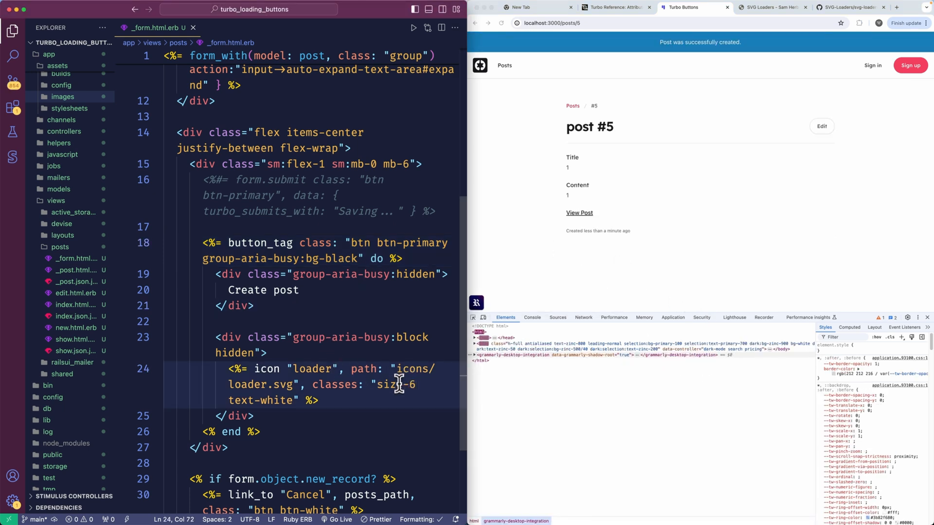
text(fill-current)
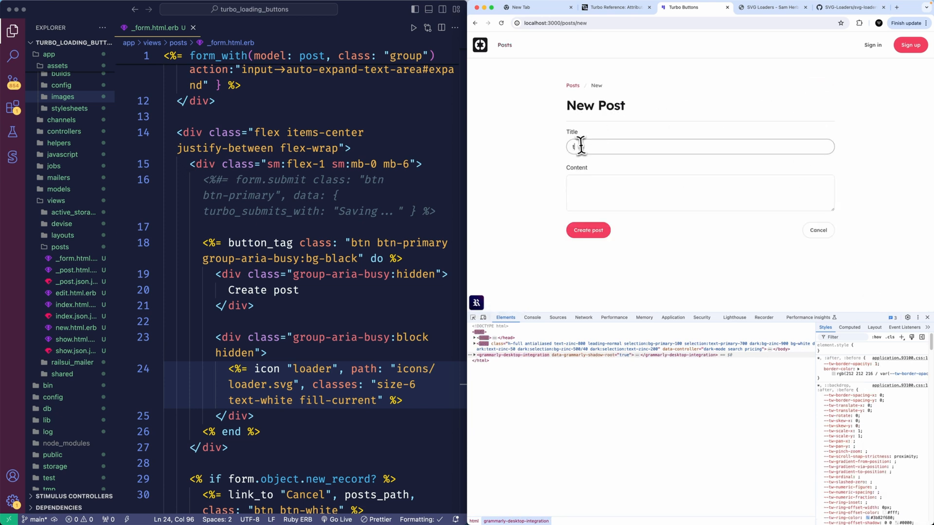
click(587, 230)
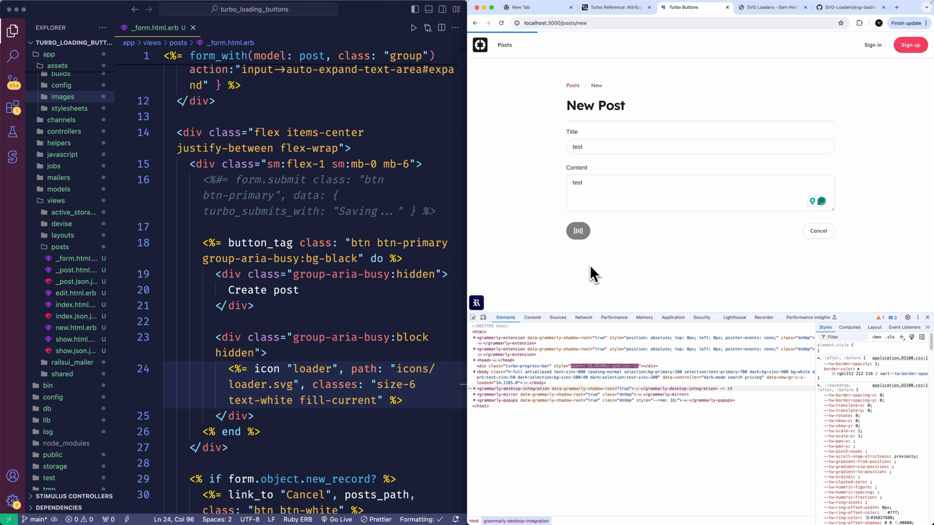
click(576, 230)
text(s)
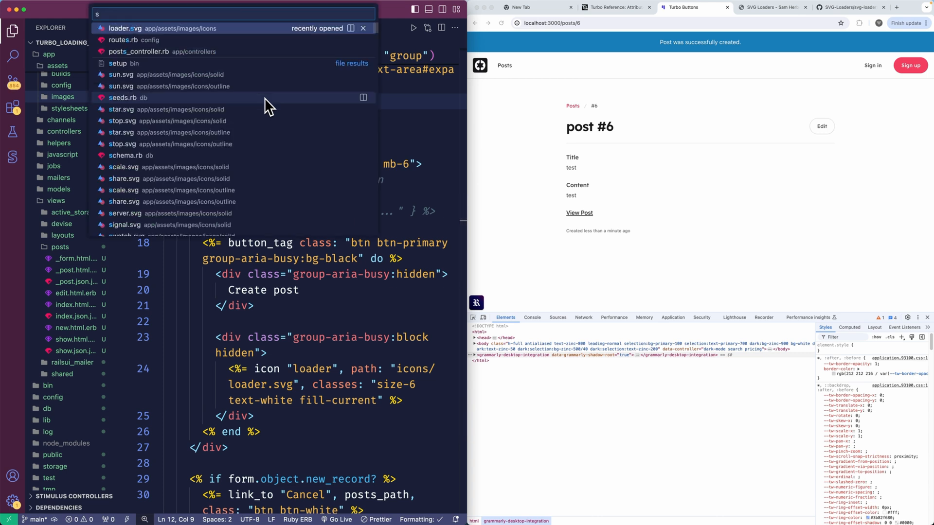
Comment out the sleep 6 line in posts_controller.rb, then submit an 'asdf' post creating post #7.
click(158, 51)
text(as)
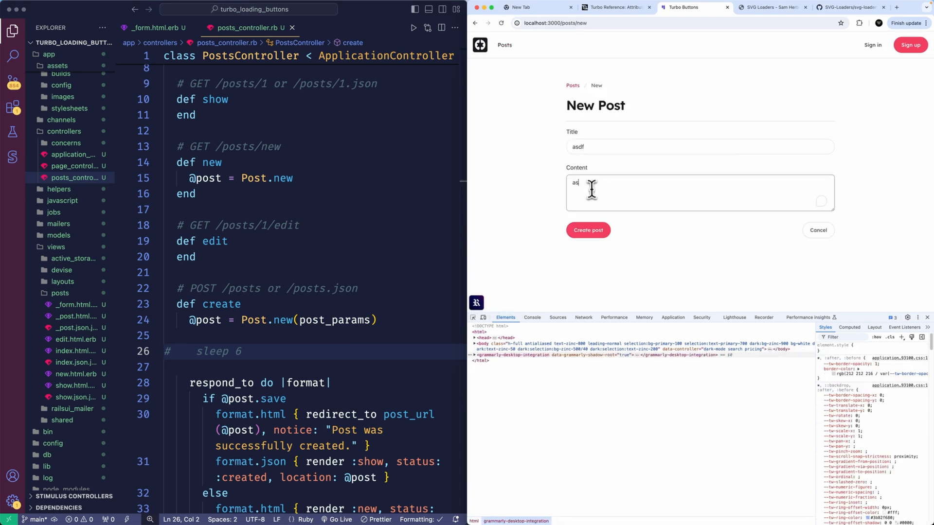
click(587, 230)
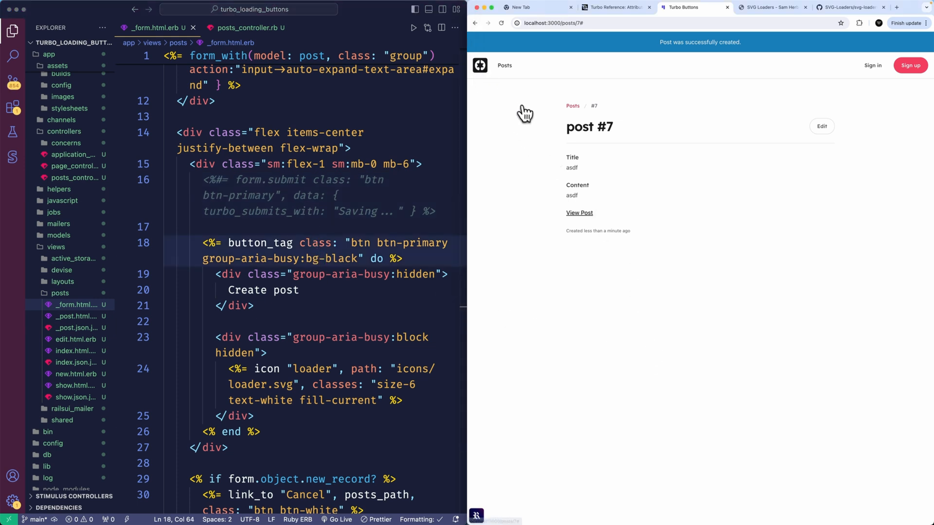
mouse_move(507, 70)
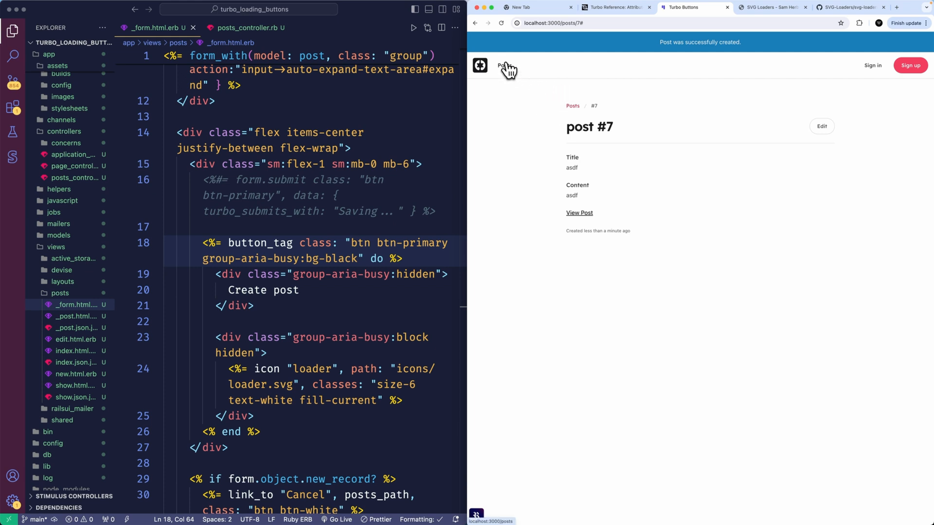
mouse_move(507, 70)
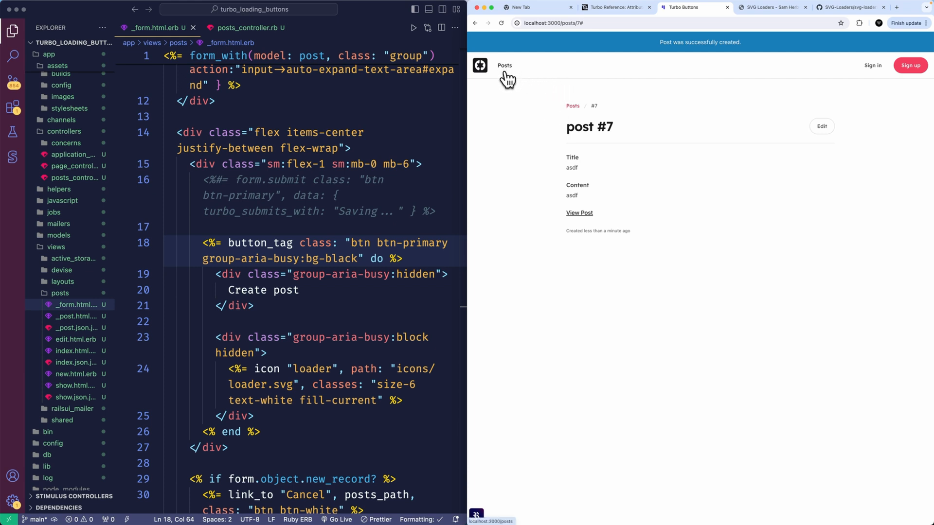
mouse_move(479, 96)
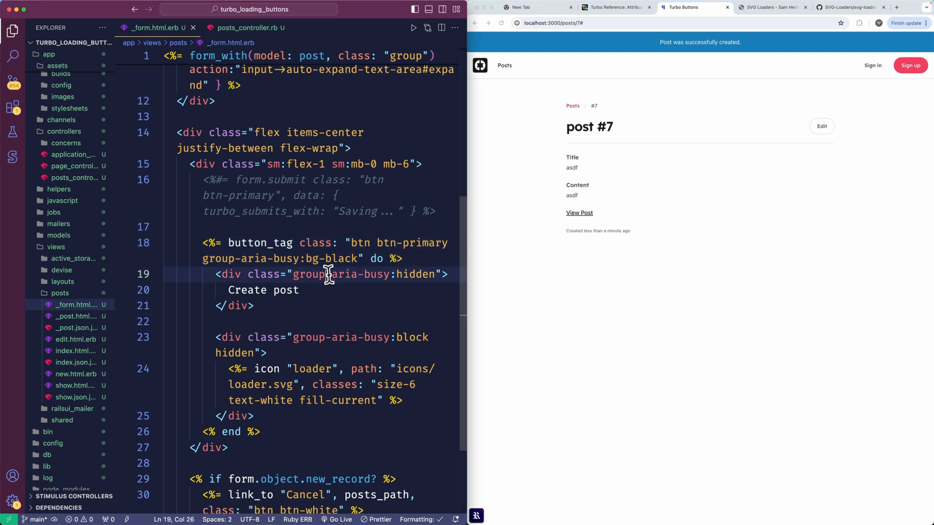
click(205, 242)
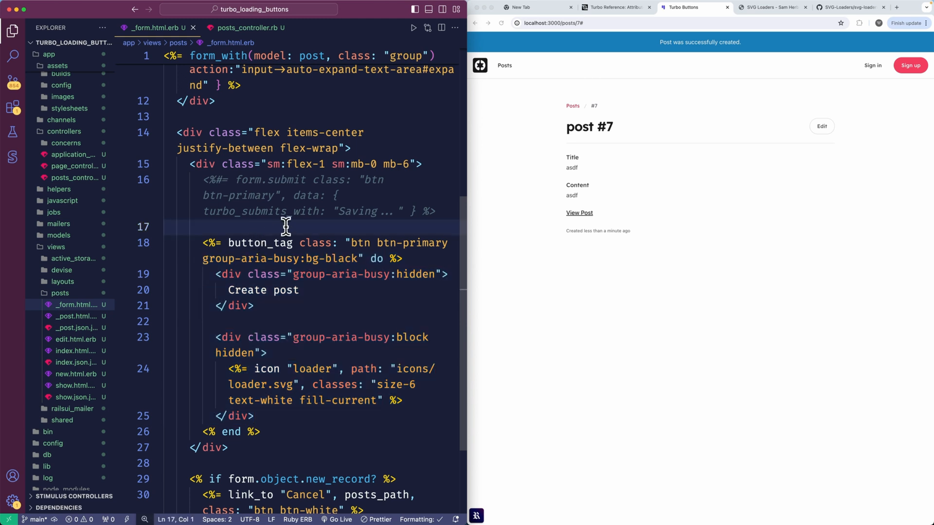
mouse_move(316, 237)
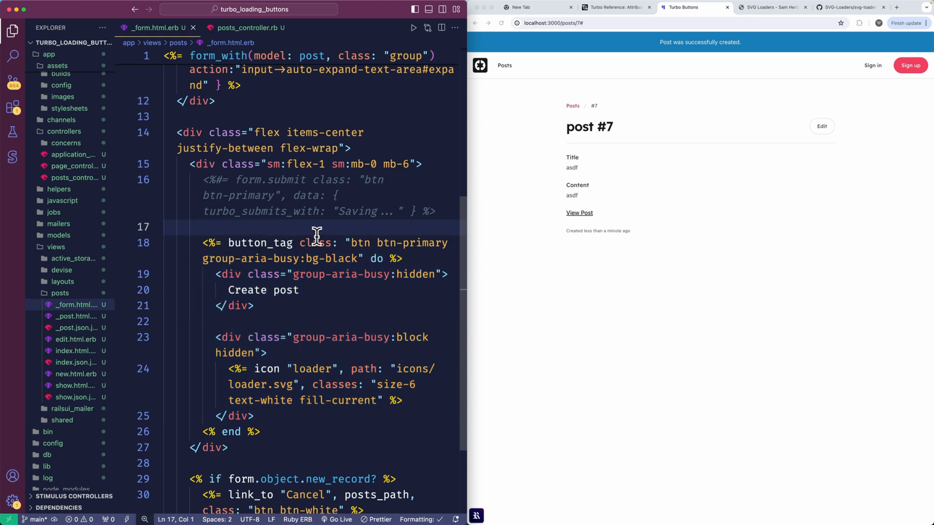